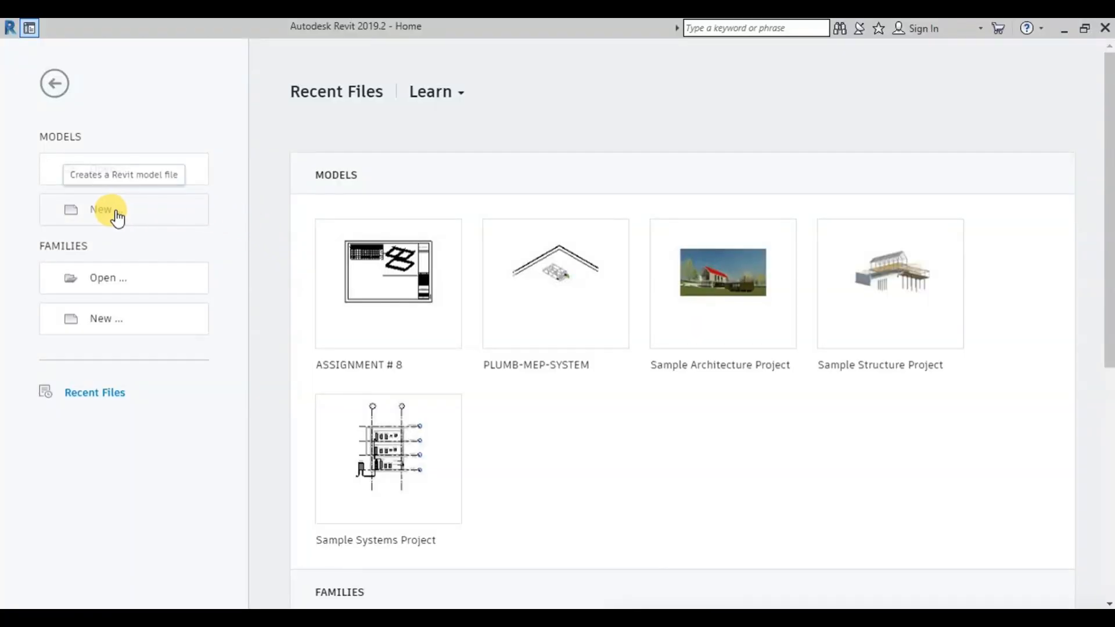
Step: Create a new project from the US Imperial Structural Analysis-Default.rte template
left_click(107, 209)
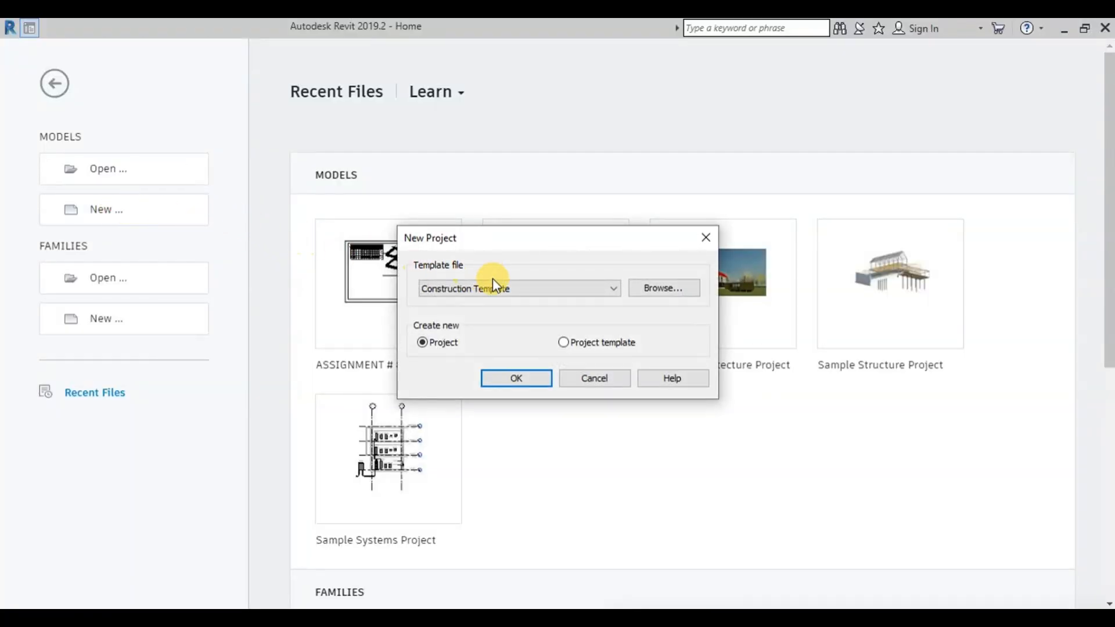
left_click(662, 286)
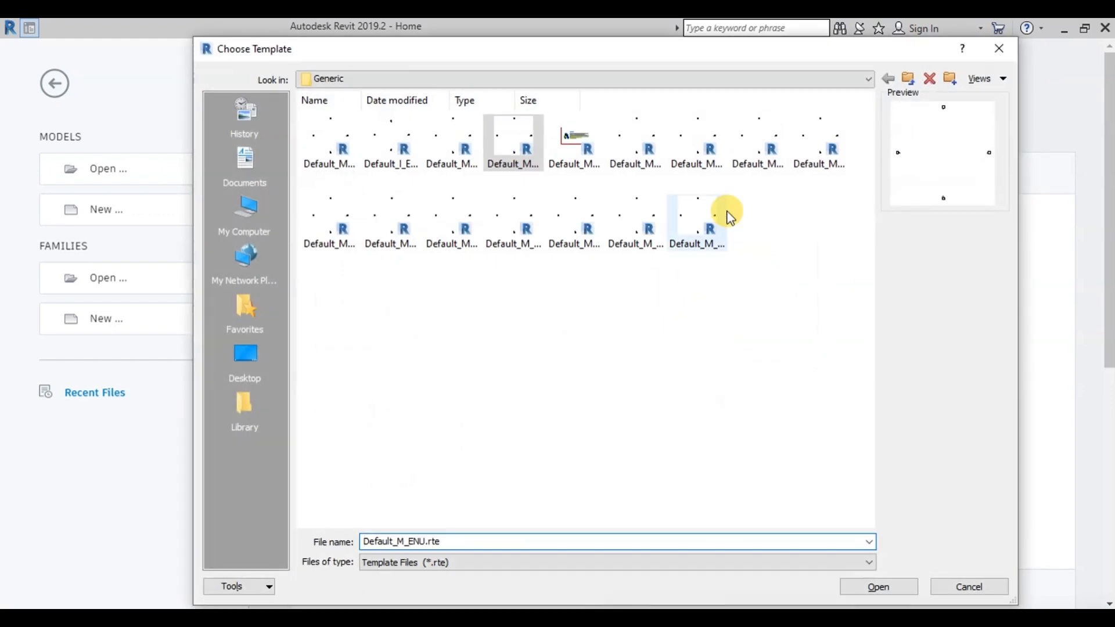
left_click(887, 78)
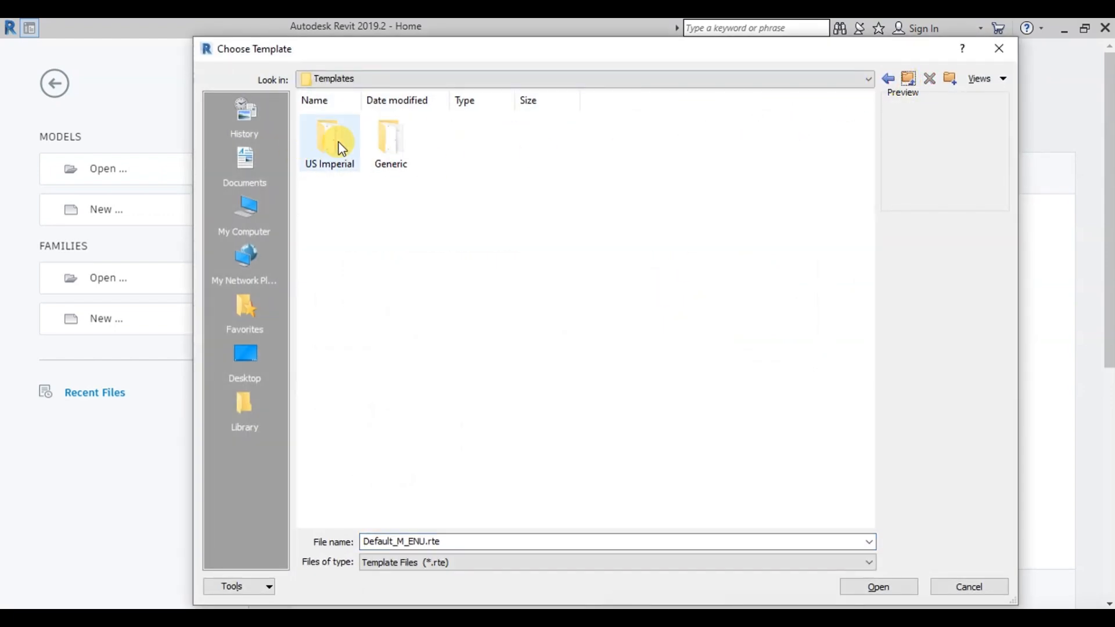
double_click(328, 141)
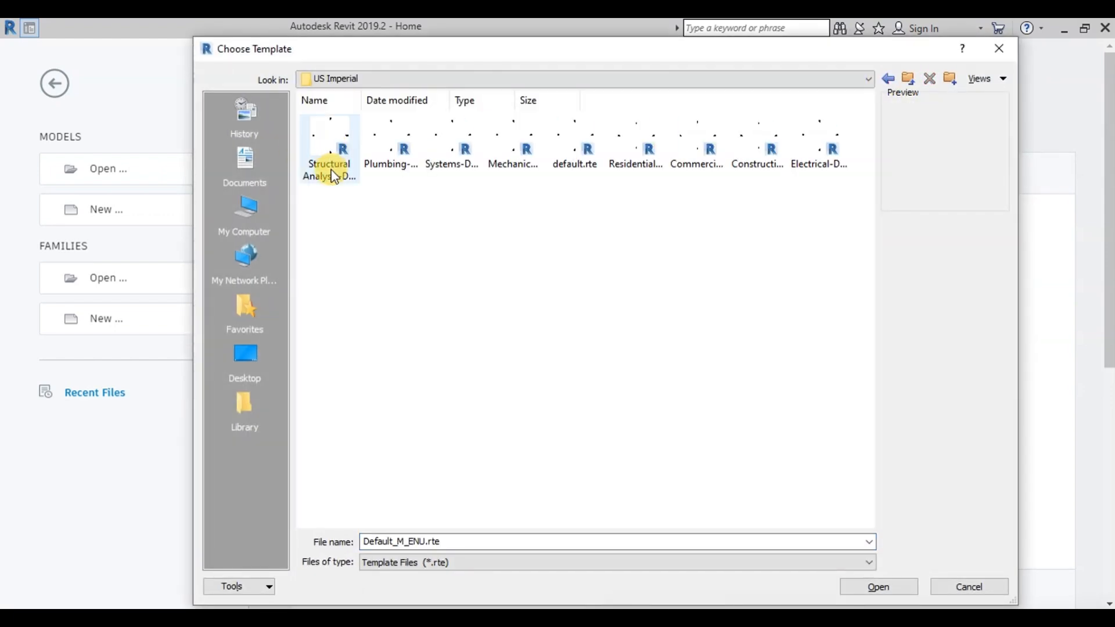
left_click(877, 586)
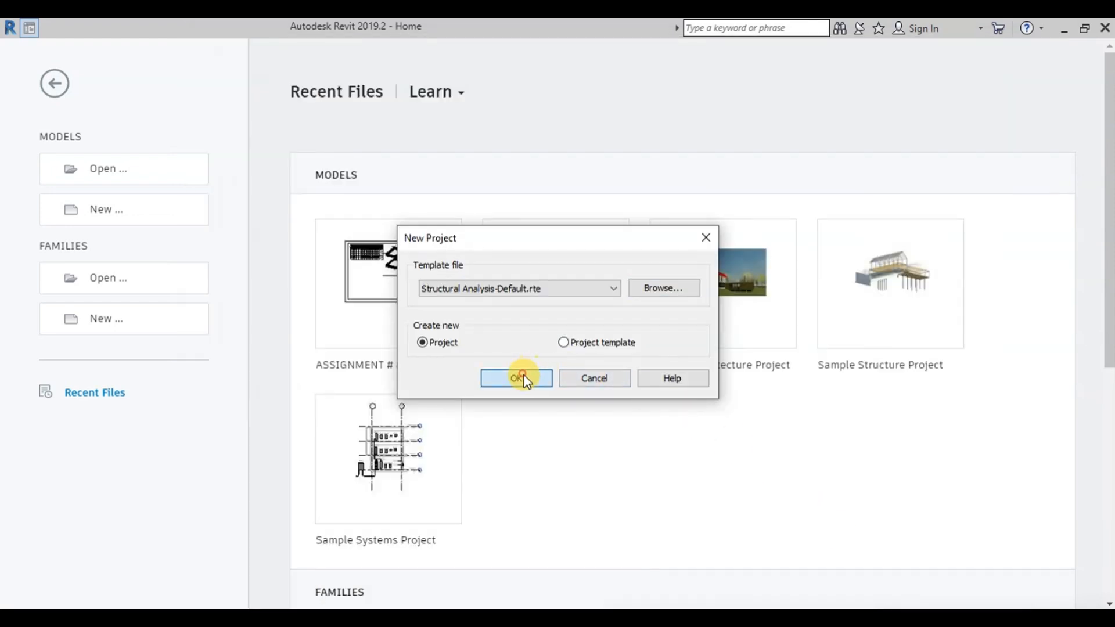
left_click(516, 378)
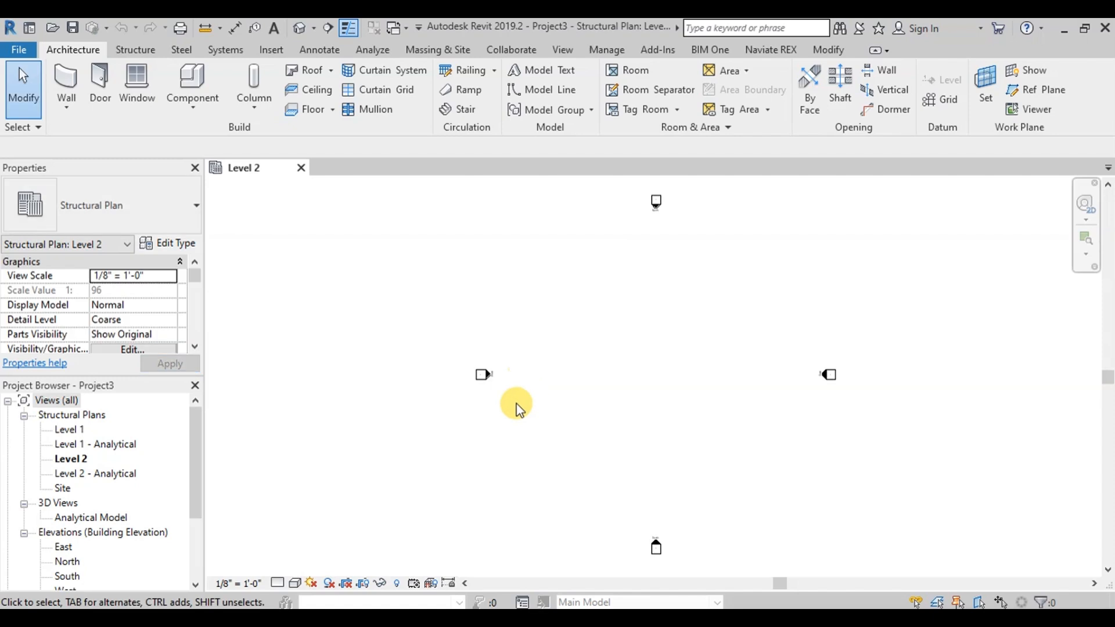
mouse_move(96, 549)
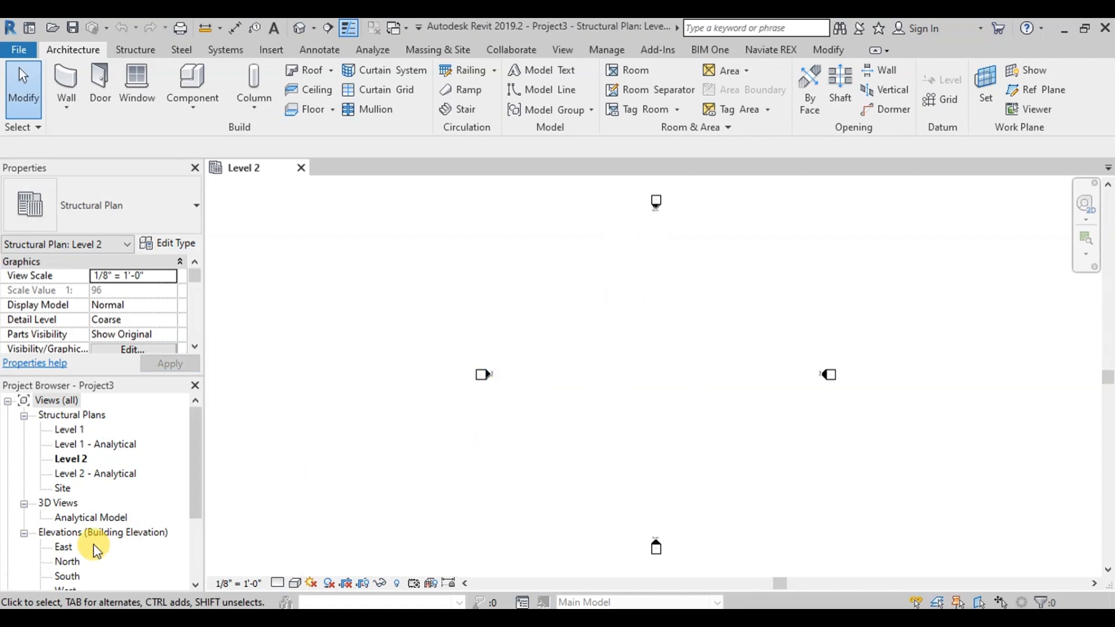
Step: Open the North elevation and the Level 1 structural plan from the Project Browser
double_click(69, 547)
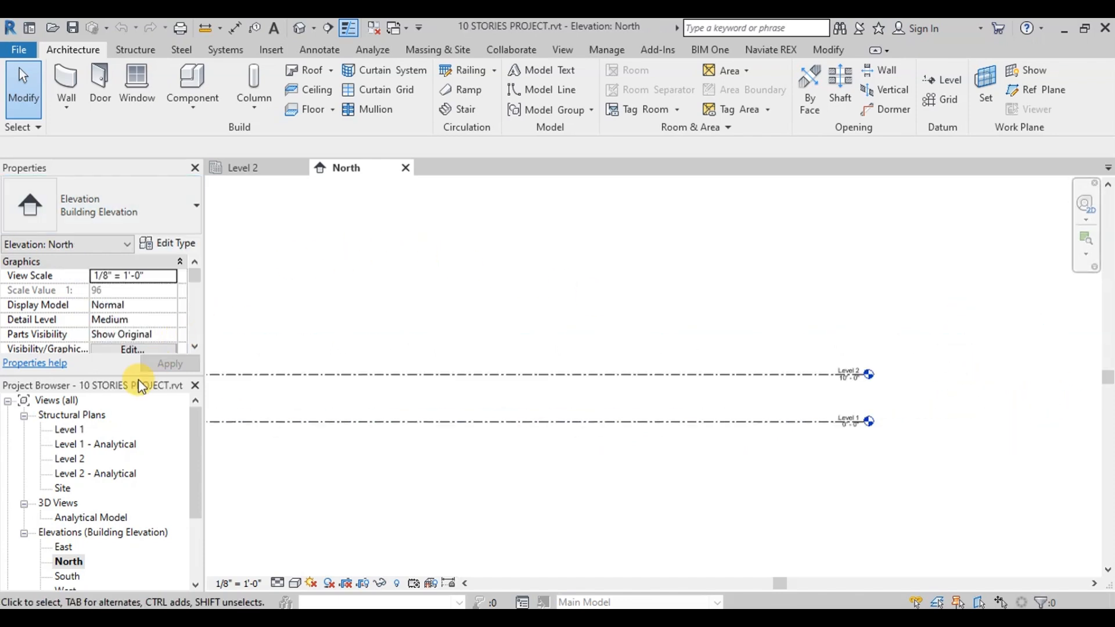
double_click(68, 428)
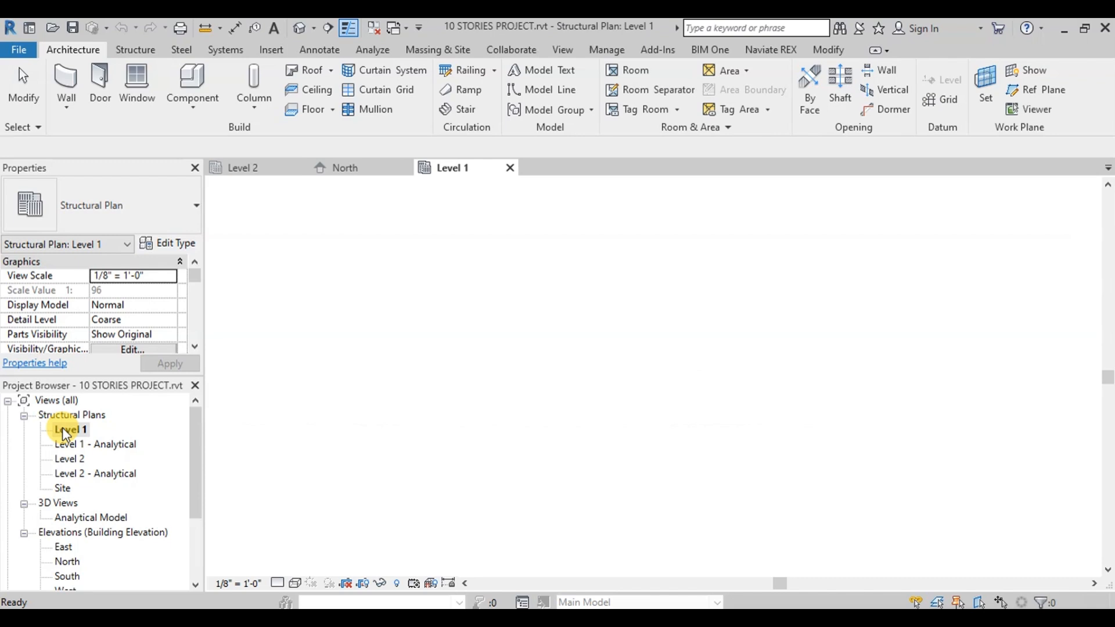
double_click(68, 428)
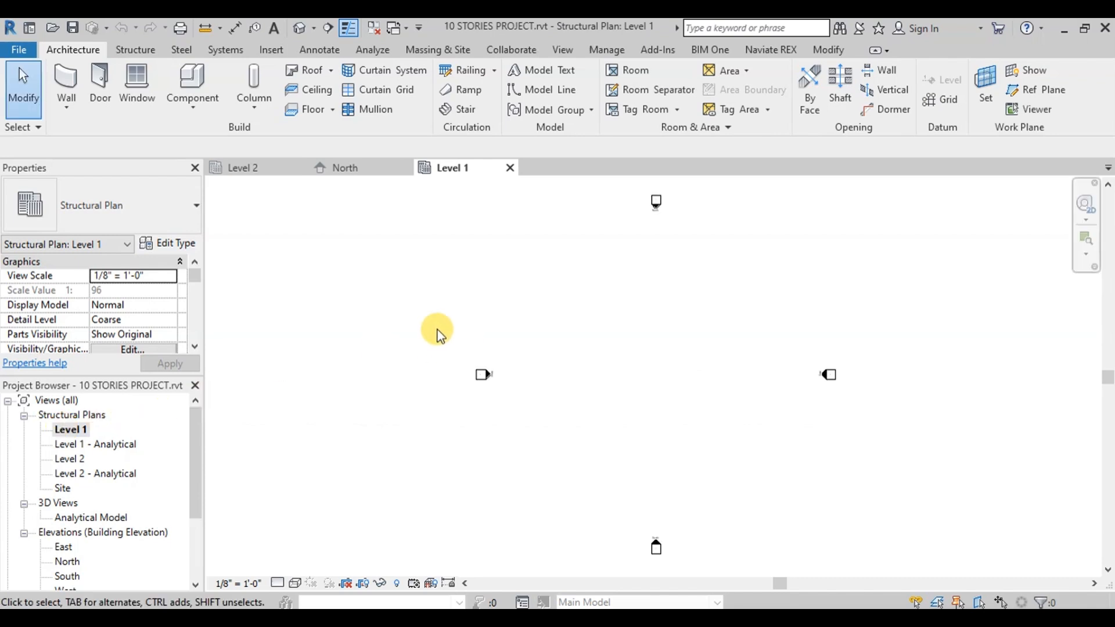
mouse_move(526, 336)
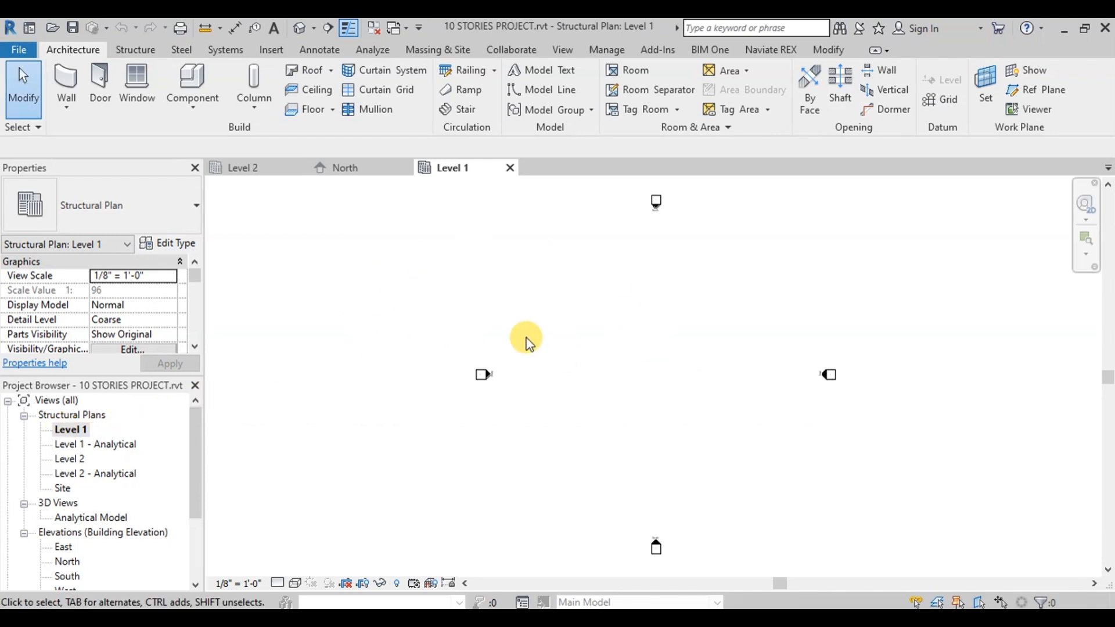
mouse_move(626, 353)
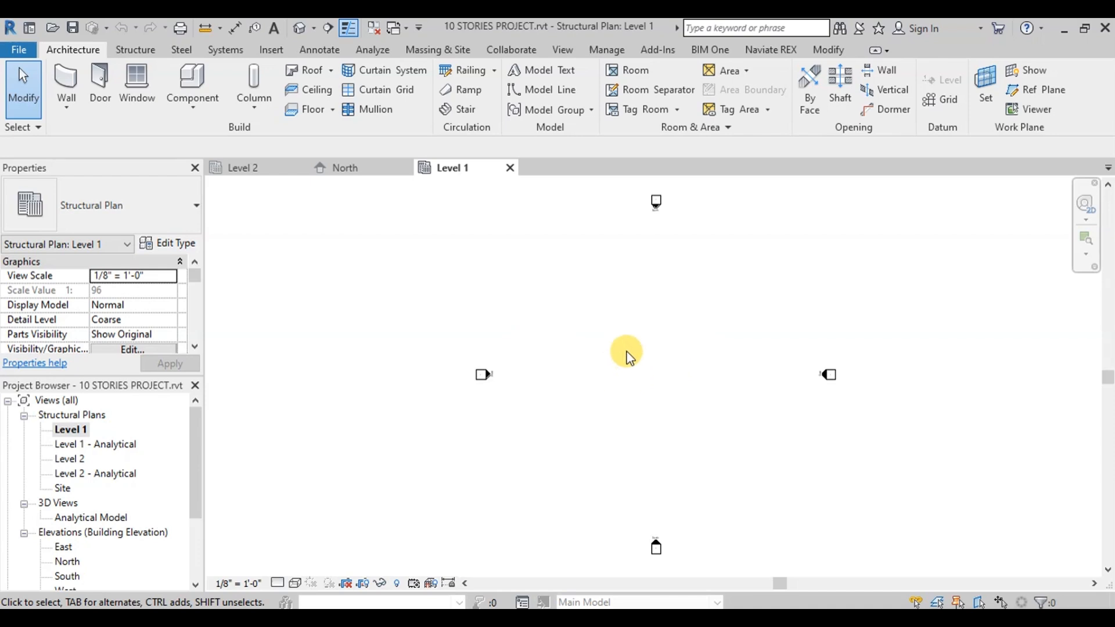
mouse_move(406, 174)
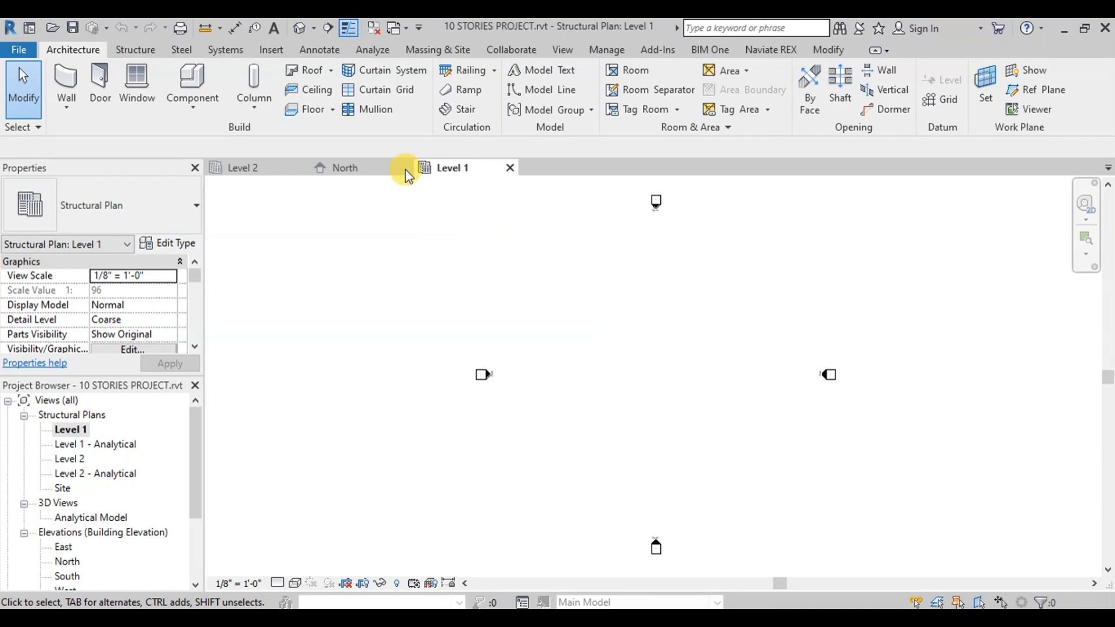
Step: Link BASE.dwg into the Level 1 plan and move the elevation markers onto it
left_click(270, 50)
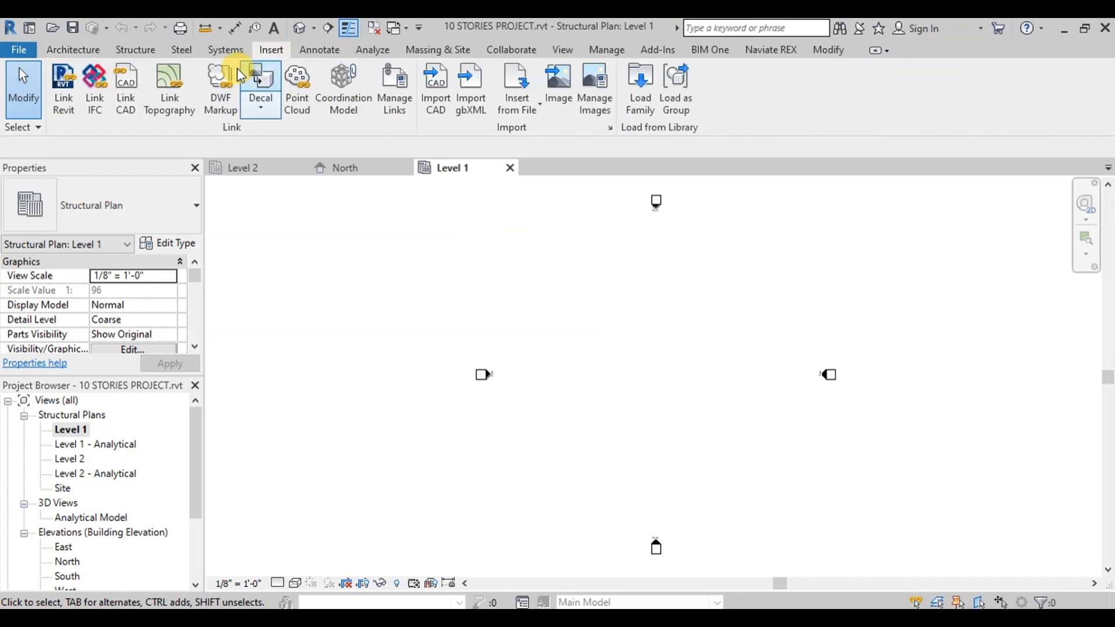
left_click(125, 84)
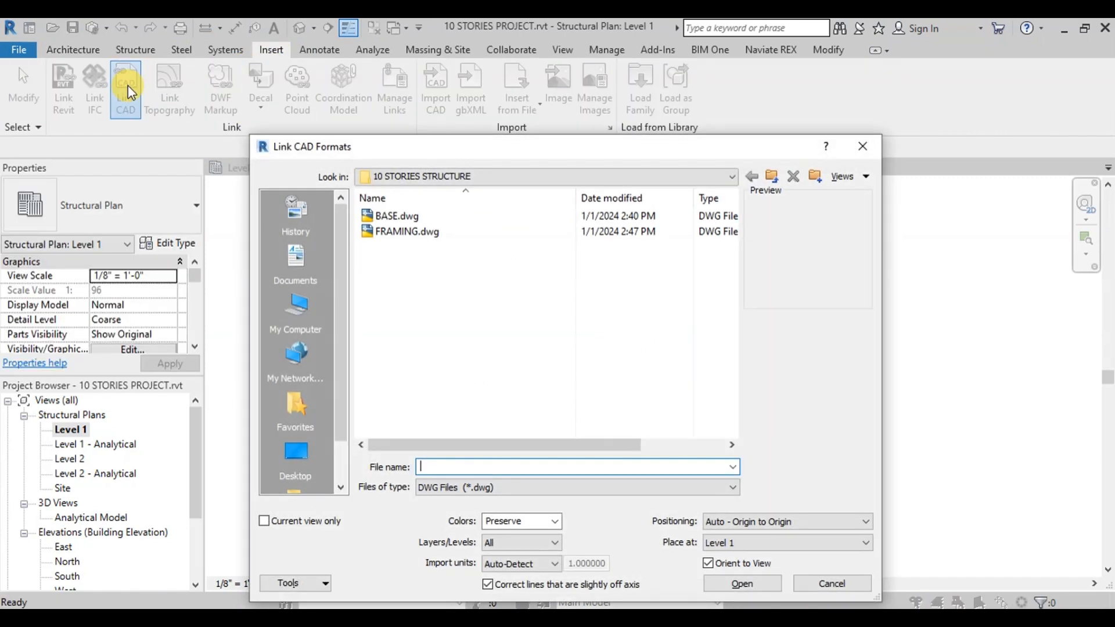
left_click(395, 216)
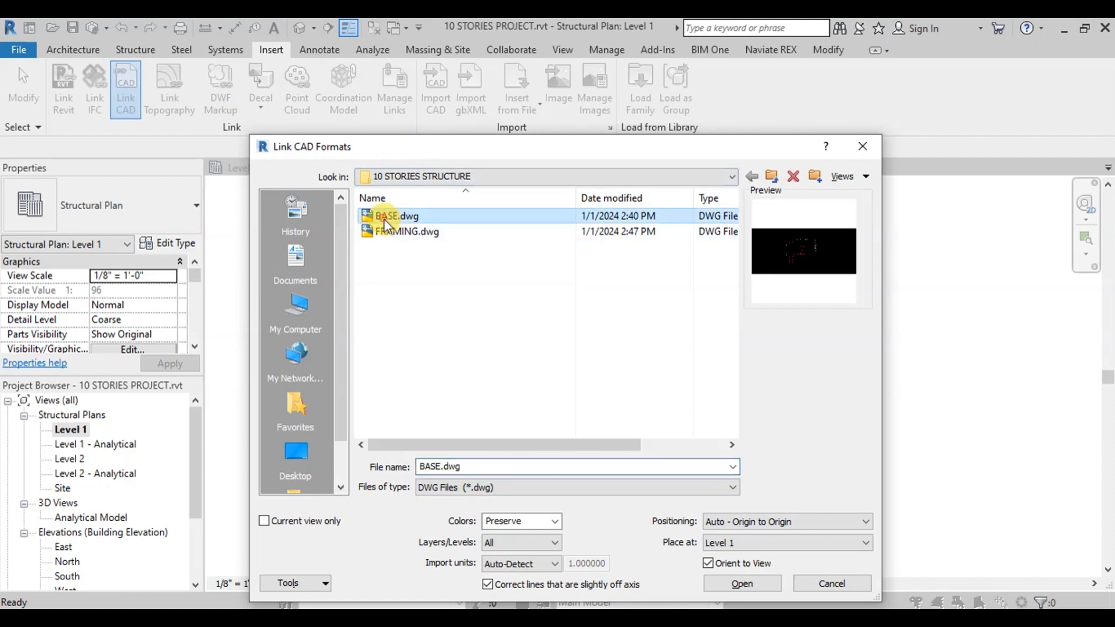
left_click(741, 582)
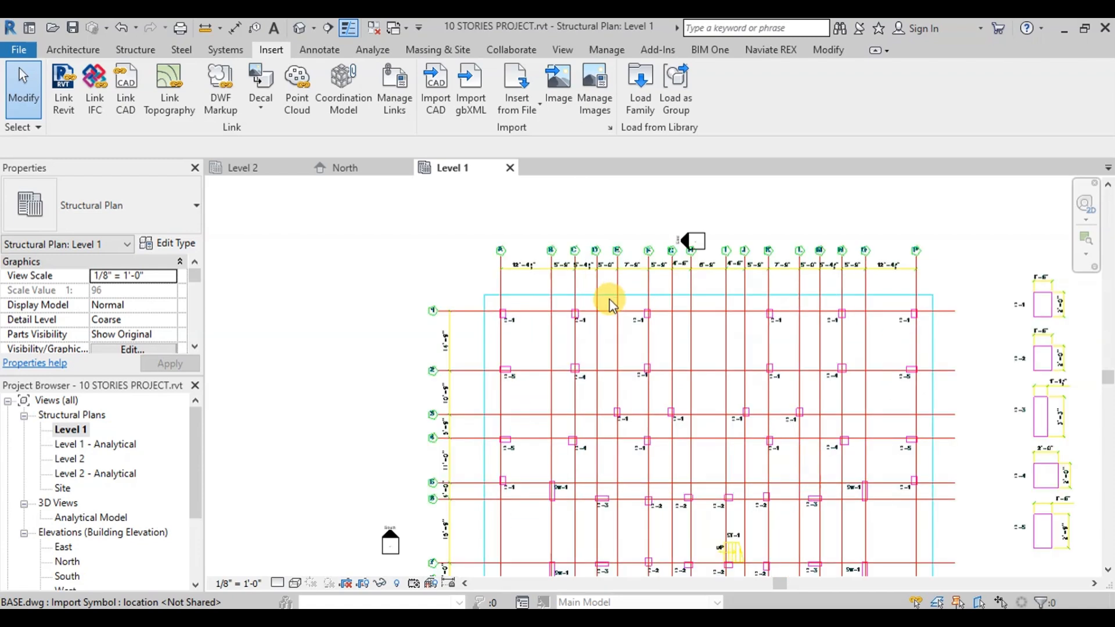
scroll("up", 3)
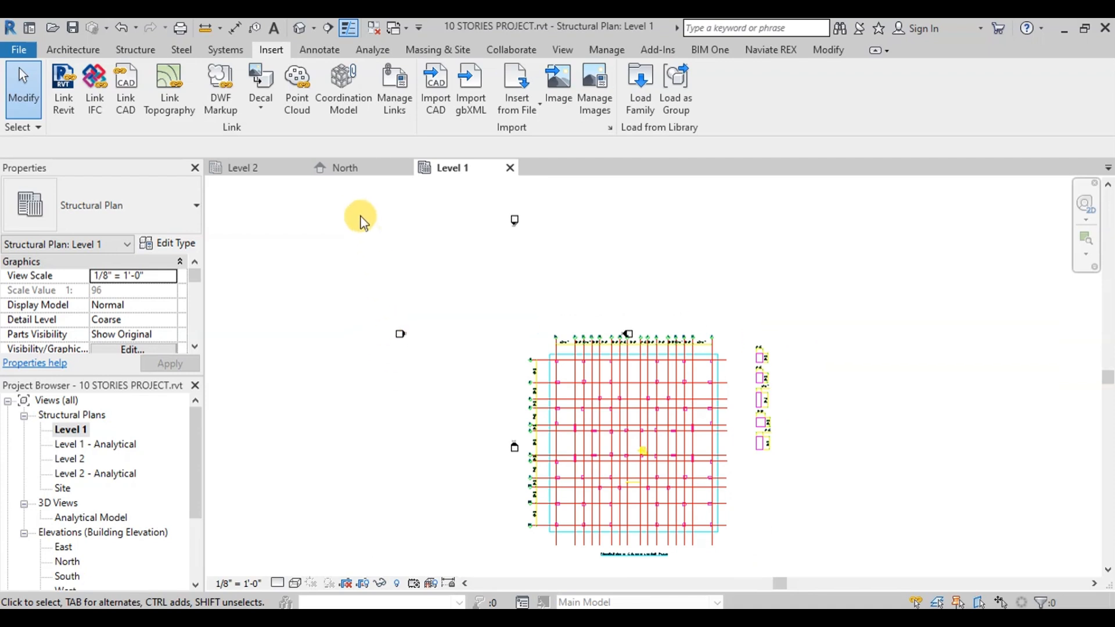
left_click(650, 502)
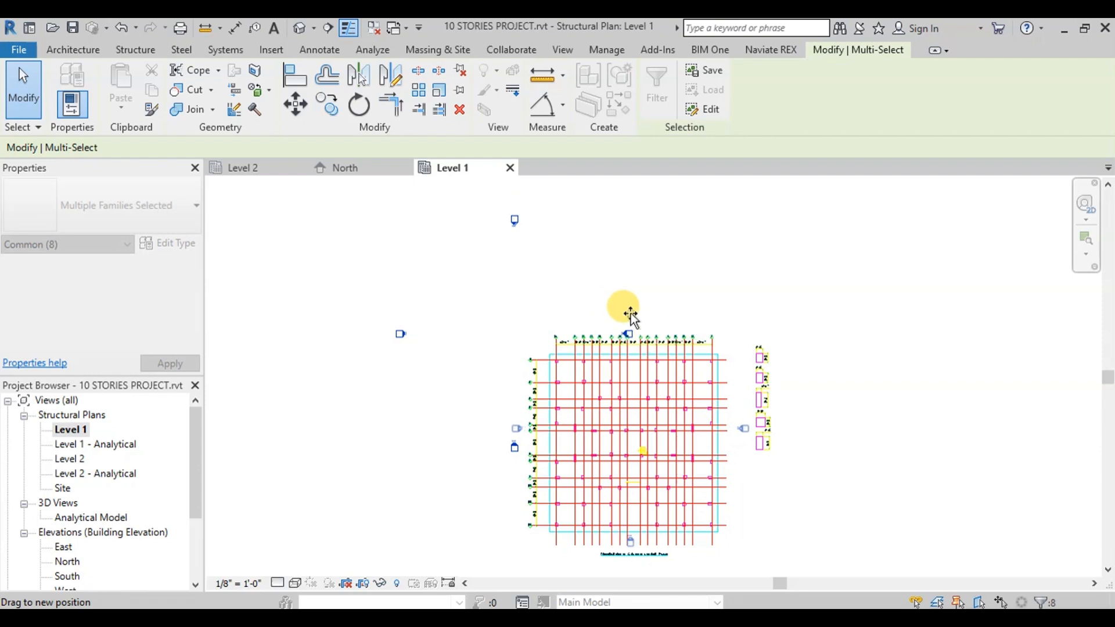
left_click(346, 168)
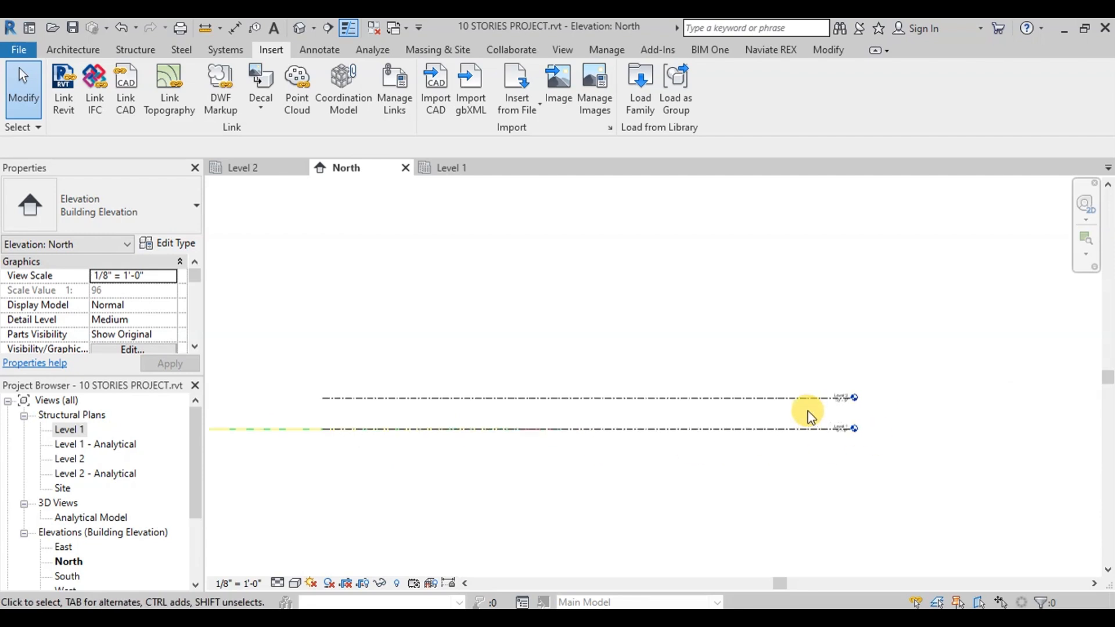
Step: Select the Level 2 line in the North elevation to confirm its 11' 6" height, then deselect
left_click(803, 398)
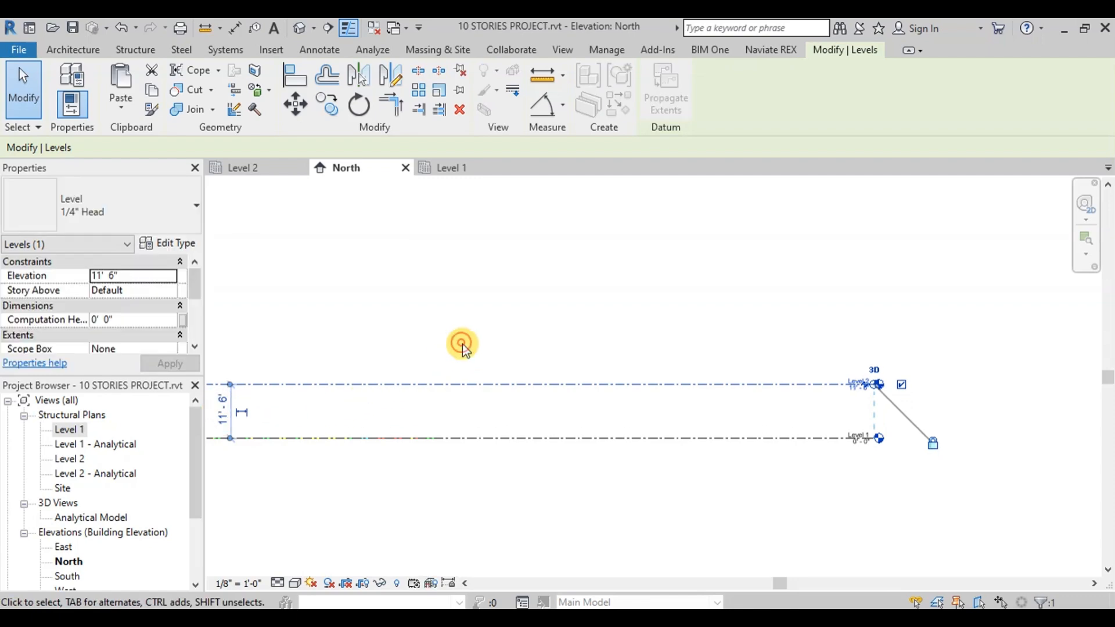
left_click(271, 50)
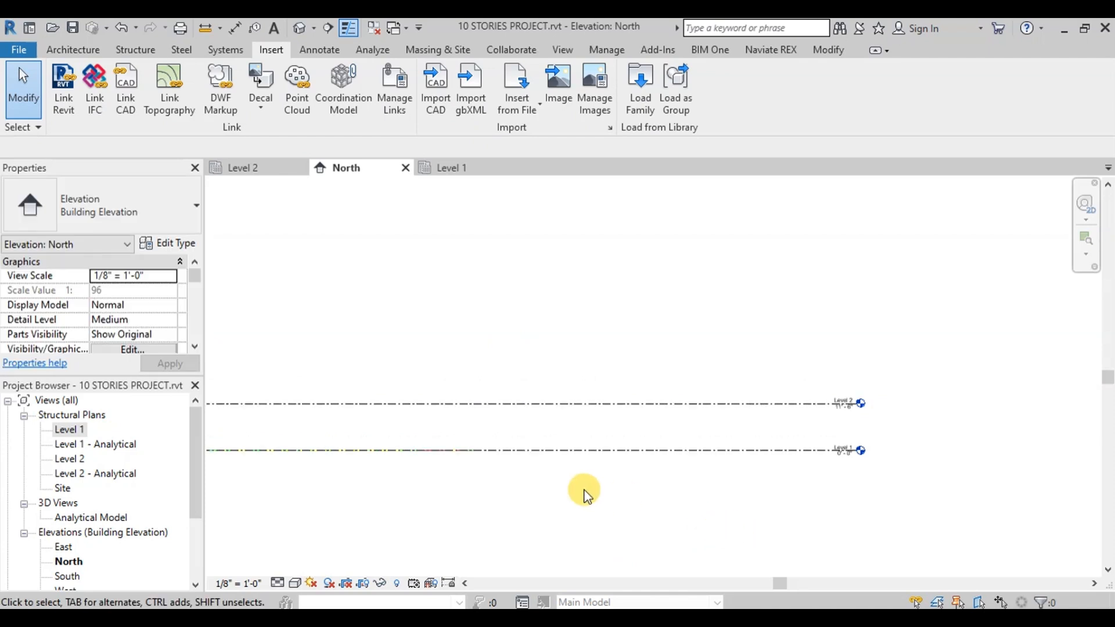
Step: Add new levels above Level 2 with the Level tool at an 11' 6" offset
left_click(135, 50)
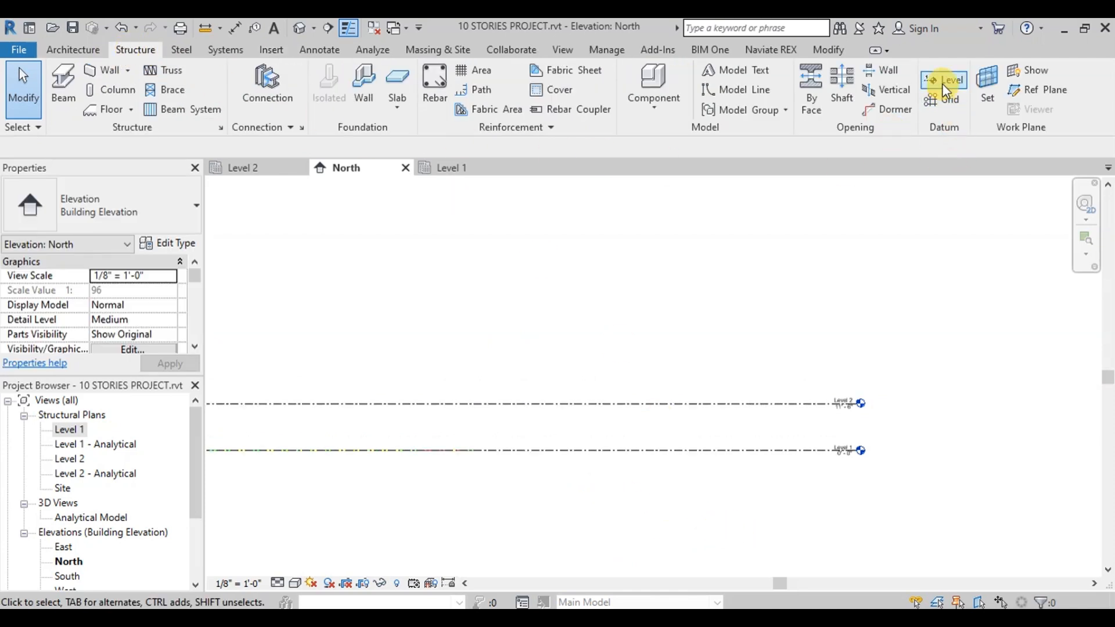
left_click(944, 80)
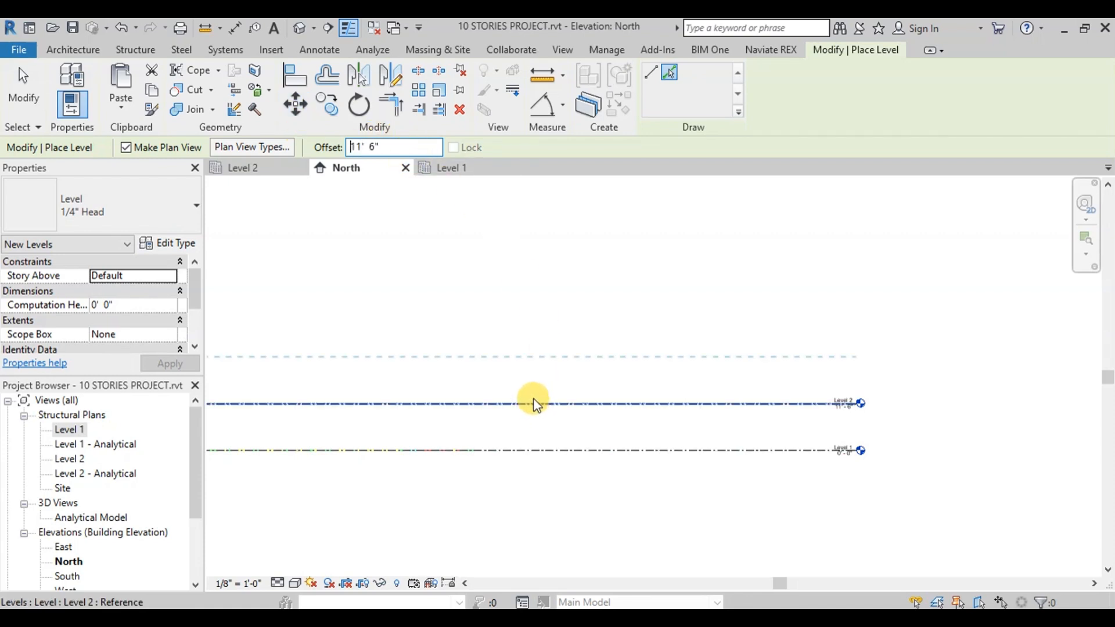
left_click(784, 371)
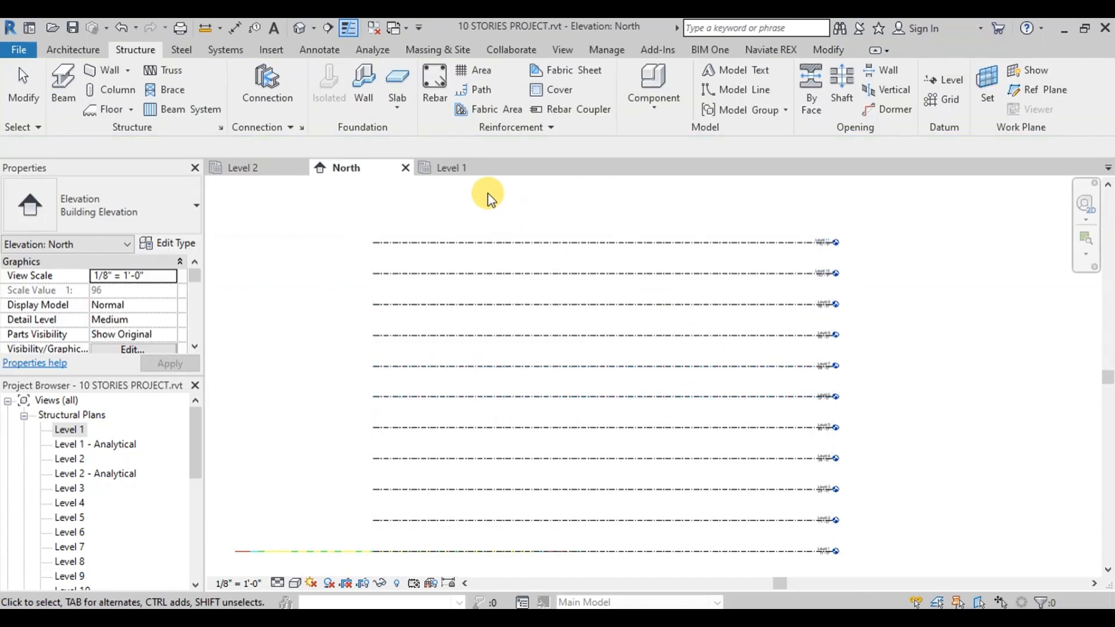
Step: On Level 1, pick the linked drawing's lines as grids, starting with grid 1 along the top line
left_click(451, 168)
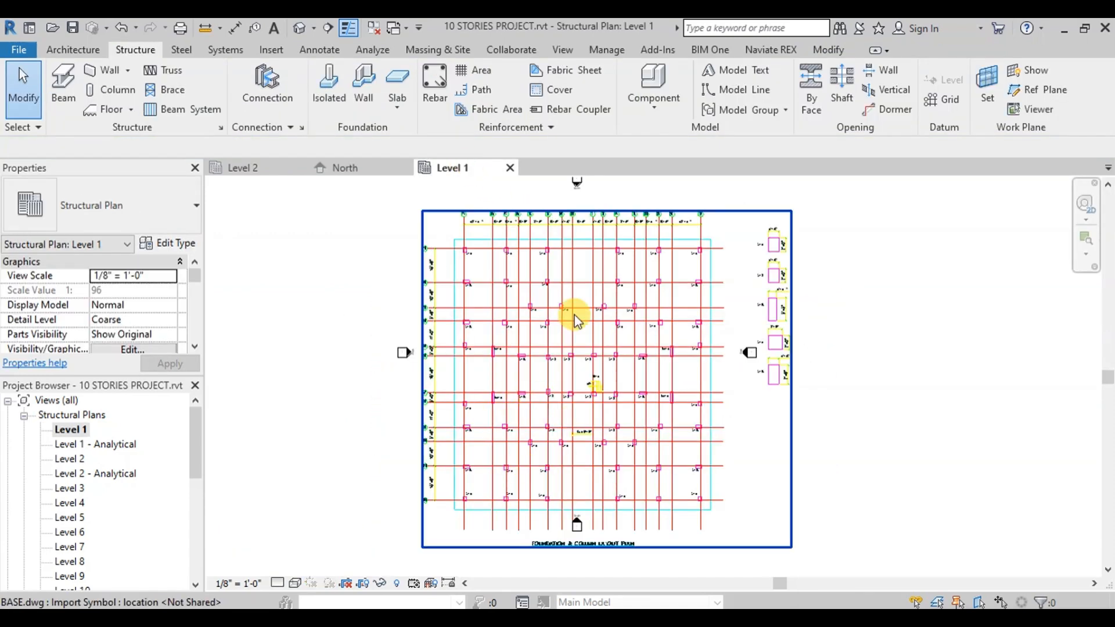
mouse_move(635, 372)
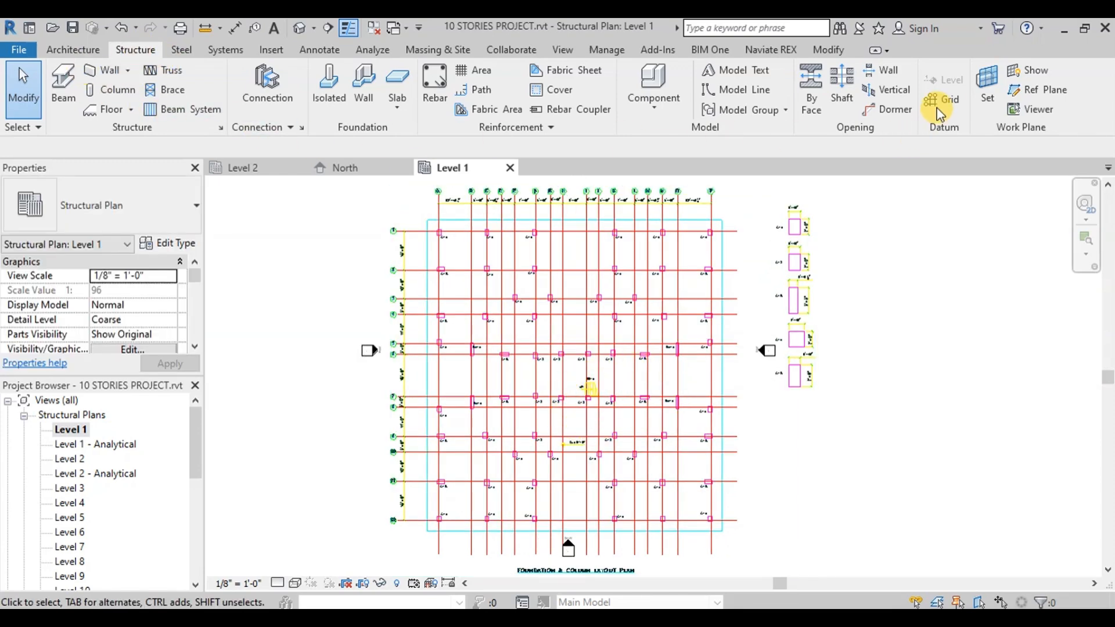
left_click(948, 100)
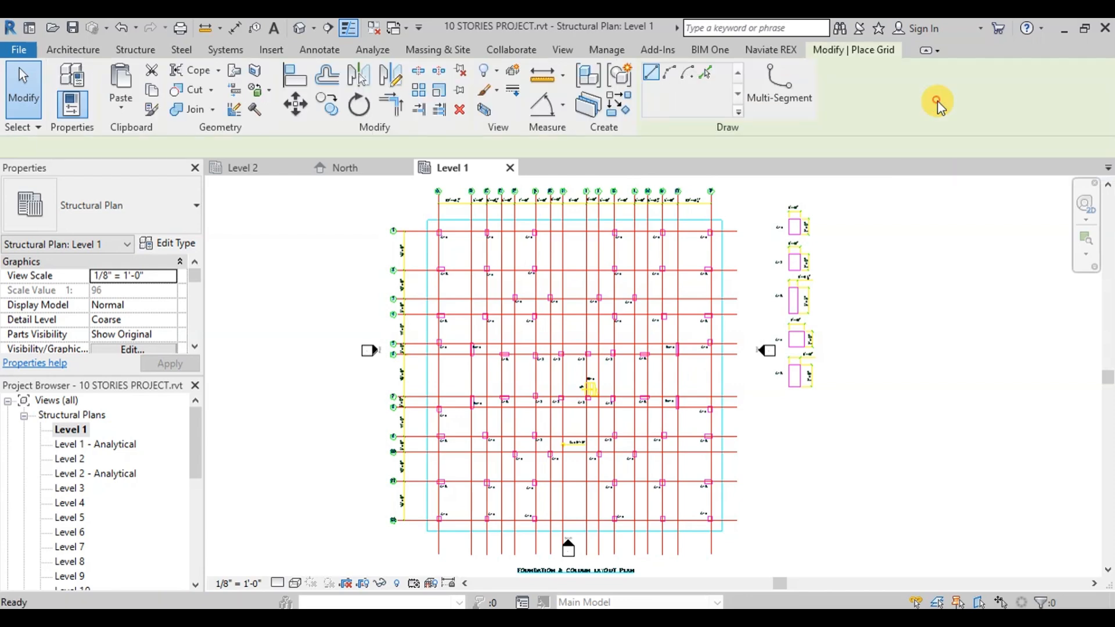
left_click(706, 74)
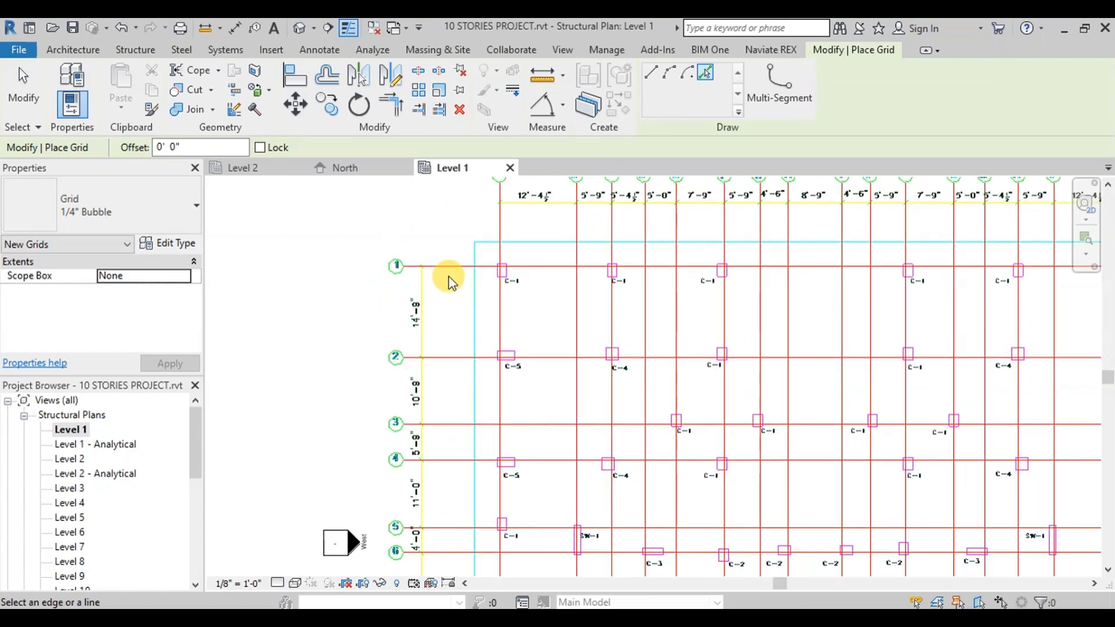
left_click(455, 356)
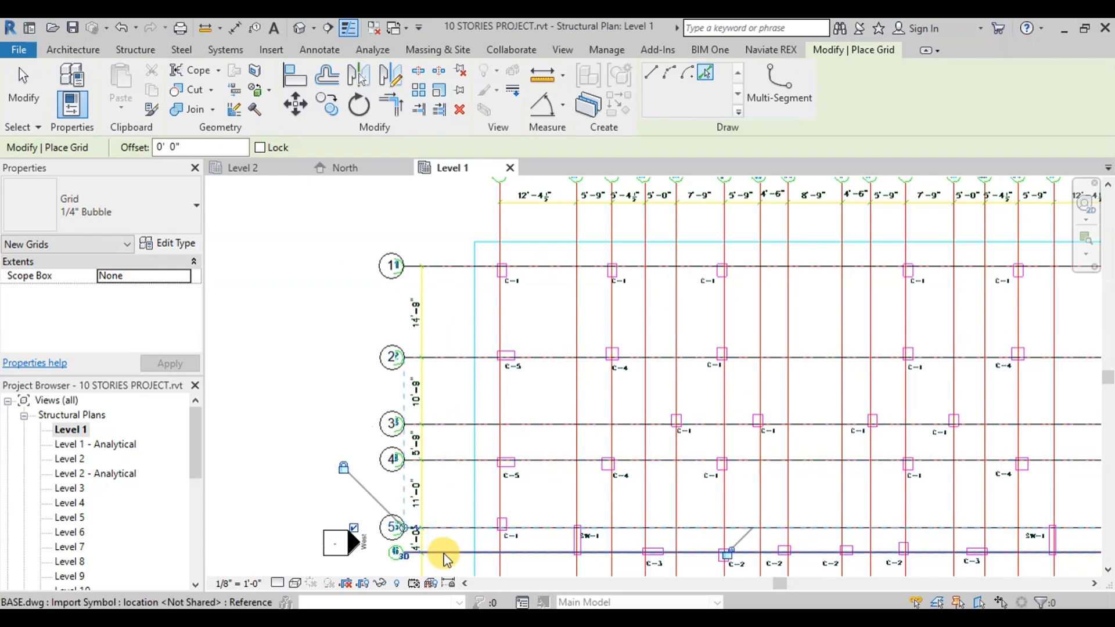
scroll("down", 3)
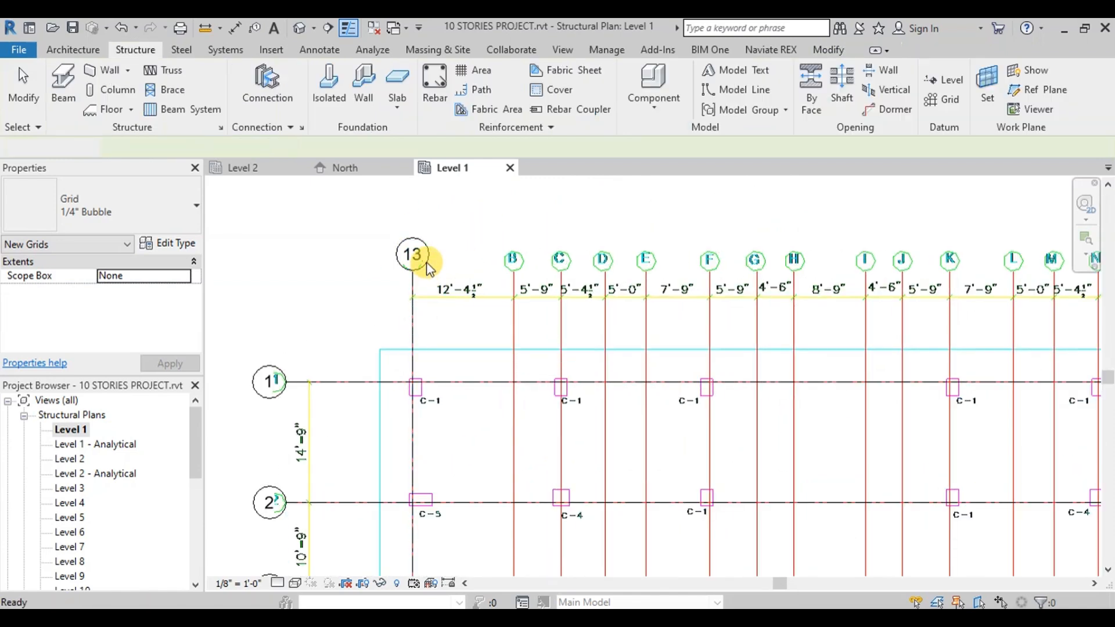
Step: Rename grid 13 to A and pick the remaining vertical CAD lines as lettered grids
double_click(411, 254)
type("A")
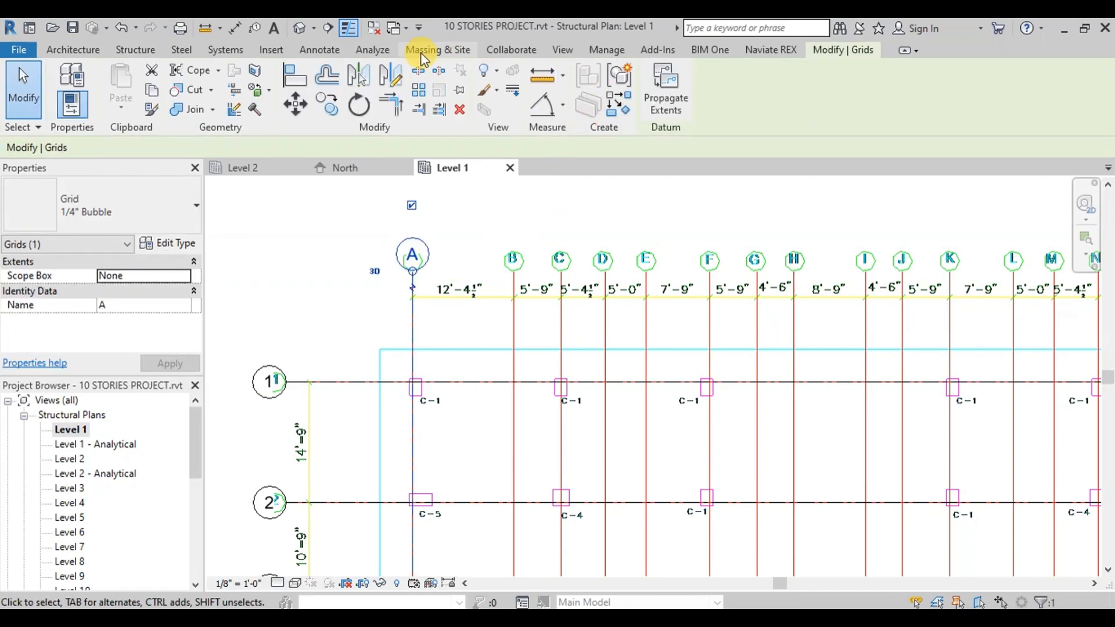
left_click(134, 50)
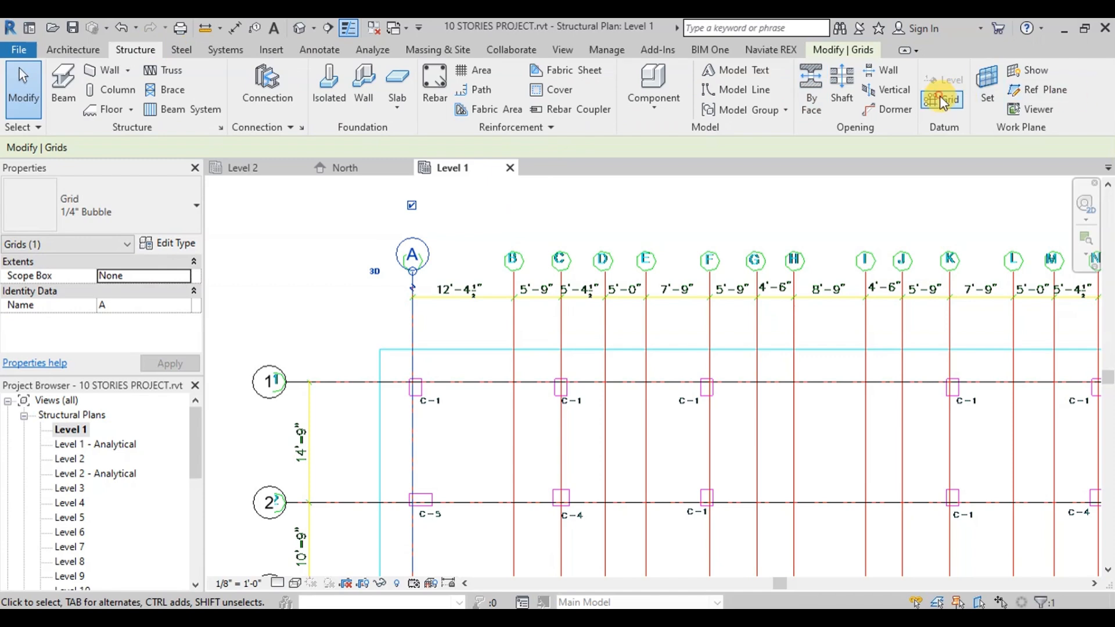
left_click(942, 96)
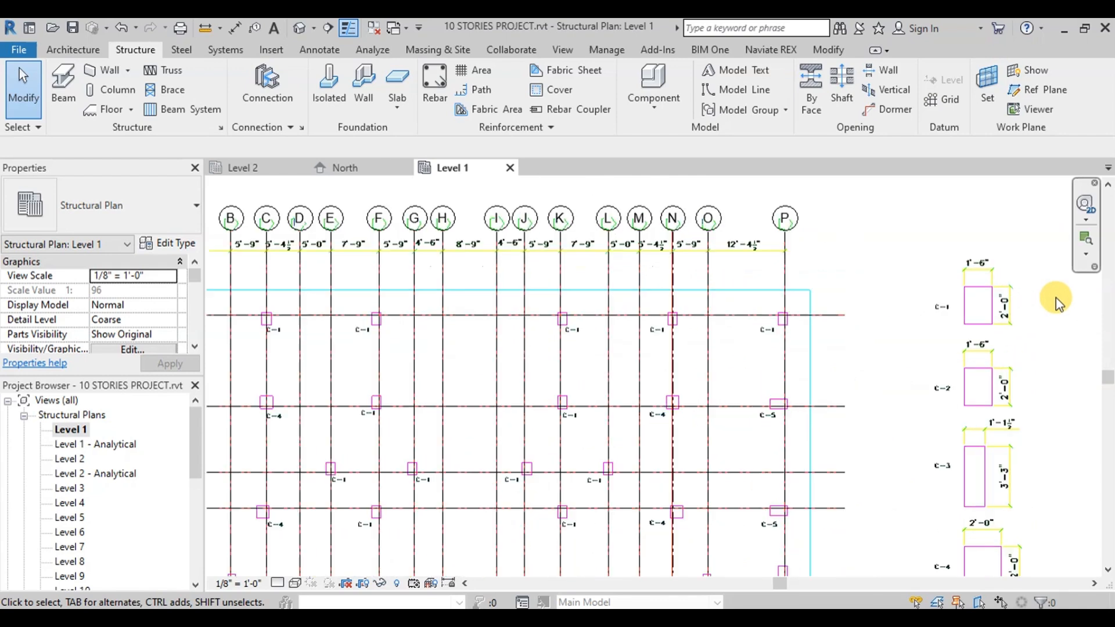
scroll("up", 3)
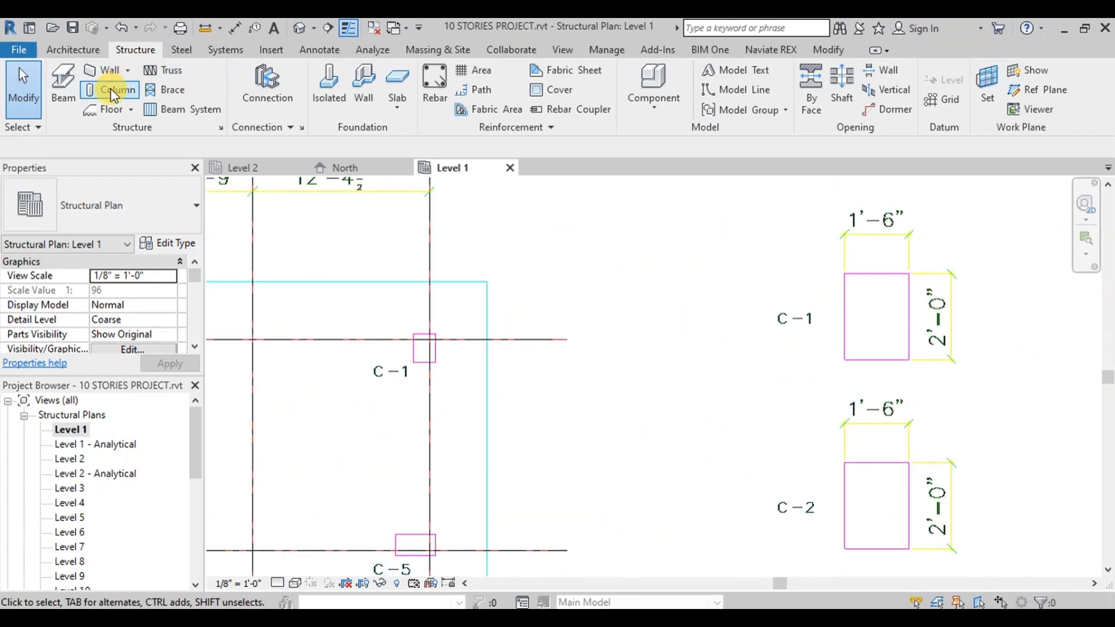
Step: Duplicate the concrete rectangular column type as C1-18"X24" sized 1'6" by 2'0"
left_click(117, 89)
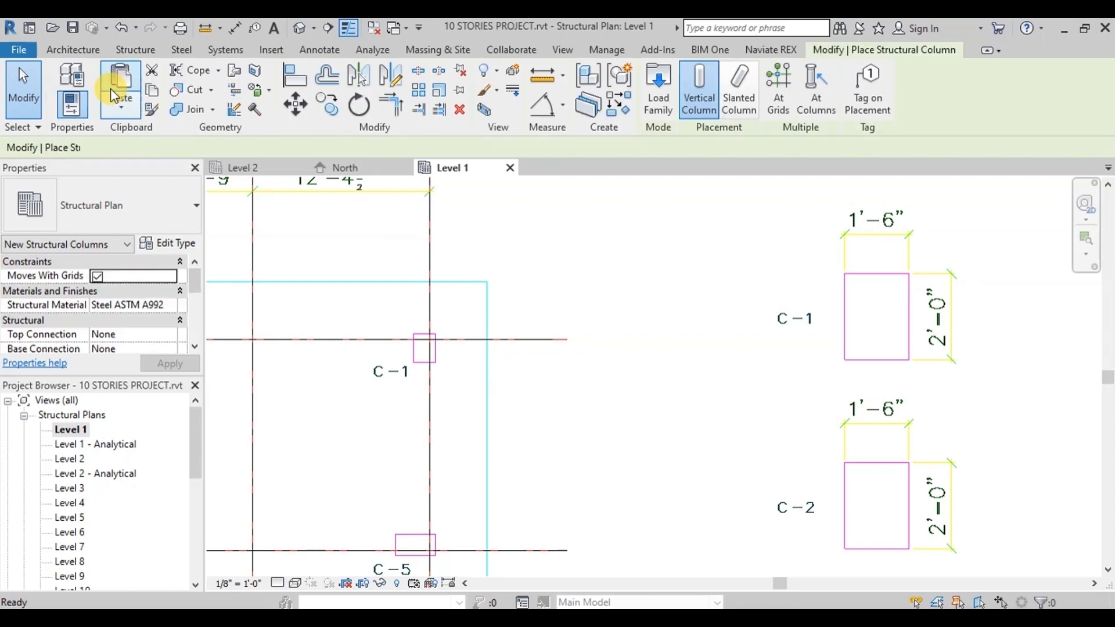
left_click(195, 205)
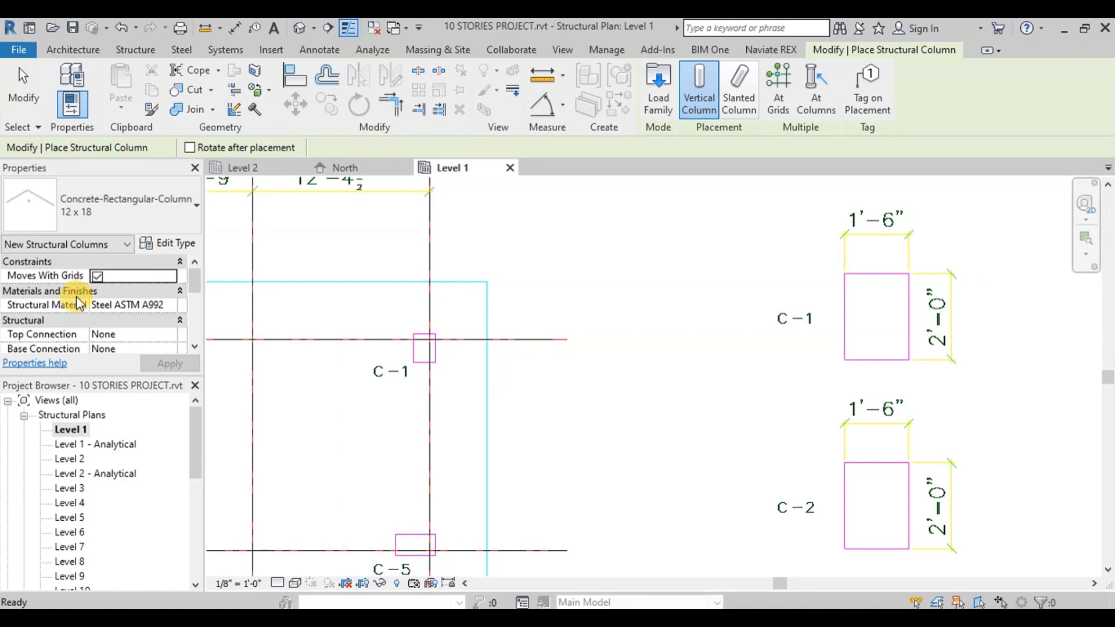
left_click(173, 243)
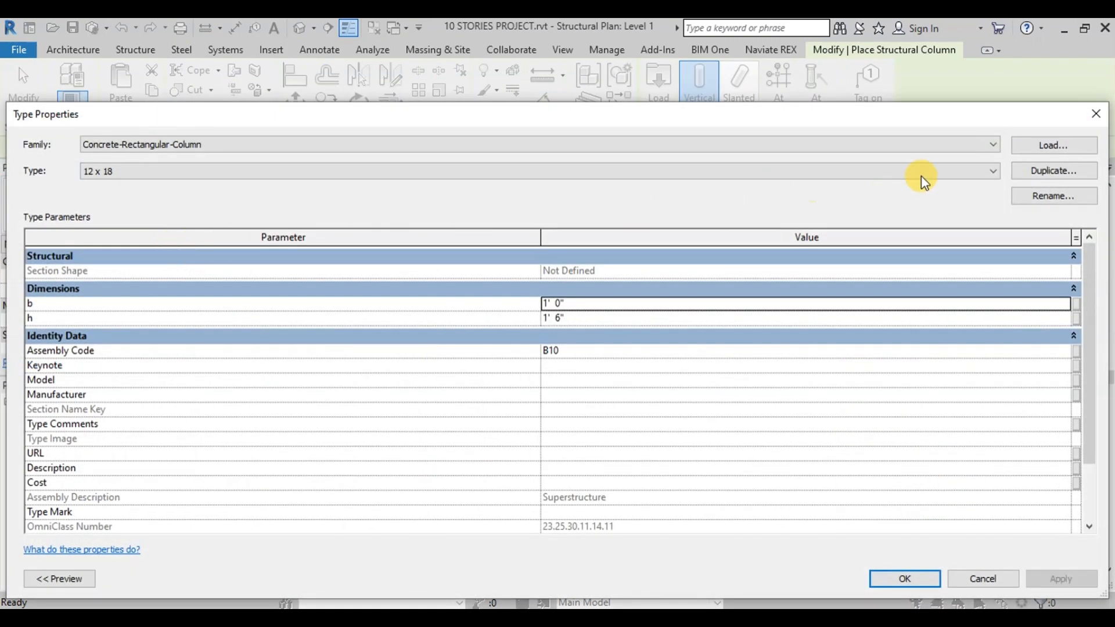
left_click(1053, 170)
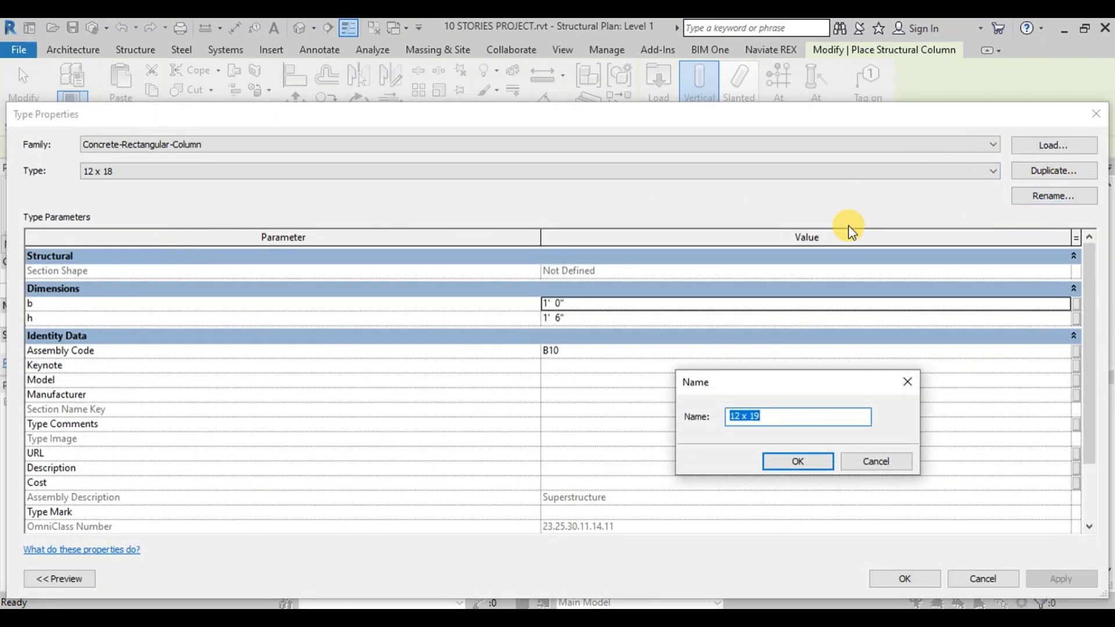
type("C1-")
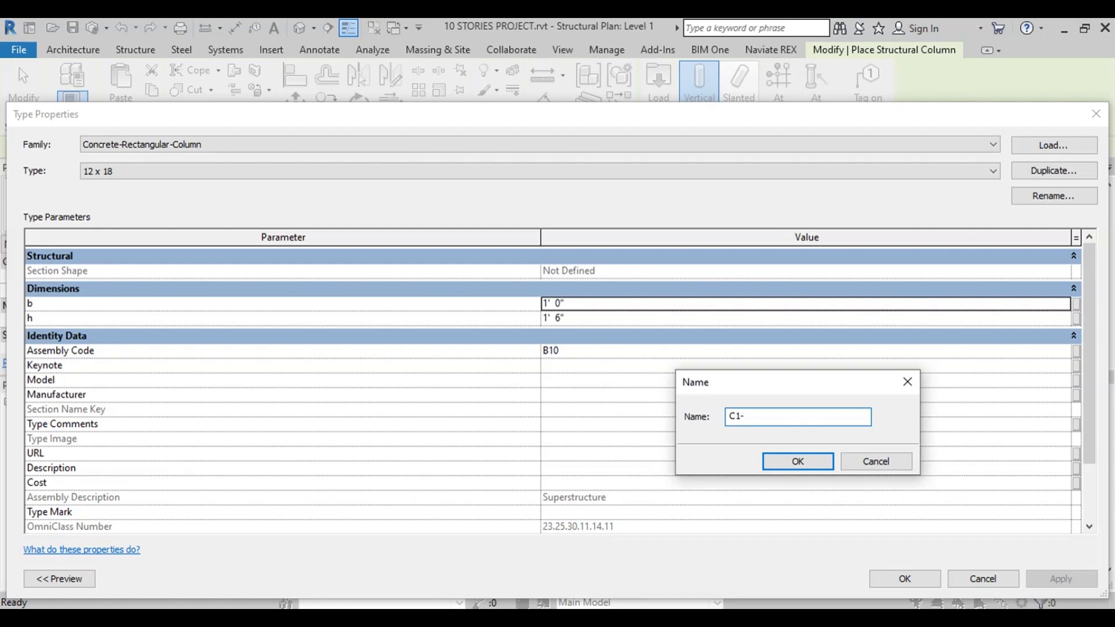
type("18\"X")
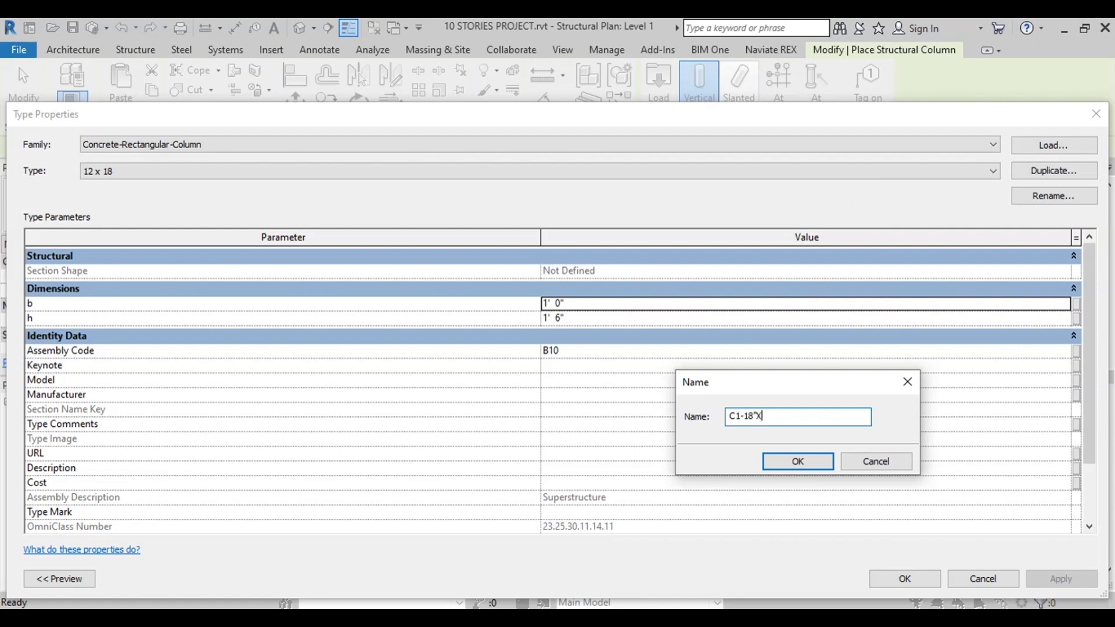
type("24\"")
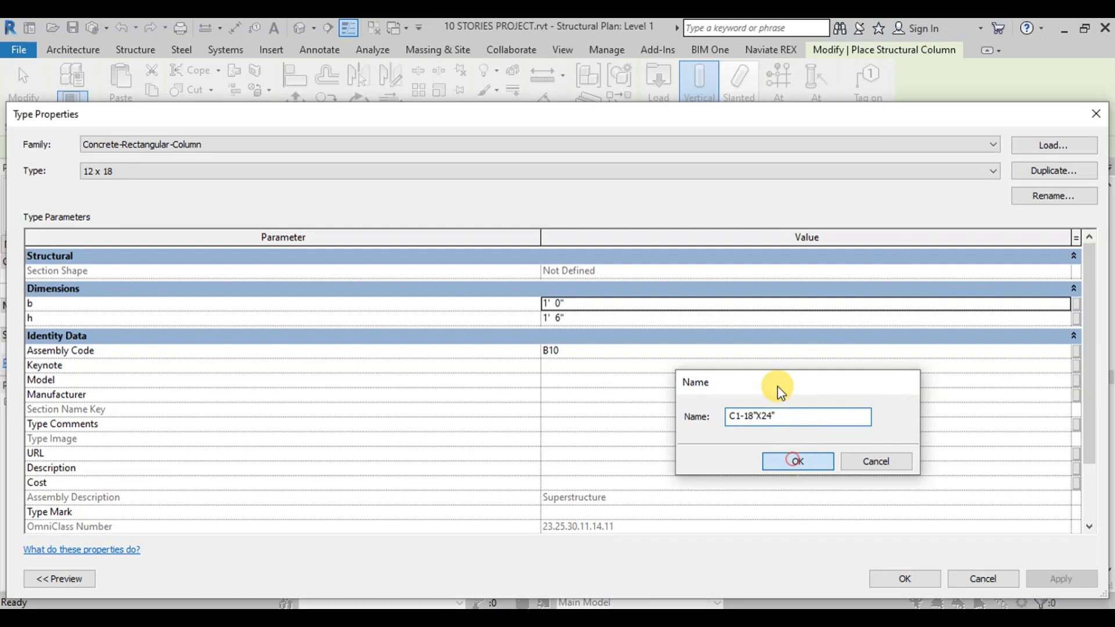
left_click(796, 461)
type("2")
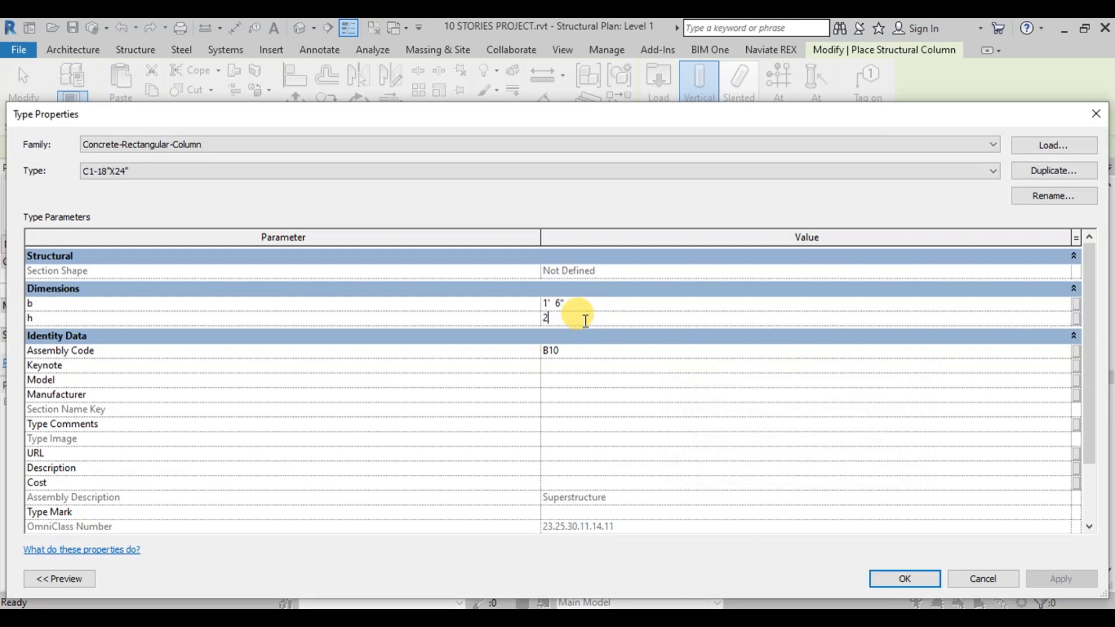
type("4\"")
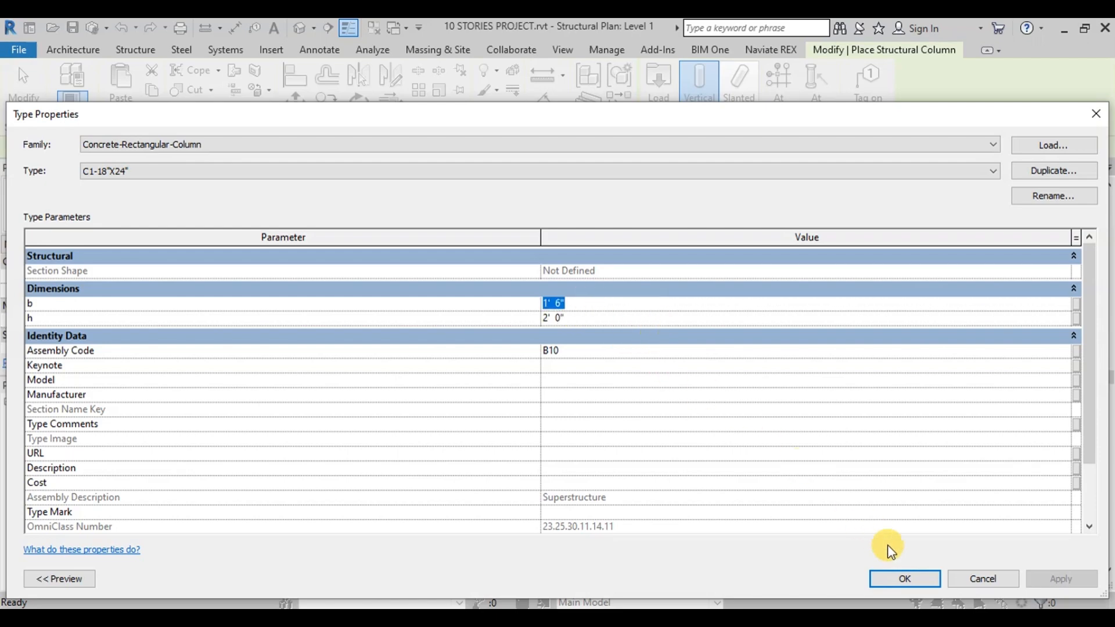
left_click(903, 578)
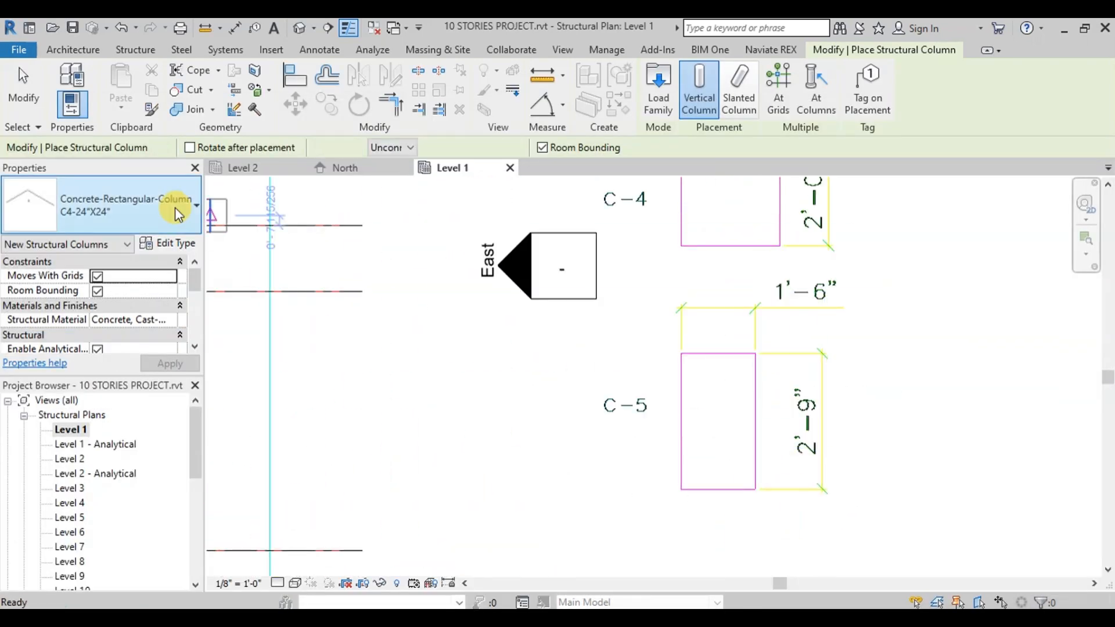
Step: Set columns to run from Level 1 up to Level 2 and place them at the picked grid intersections
key("Escape")
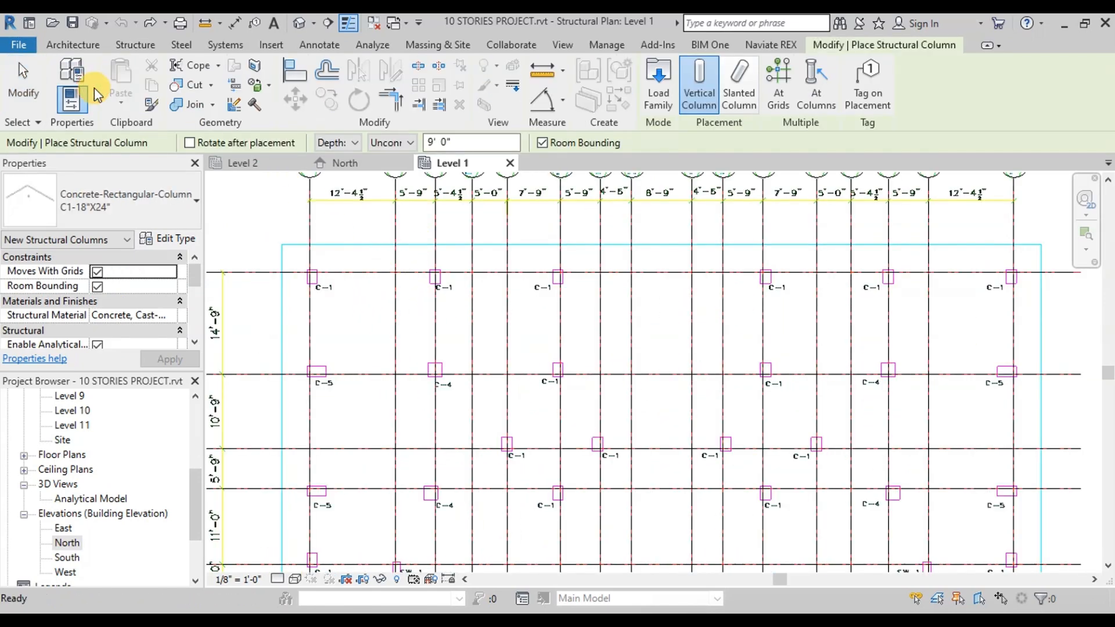
left_click(335, 141)
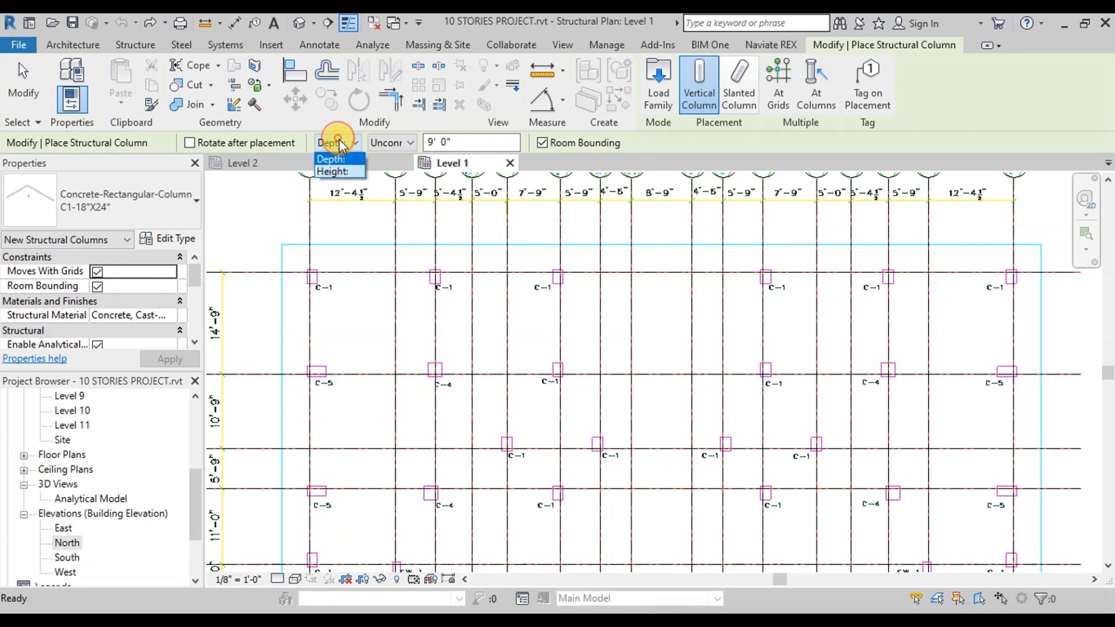
left_click(330, 172)
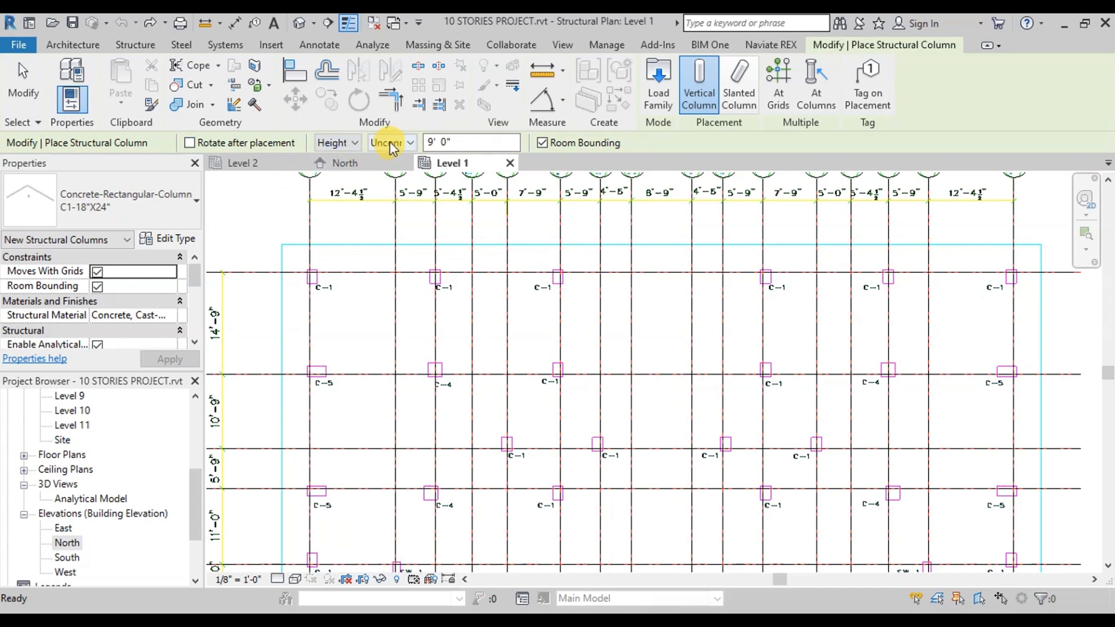
left_click(390, 142)
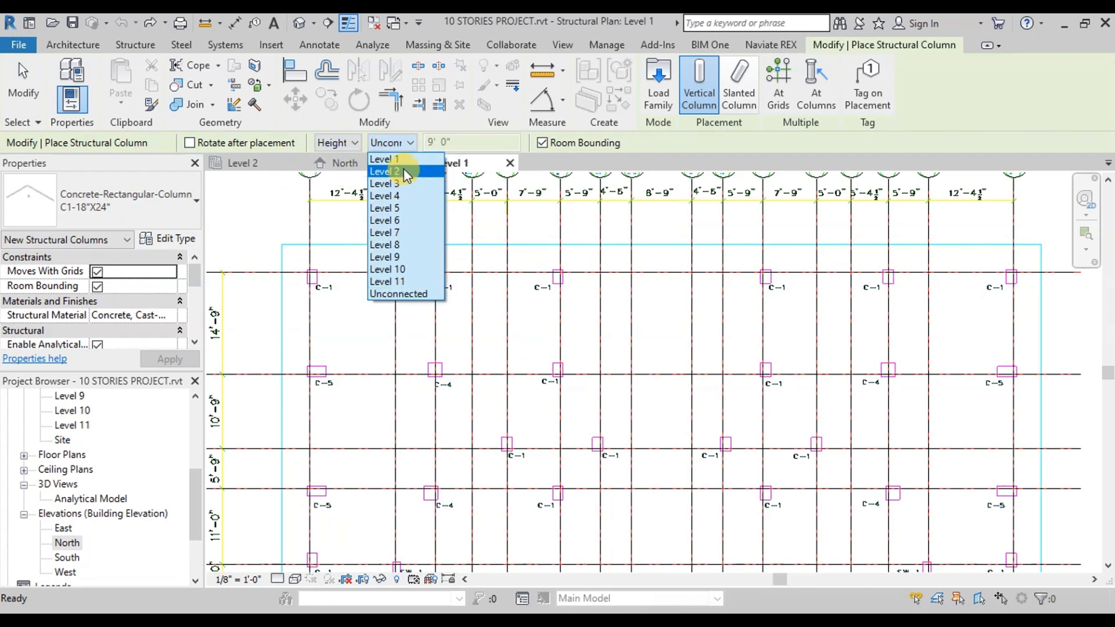
left_click(384, 172)
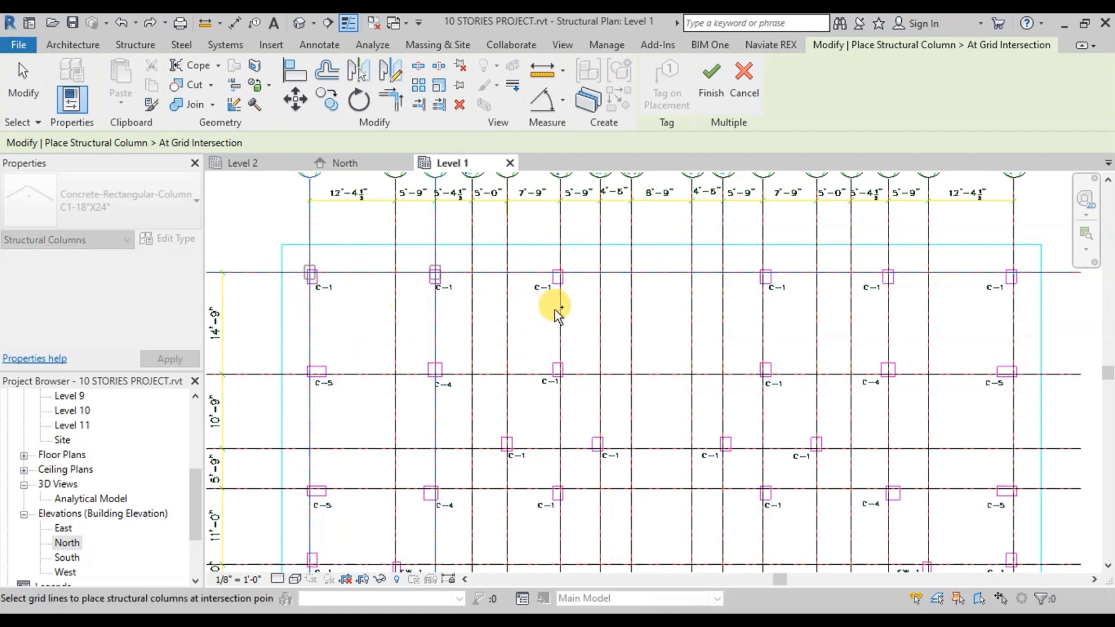
mouse_move(817, 303)
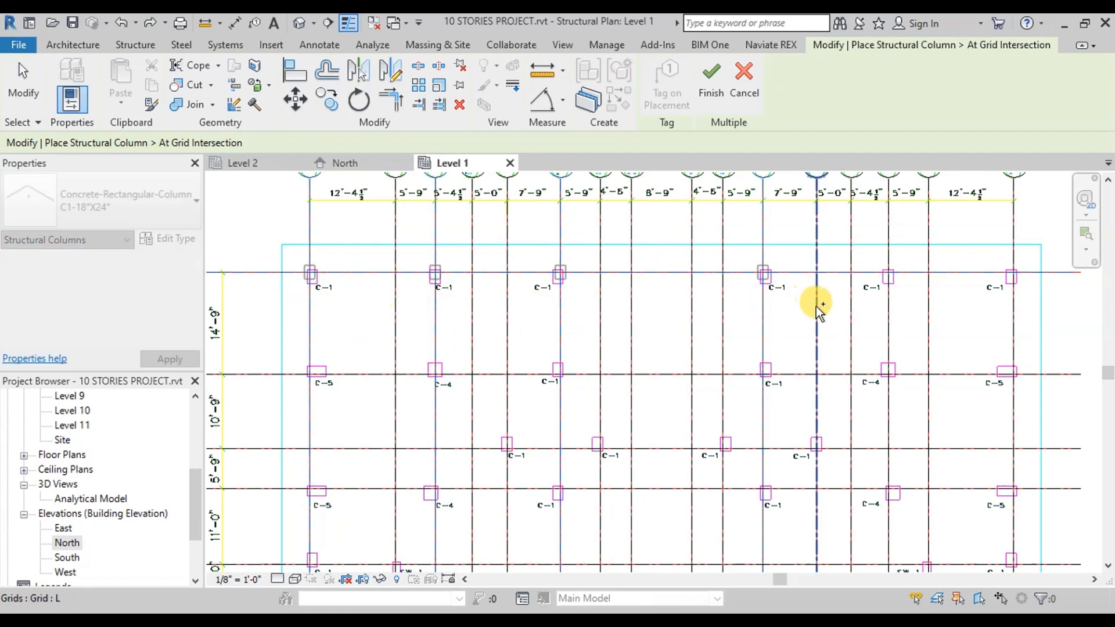
mouse_move(1009, 312)
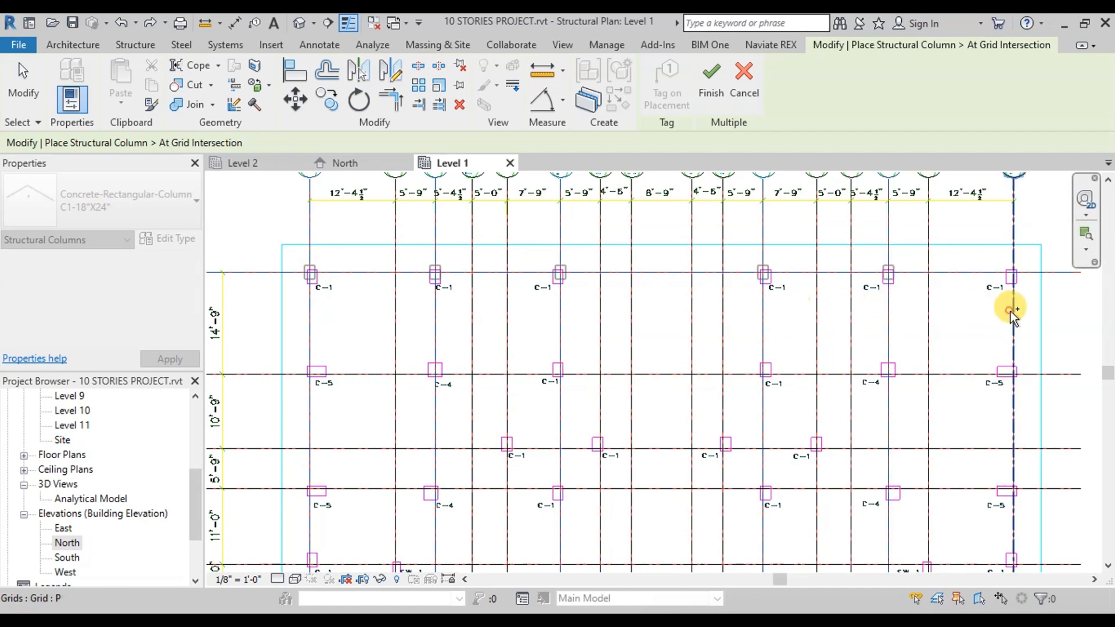
left_click(698, 83)
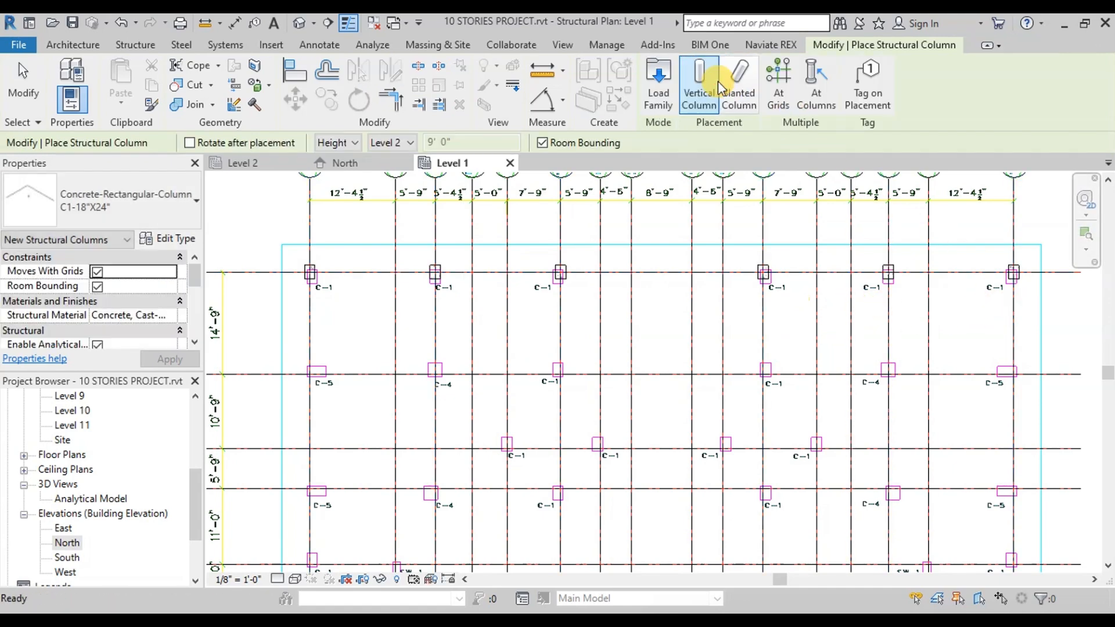
mouse_move(135, 44)
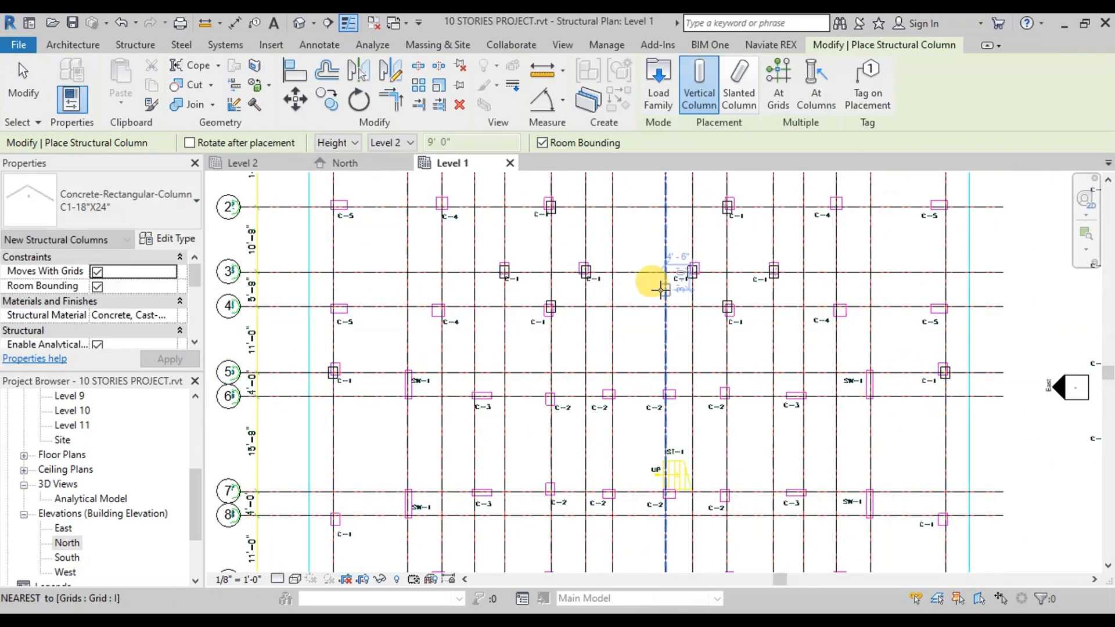
Step: Place a column at a remaining marked grid intersection on Level 1
left_click(192, 199)
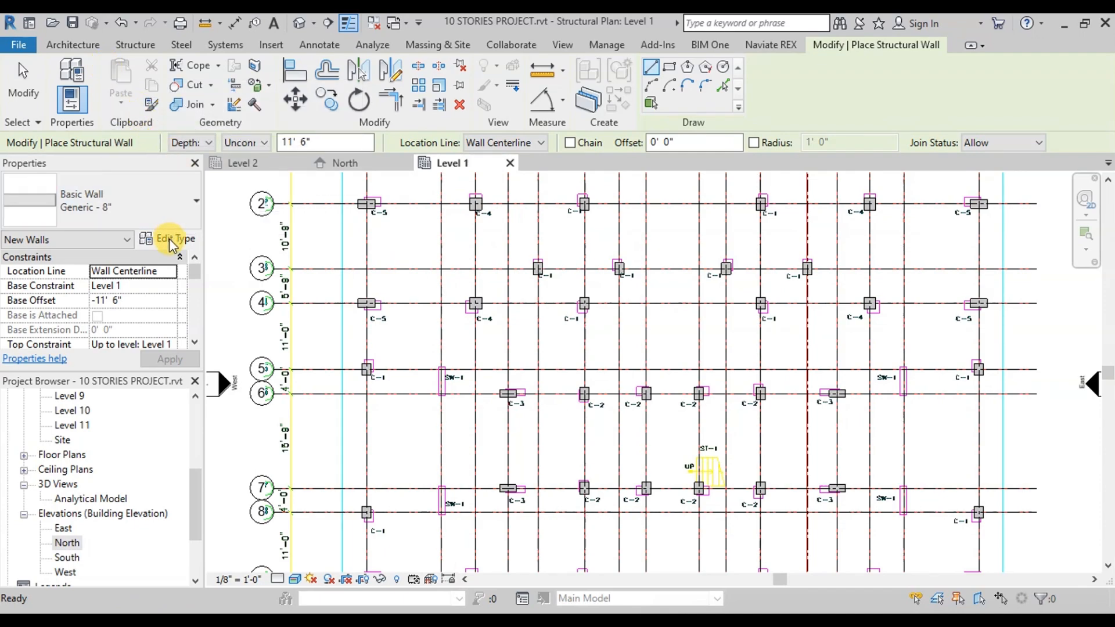
Step: Duplicate the wall type as SW 12 with a 1'0" structural layer and accept it
left_click(172, 238)
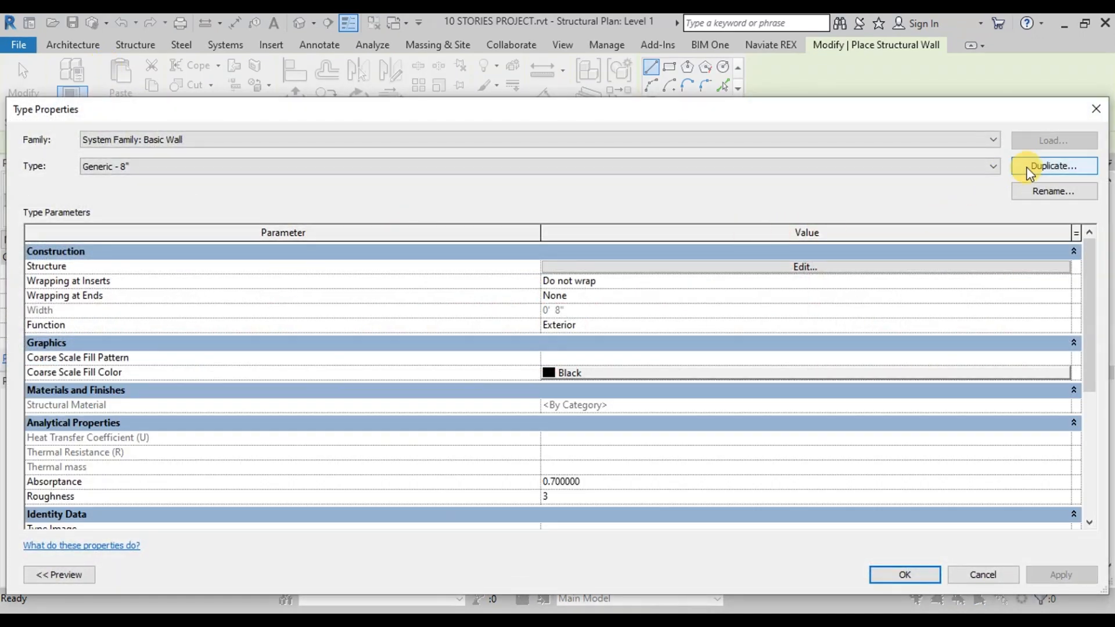
left_click(1053, 166)
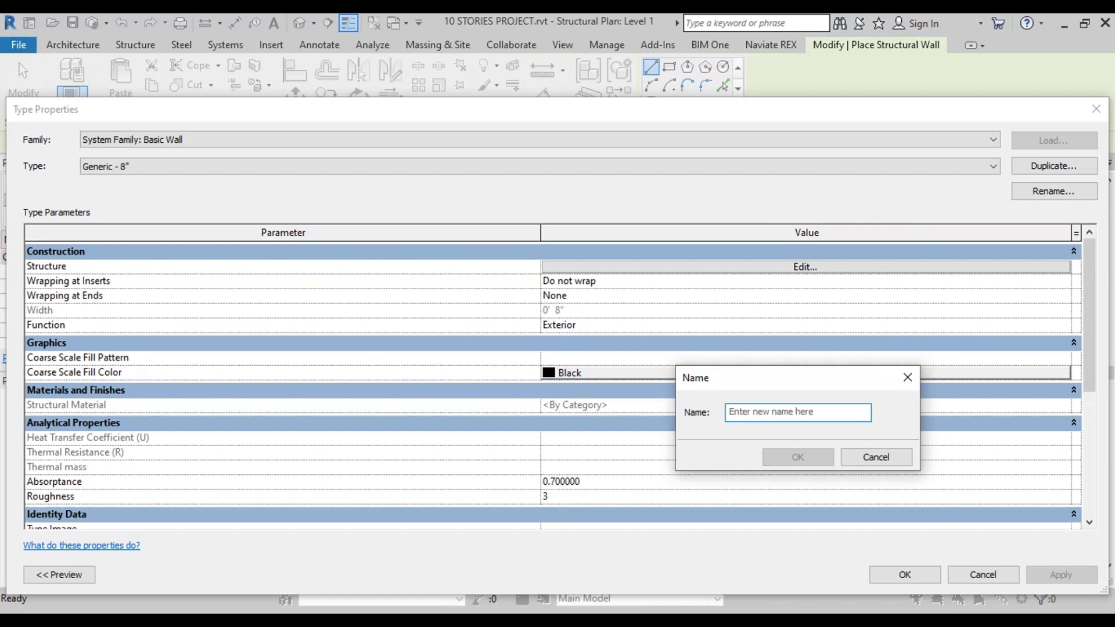
type("SW 12")
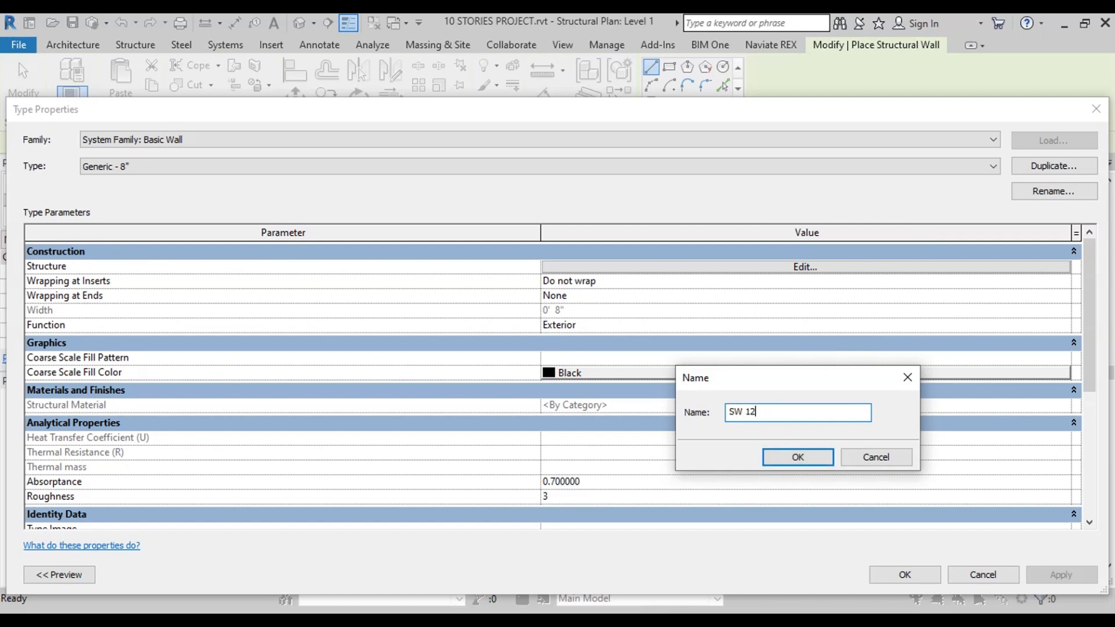
left_click(797, 456)
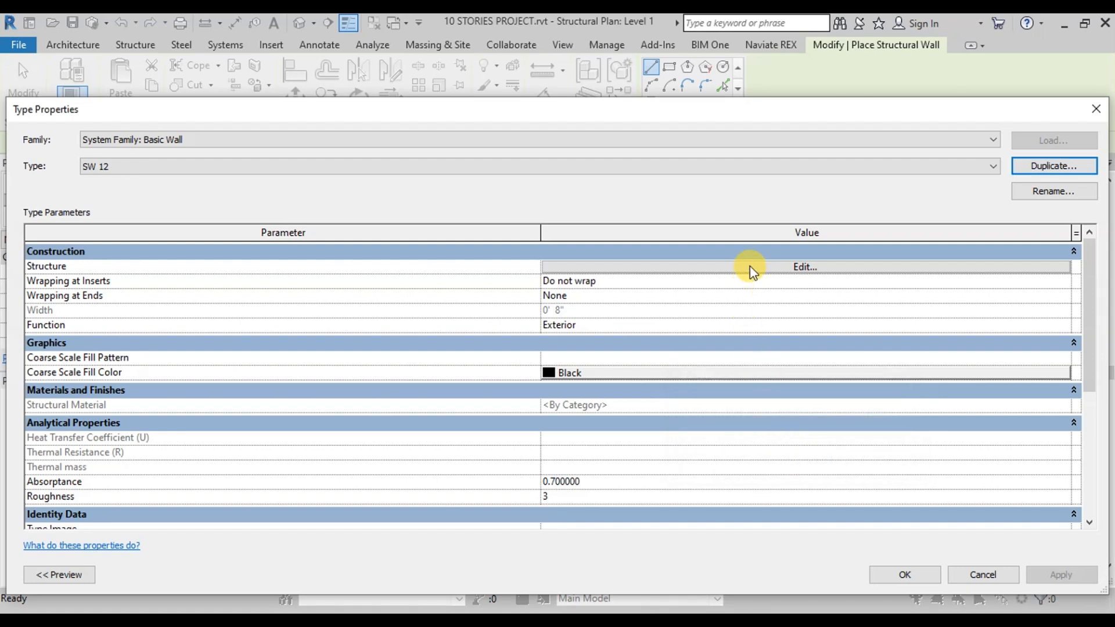
left_click(803, 267)
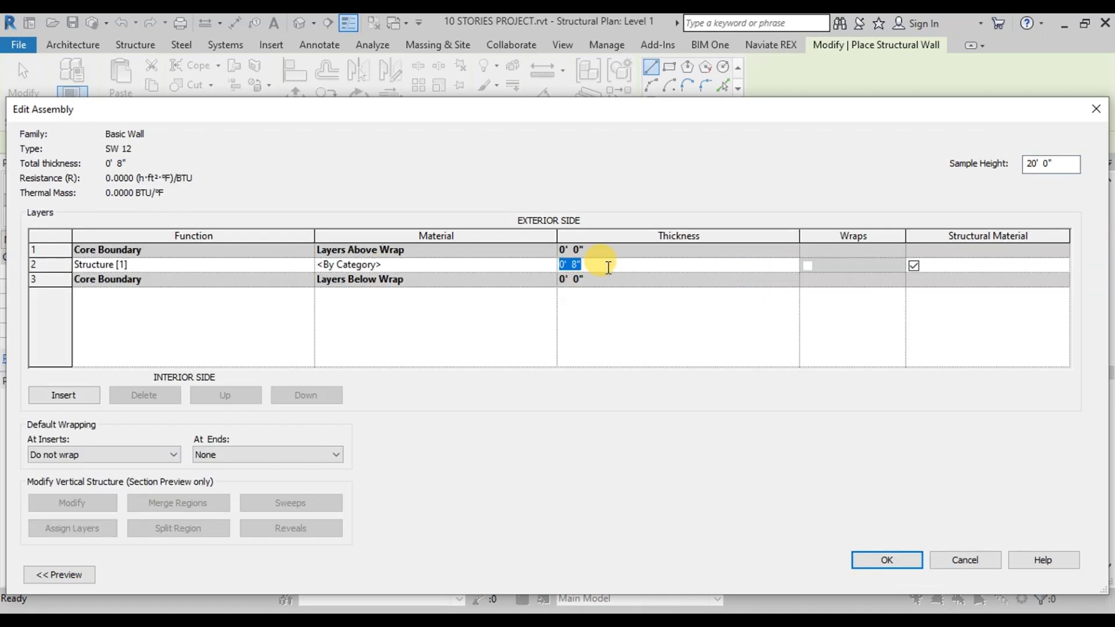
left_click(885, 559)
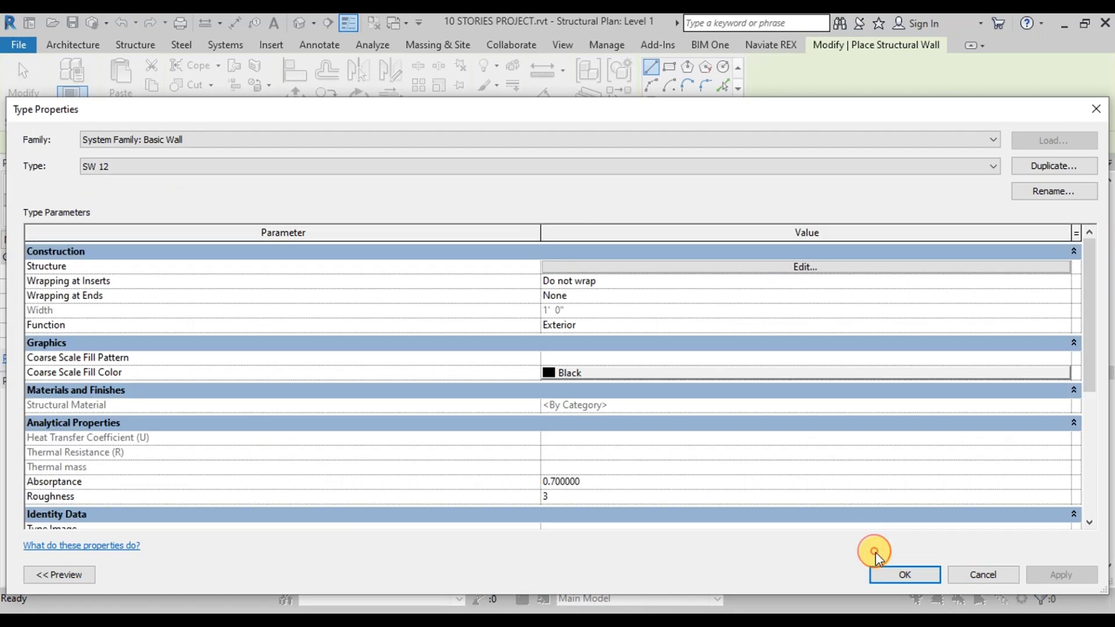
left_click(903, 575)
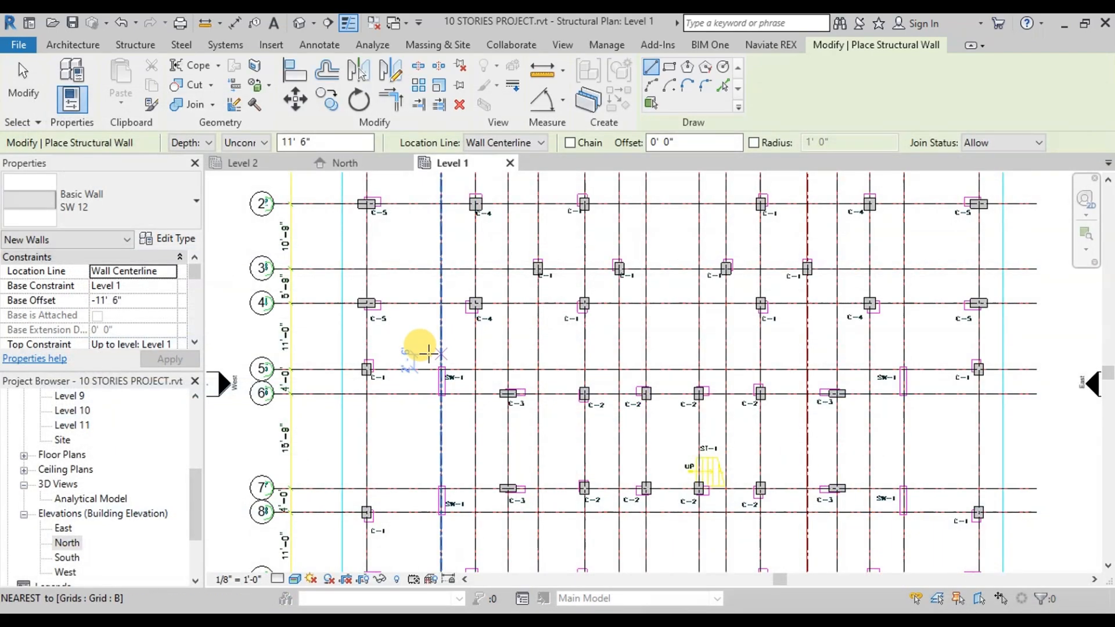
Step: Draw SW 12 walls with Height to Level 2 along the SW-1 marks and finish placement
left_click(208, 141)
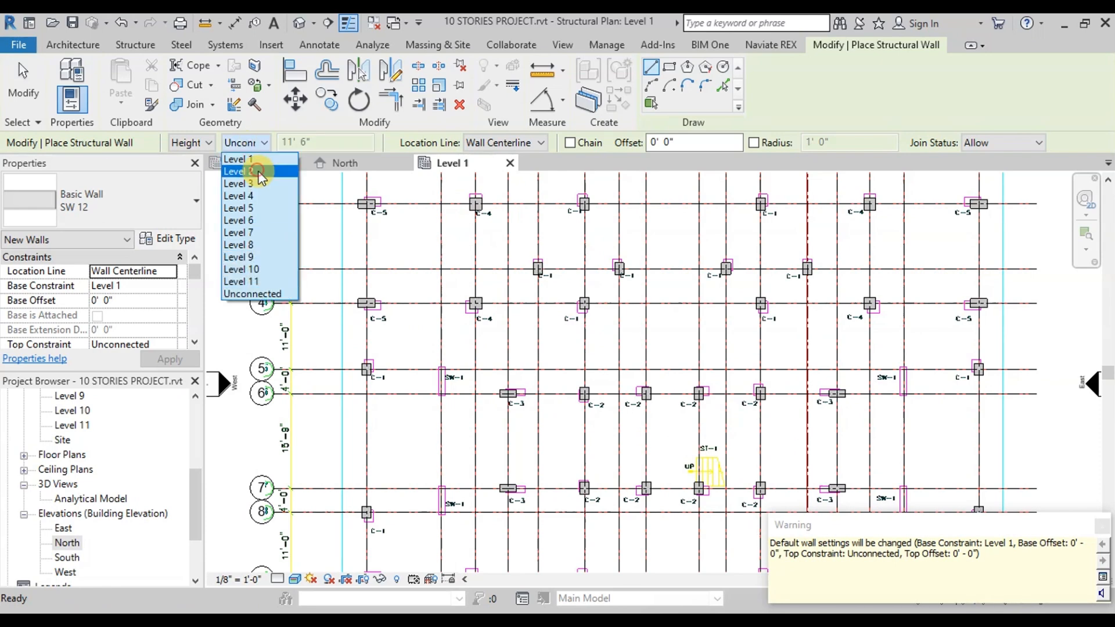
left_click(238, 171)
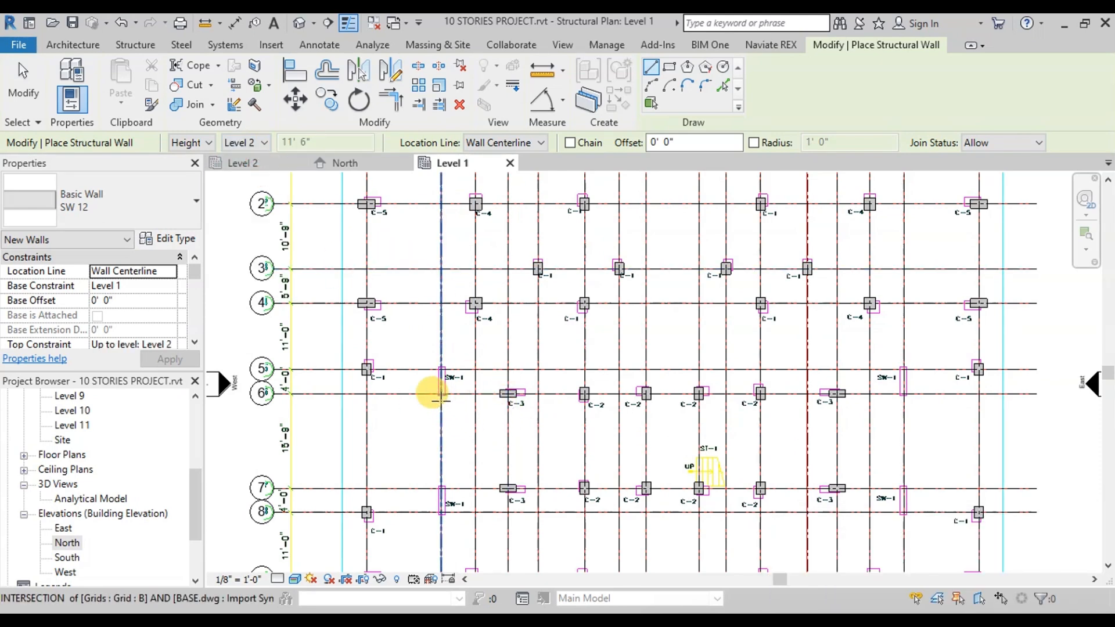
scroll("up", 3)
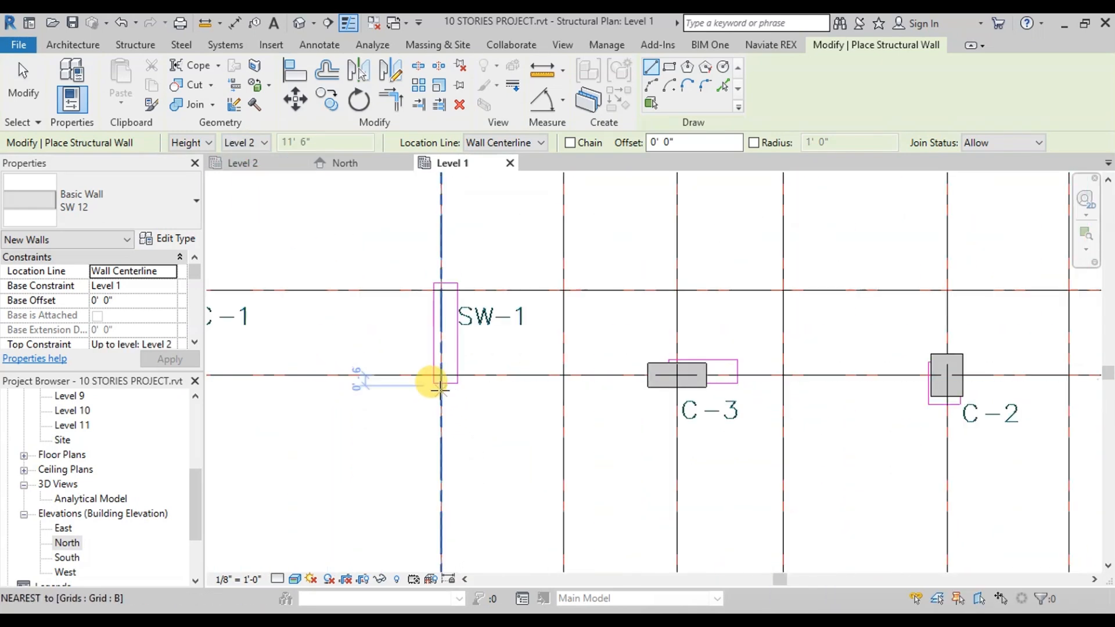
mouse_move(438, 291)
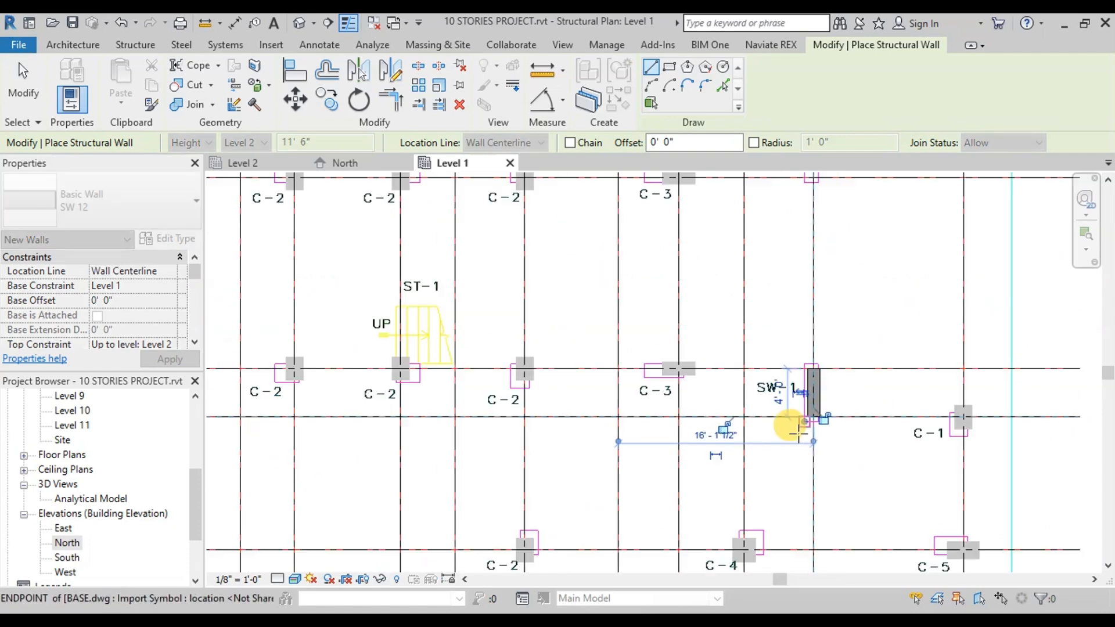
key("Escape")
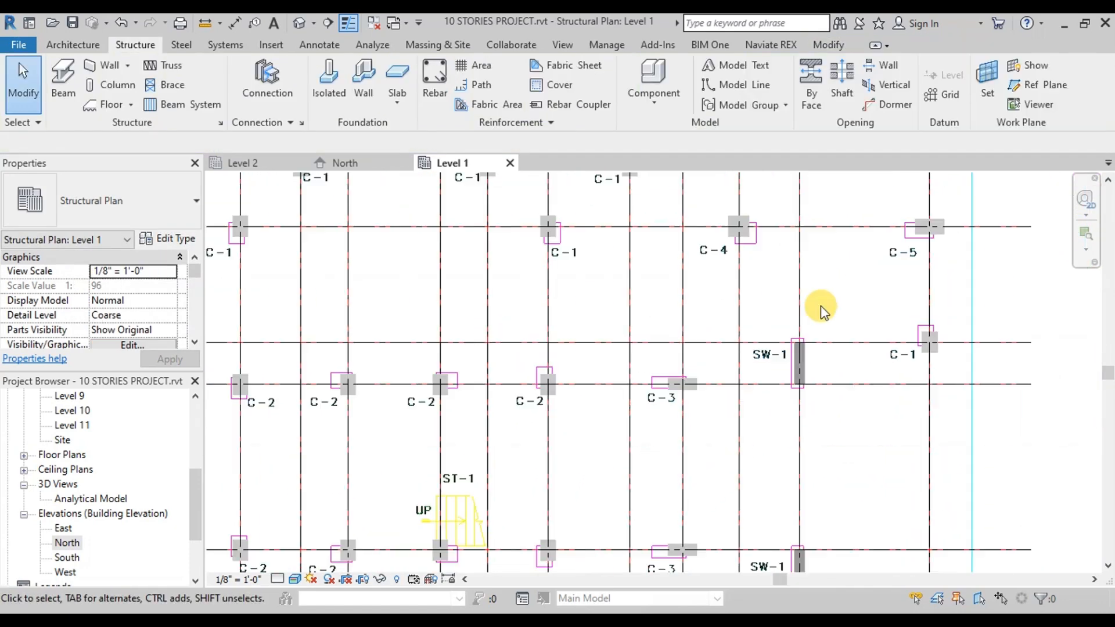
left_click(298, 22)
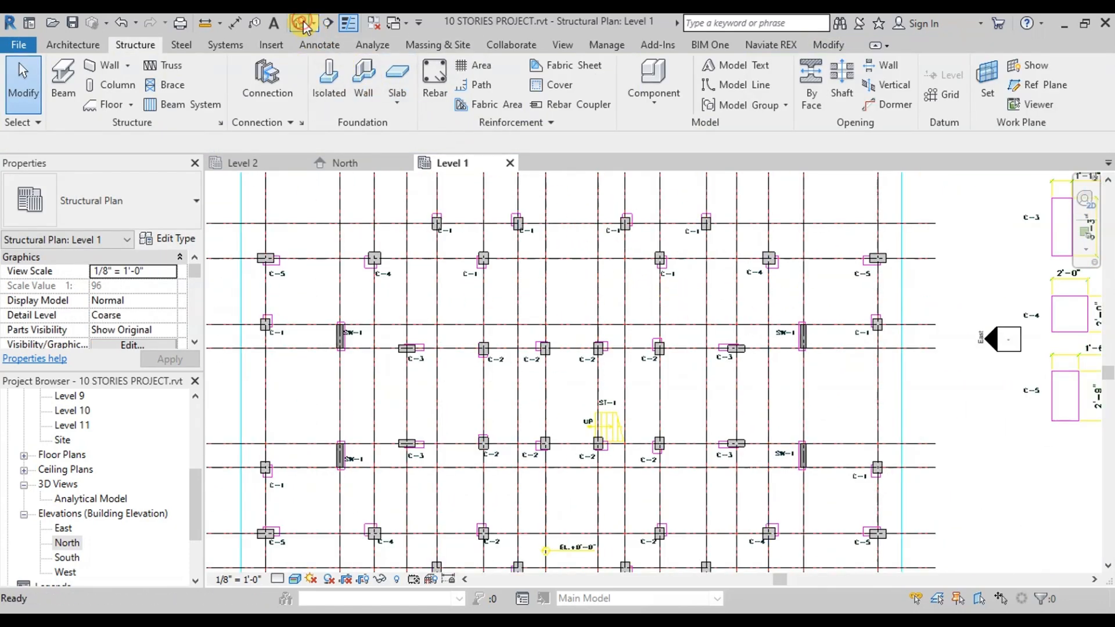
Step: Review columns and walls in the default 3D view with Consistent Colors, then go to Level 2
left_click(302, 23)
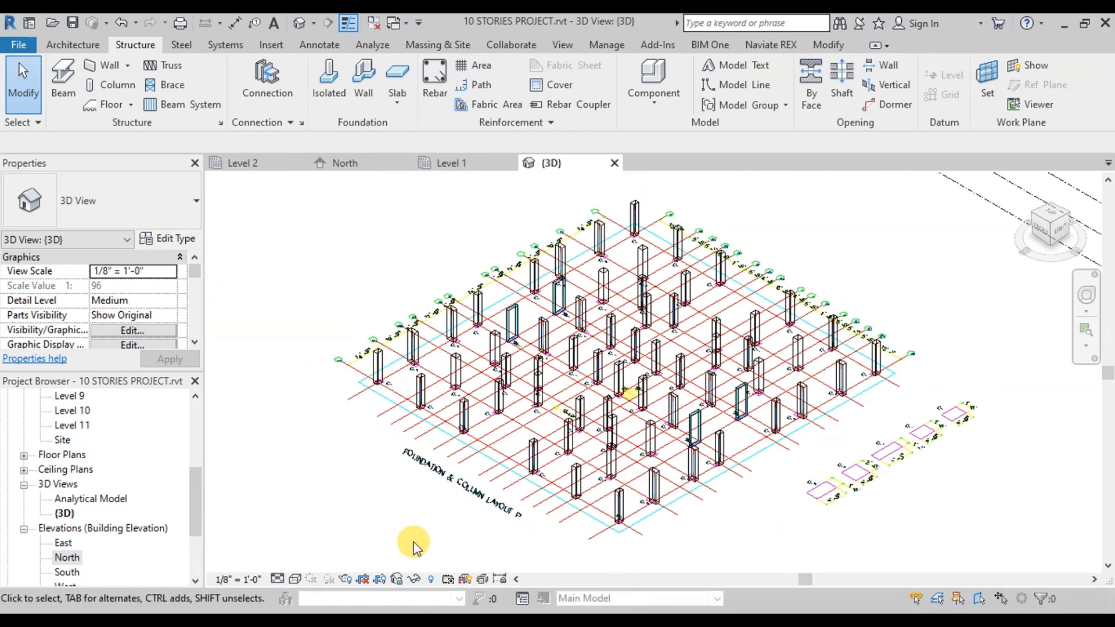
left_click(311, 578)
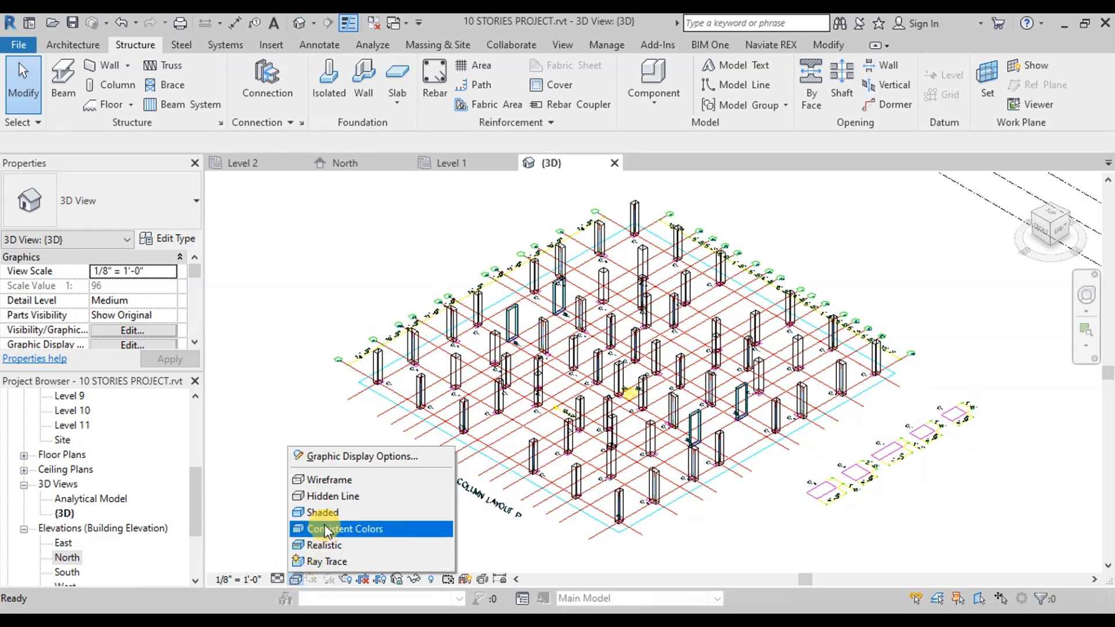
mouse_move(335, 545)
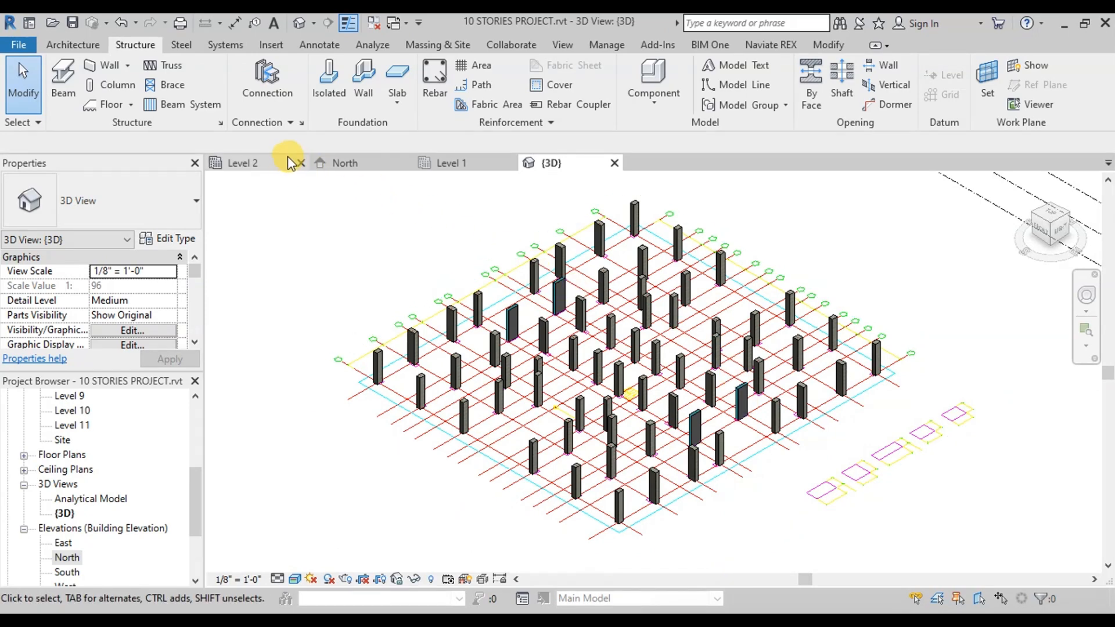
left_click(241, 163)
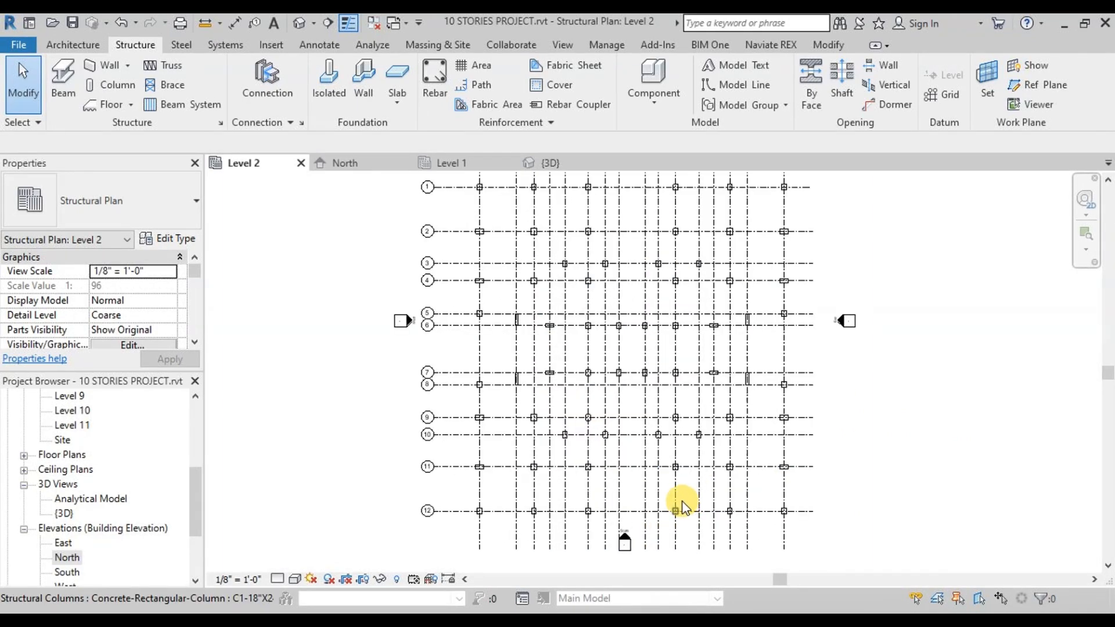
Step: Link FRAMING.dwg into Level 2 and zoom to the typical 9" by 24" beam section
left_click(270, 44)
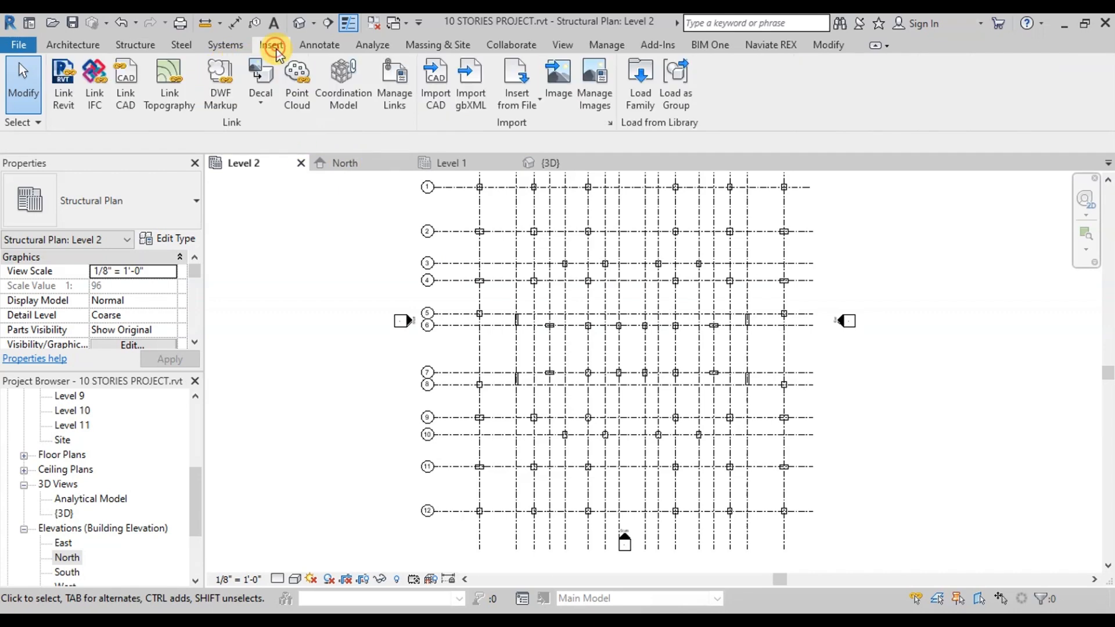
left_click(125, 83)
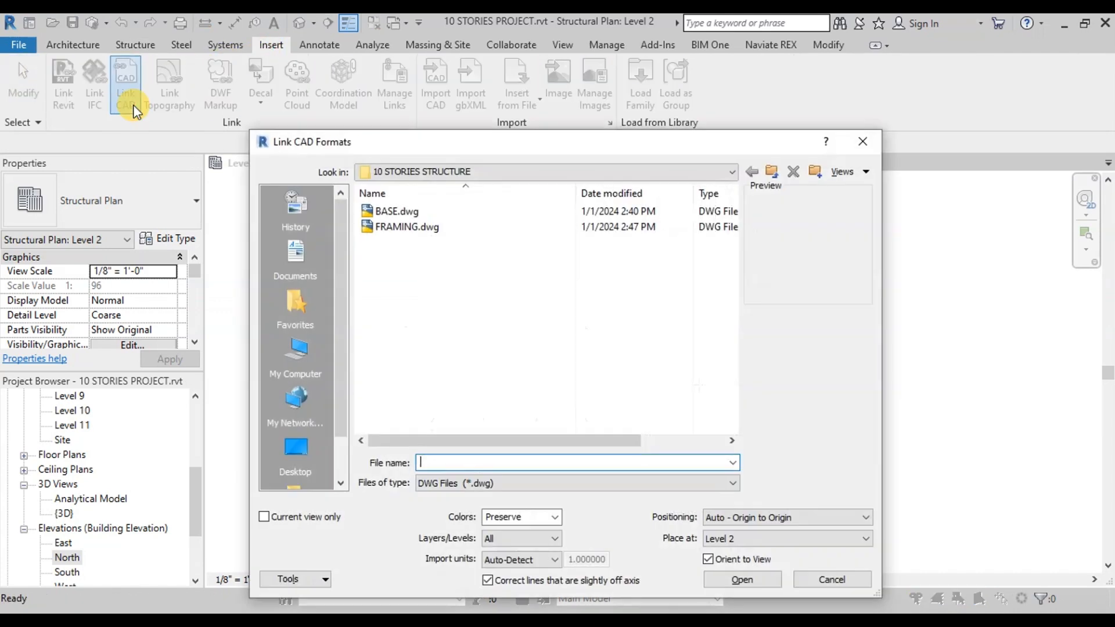
left_click(406, 226)
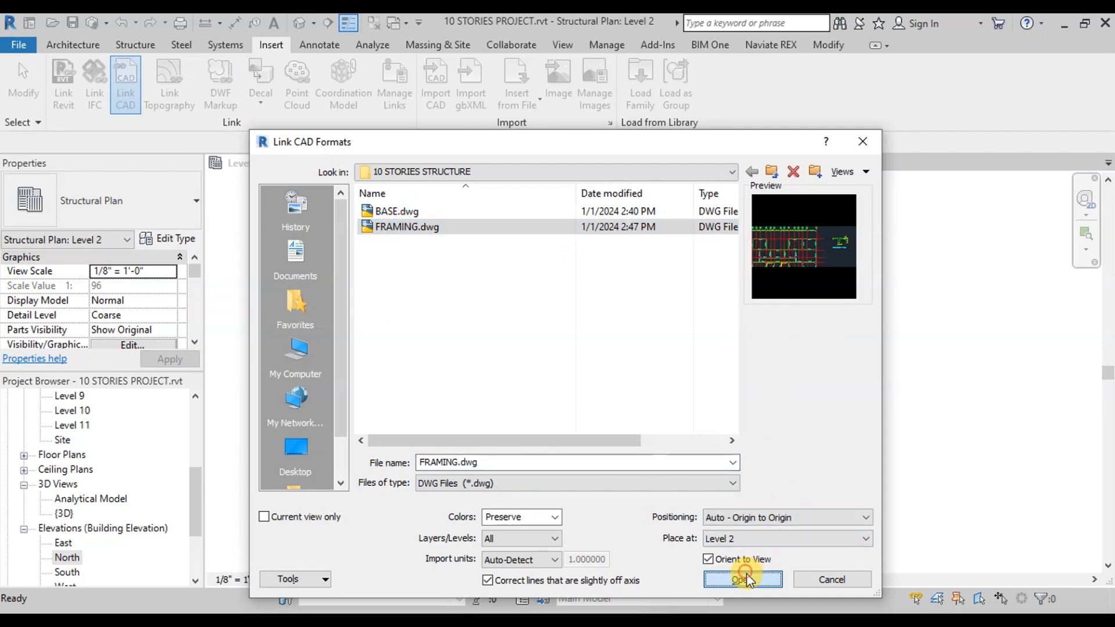
left_click(742, 578)
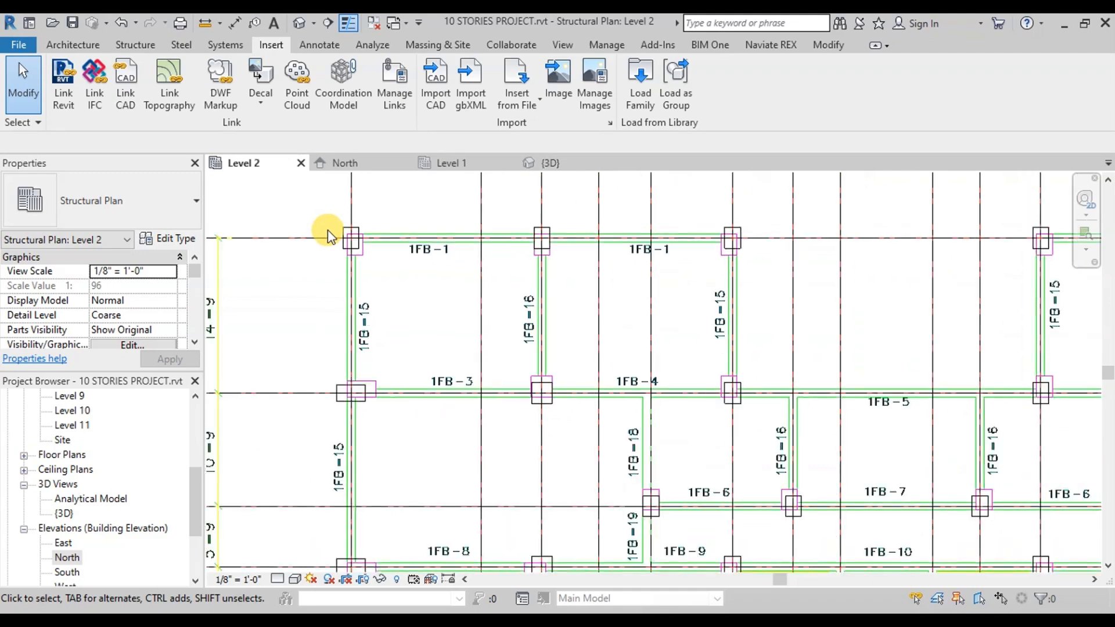
scroll("down", 3)
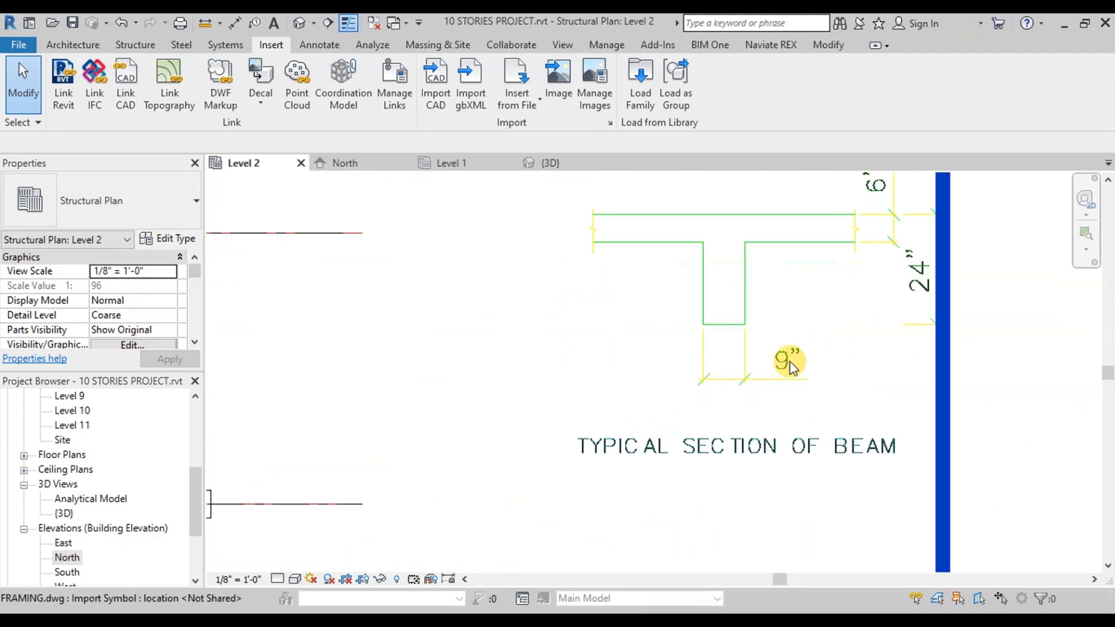
mouse_move(899, 267)
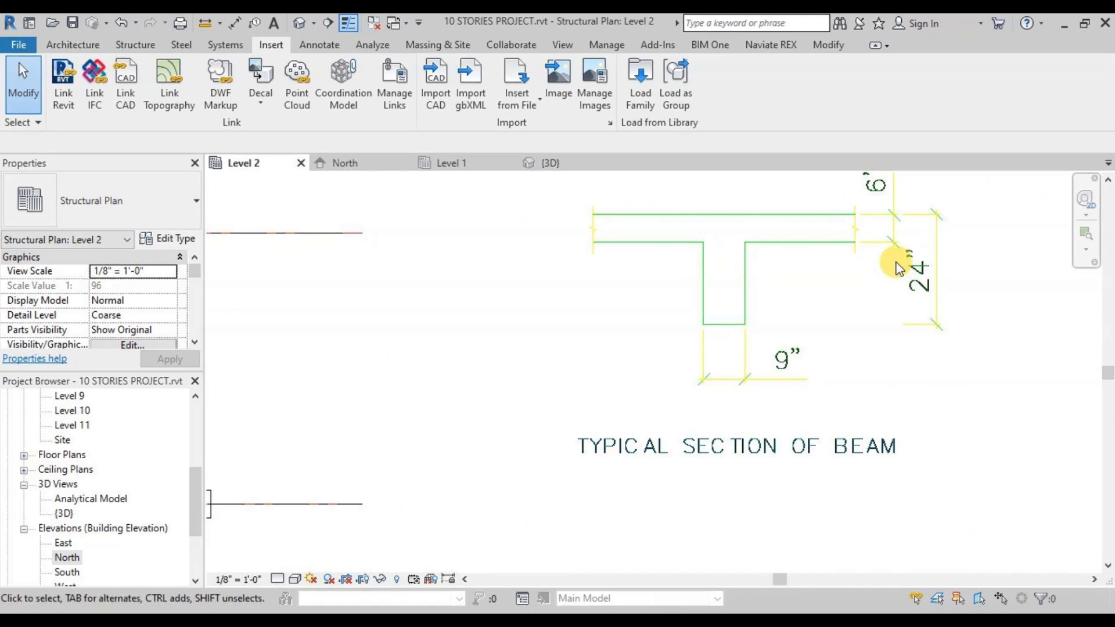
mouse_move(126, 81)
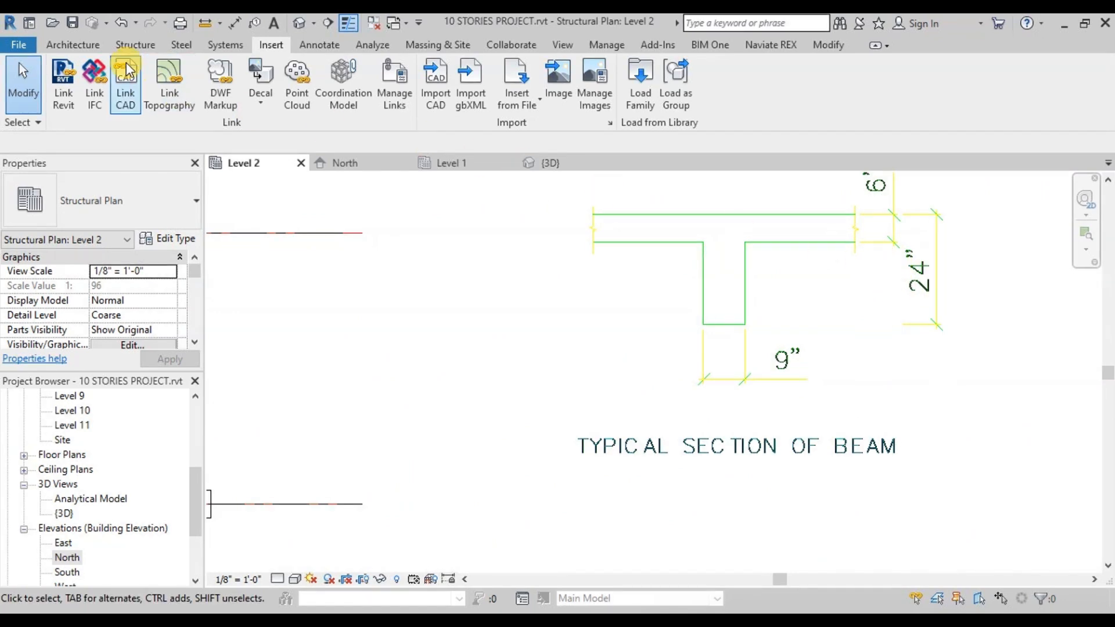
Step: Start the Beam tool and duplicate the 12 x 24 type as B-9X24 with width b of 9"
left_click(134, 45)
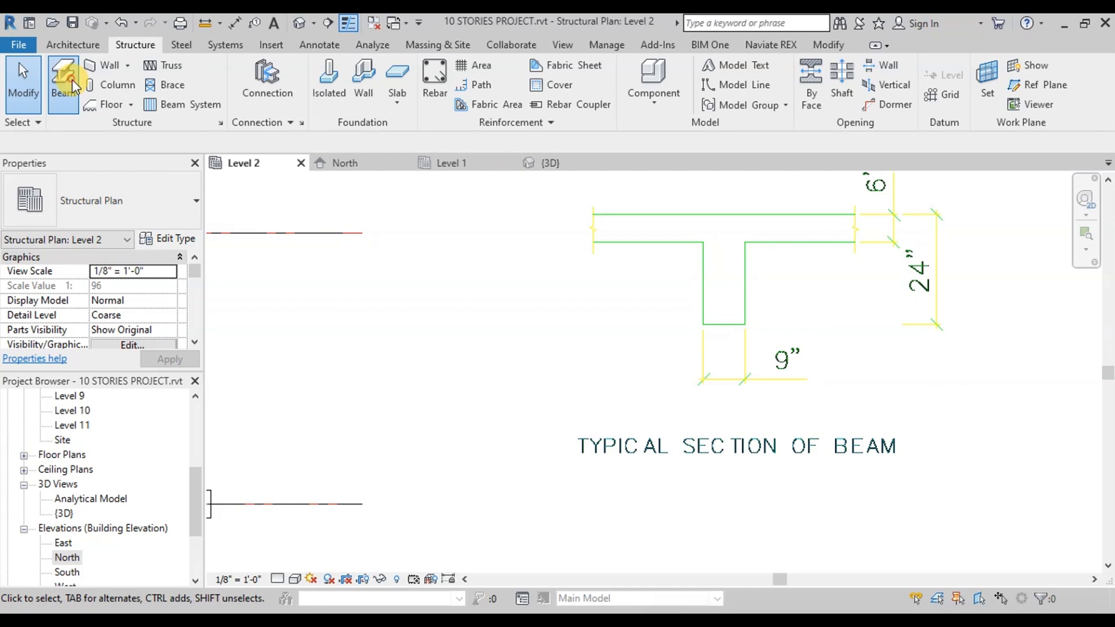
left_click(63, 84)
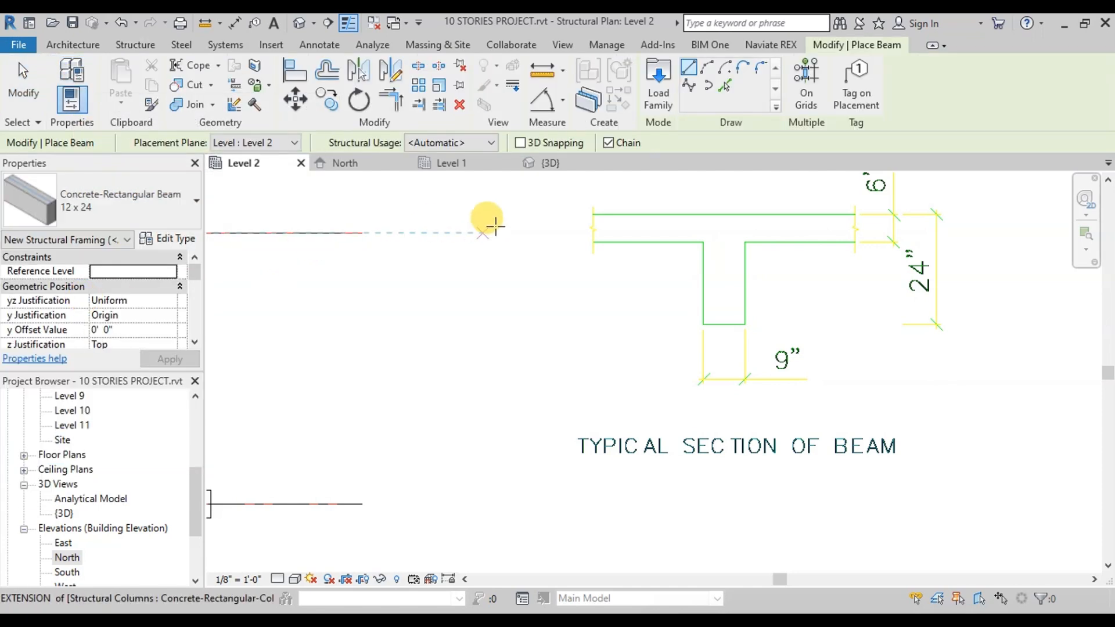
left_click(173, 238)
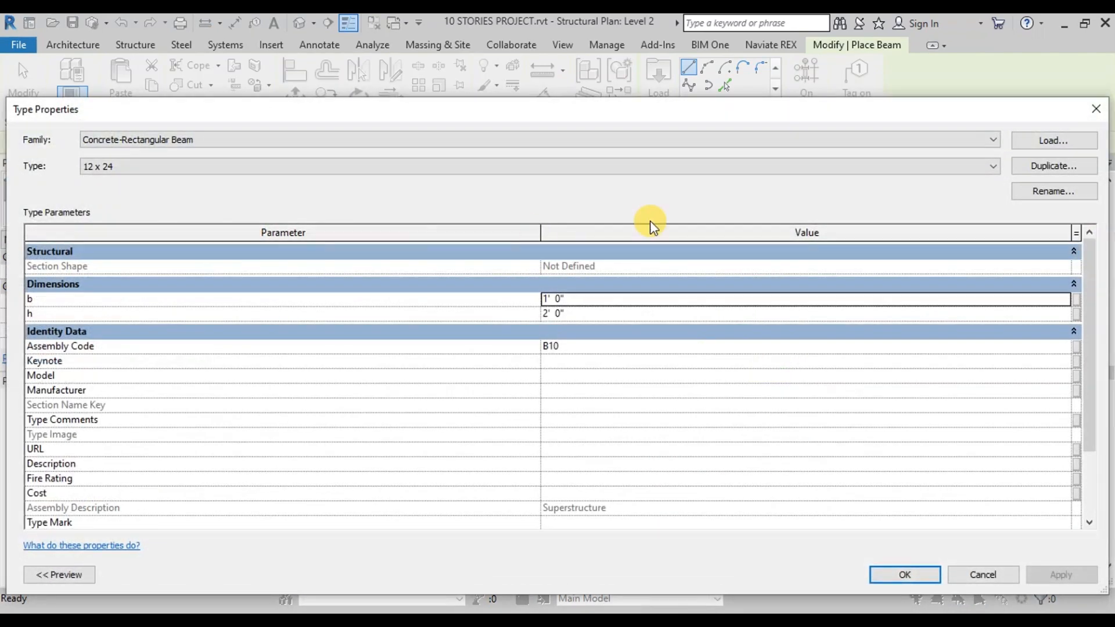
left_click(1052, 166)
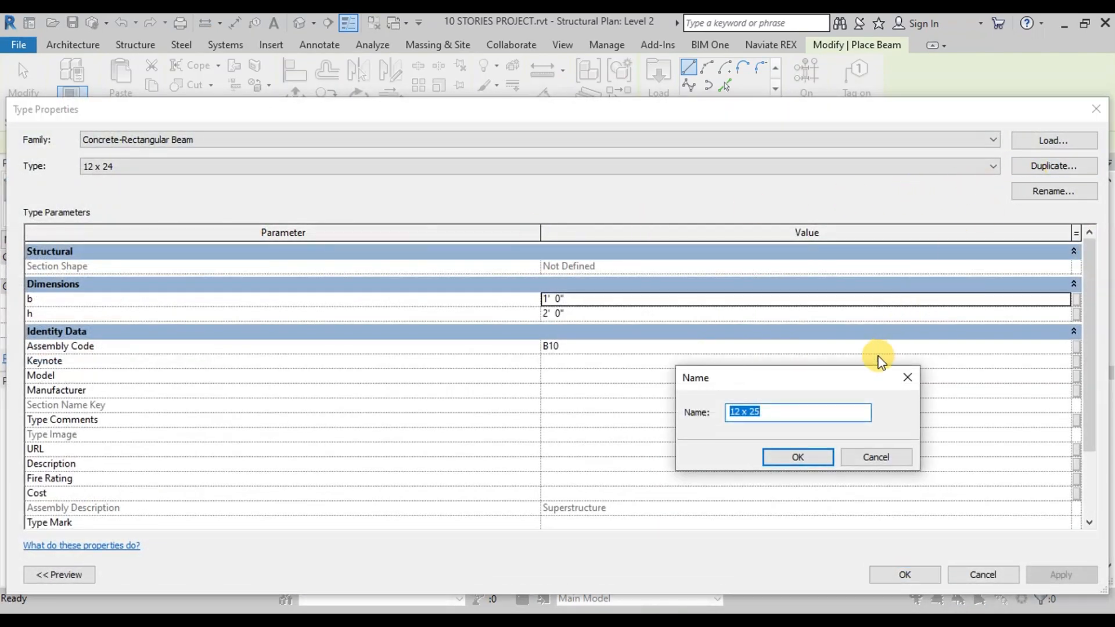
type("B-")
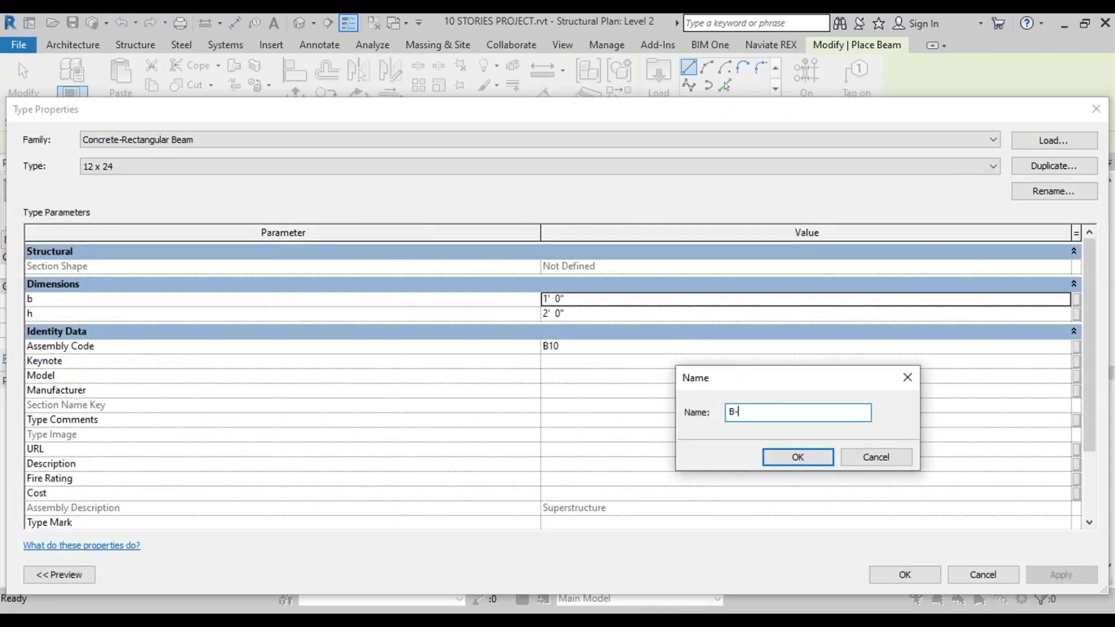
type("9X24")
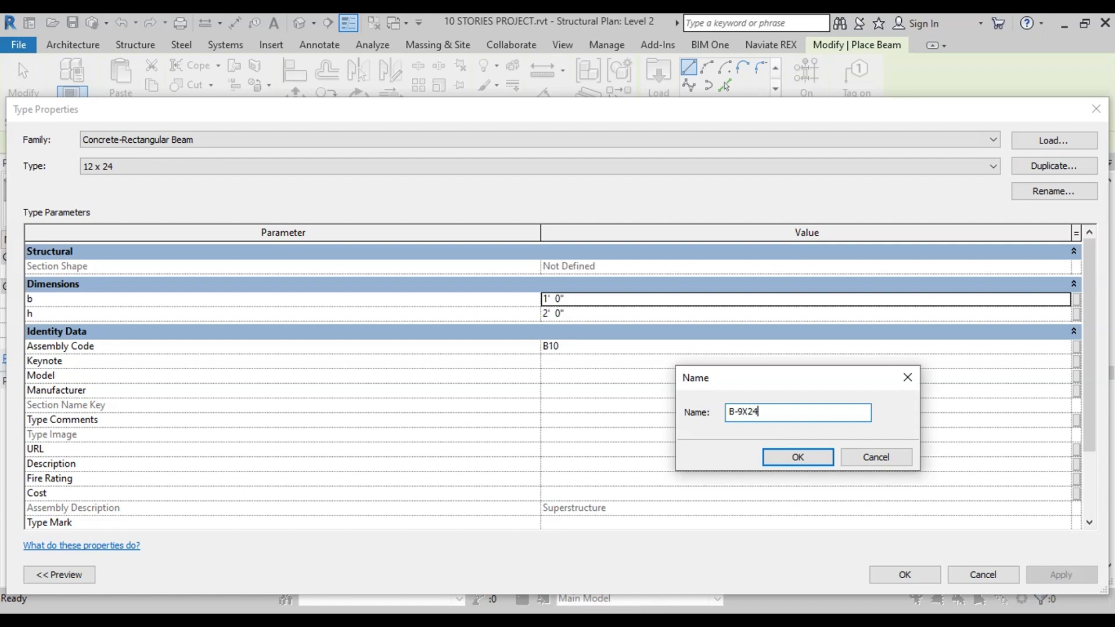
left_click(796, 457)
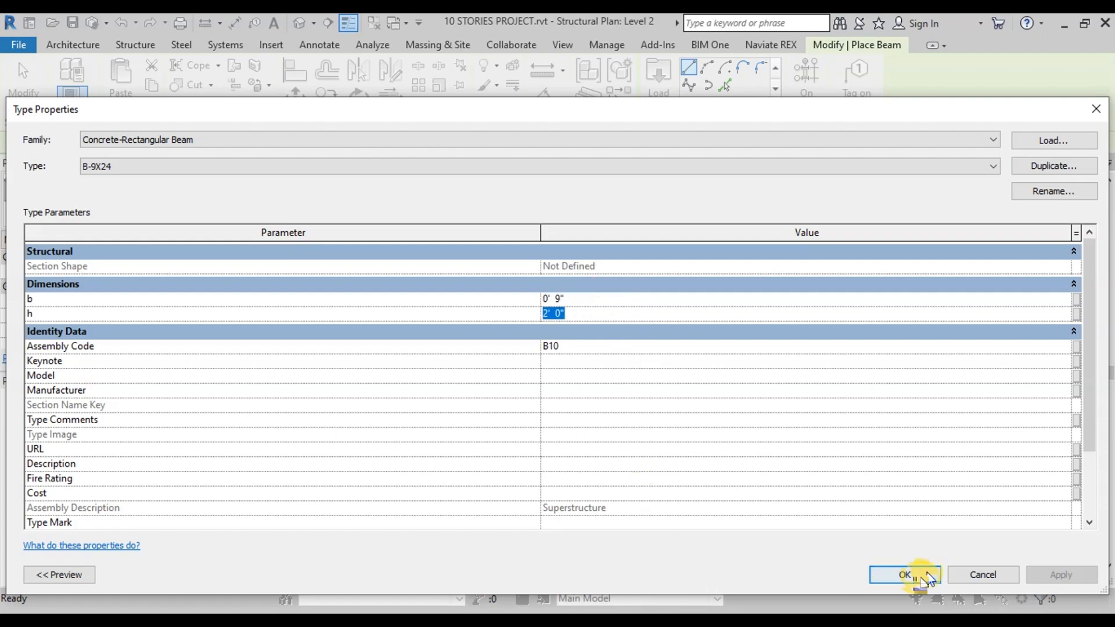
left_click(904, 575)
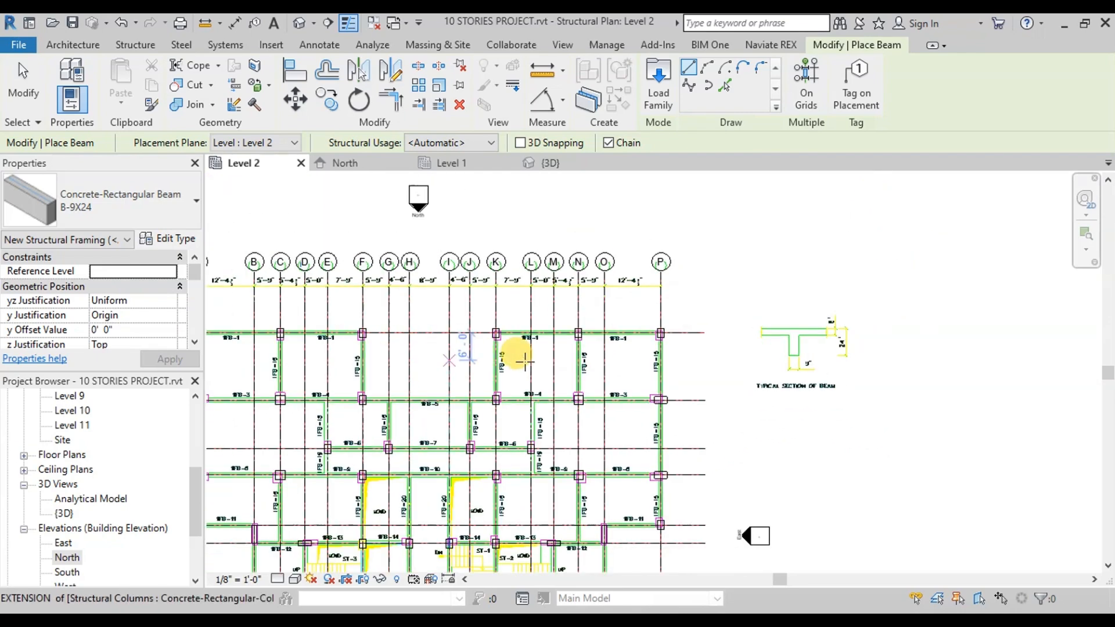
Step: Draw the first B-9X24 beam from the corner column to the next column on Level 2
scroll("up", 3)
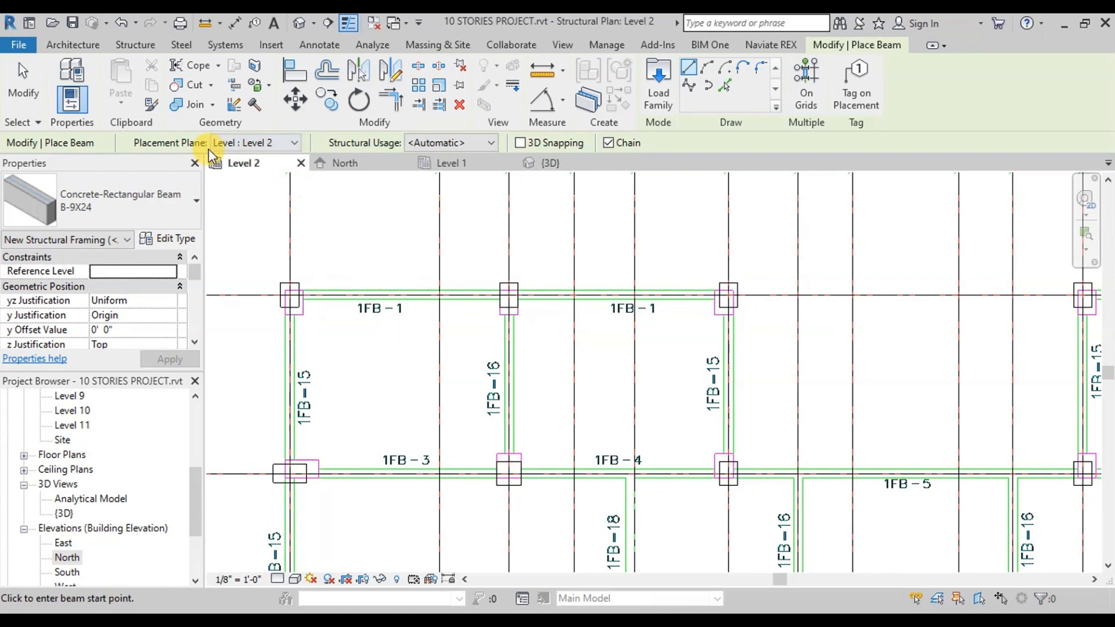
left_click(292, 295)
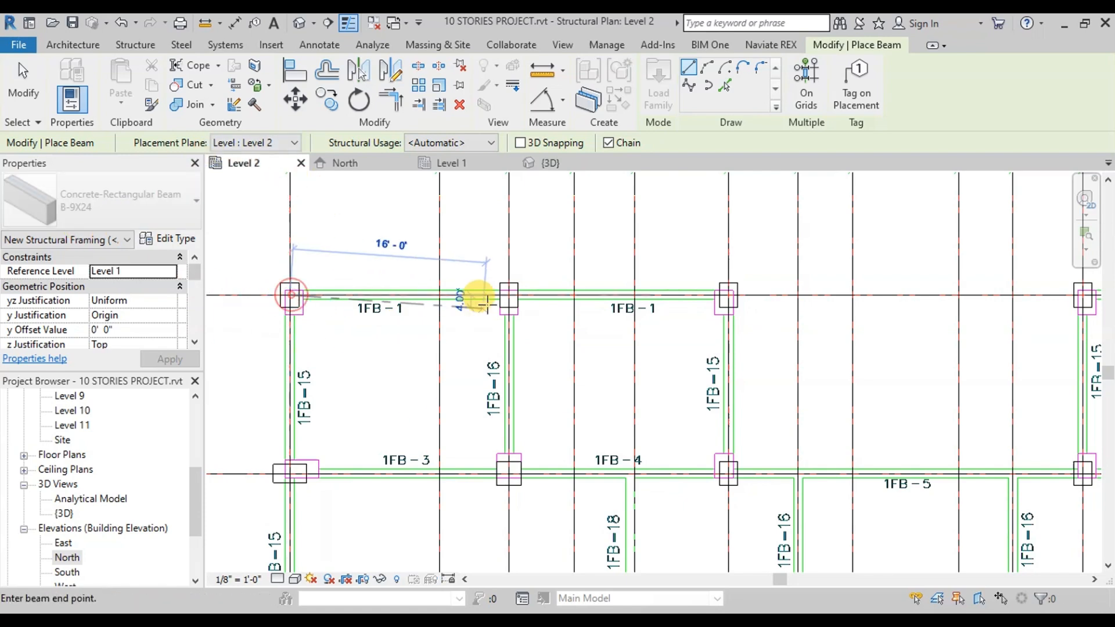
mouse_move(718, 292)
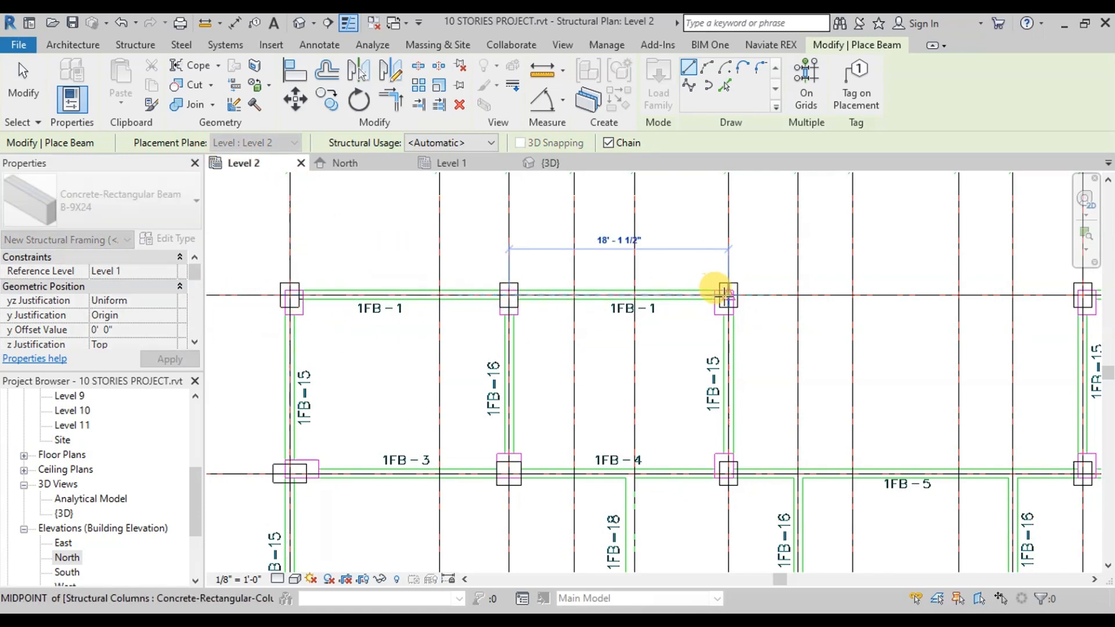
left_click(724, 297)
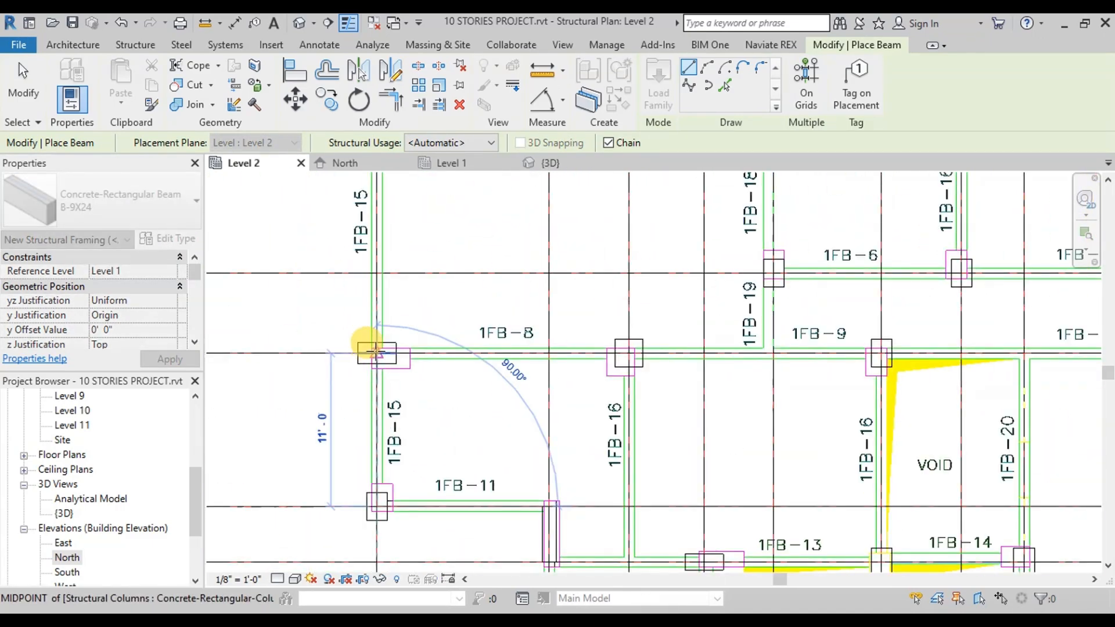
Step: Alternate between 3D and Level 2 to place the remaining beams and verify the framing
left_click(547, 162)
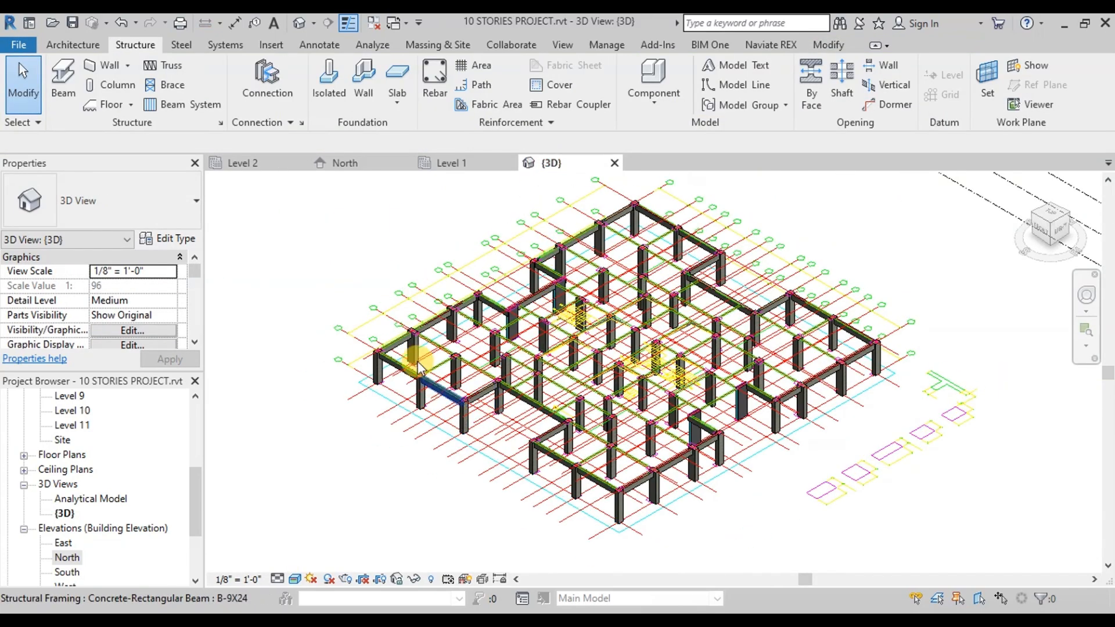
left_click(559, 384)
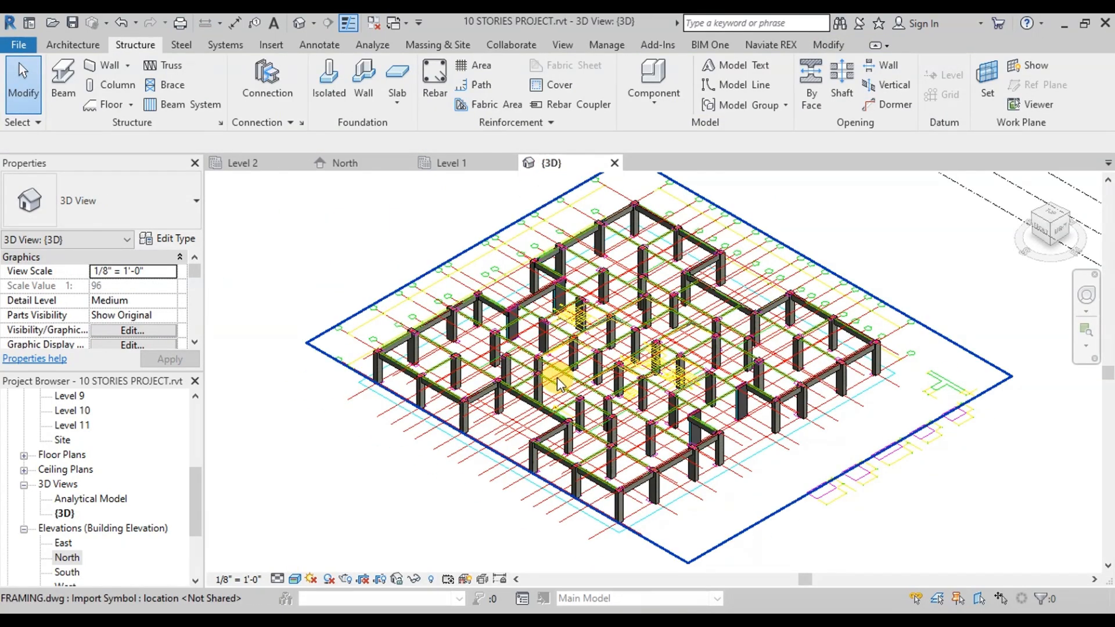
mouse_move(456, 163)
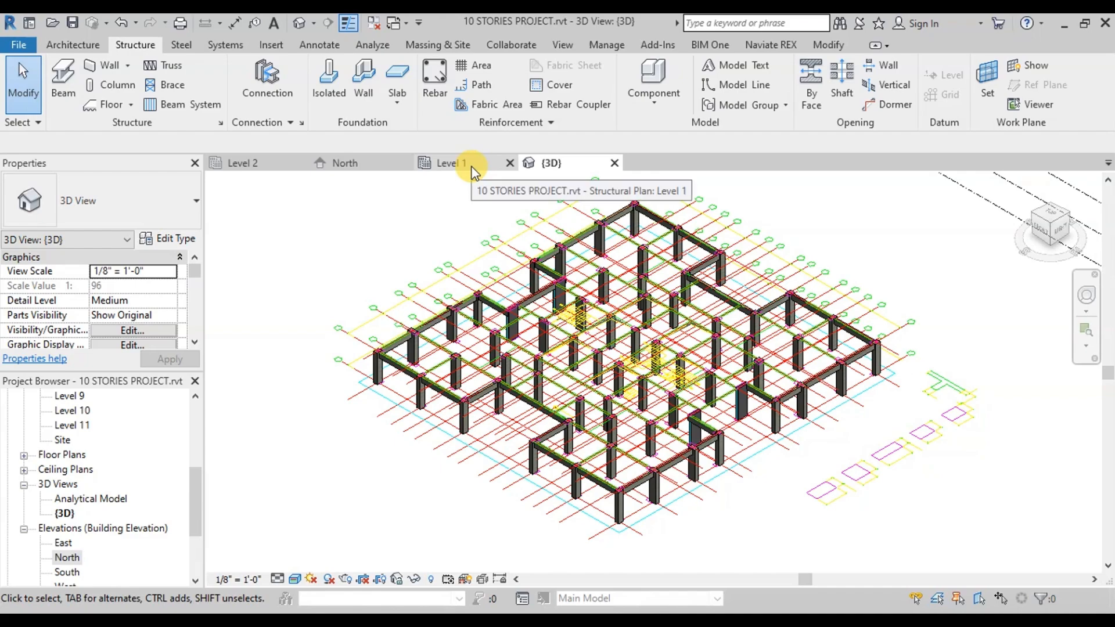
left_click(243, 162)
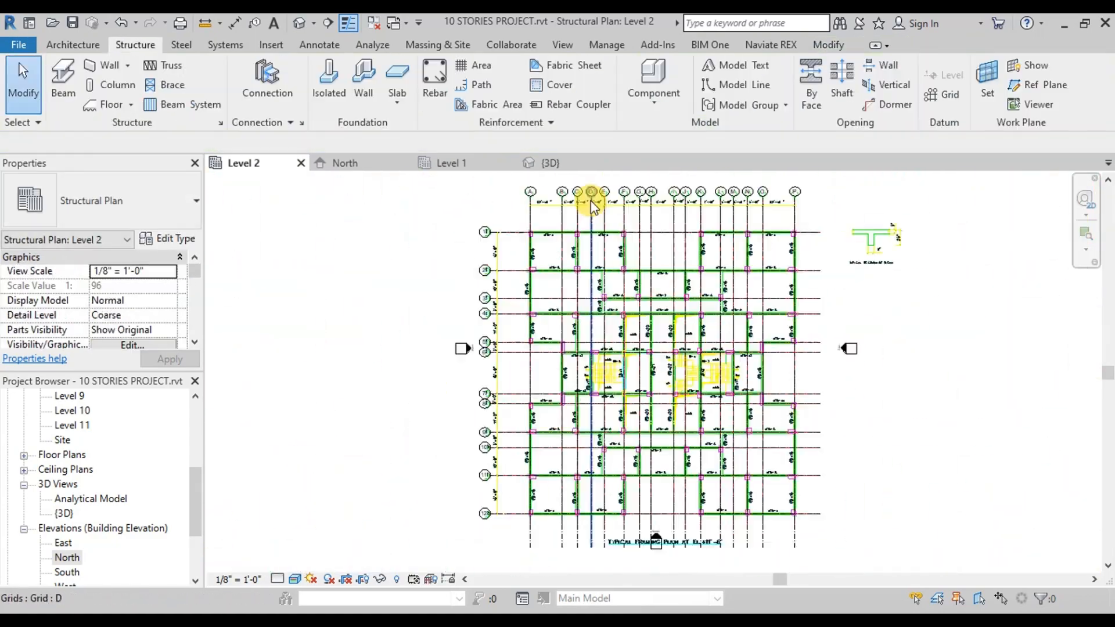
left_click(551, 163)
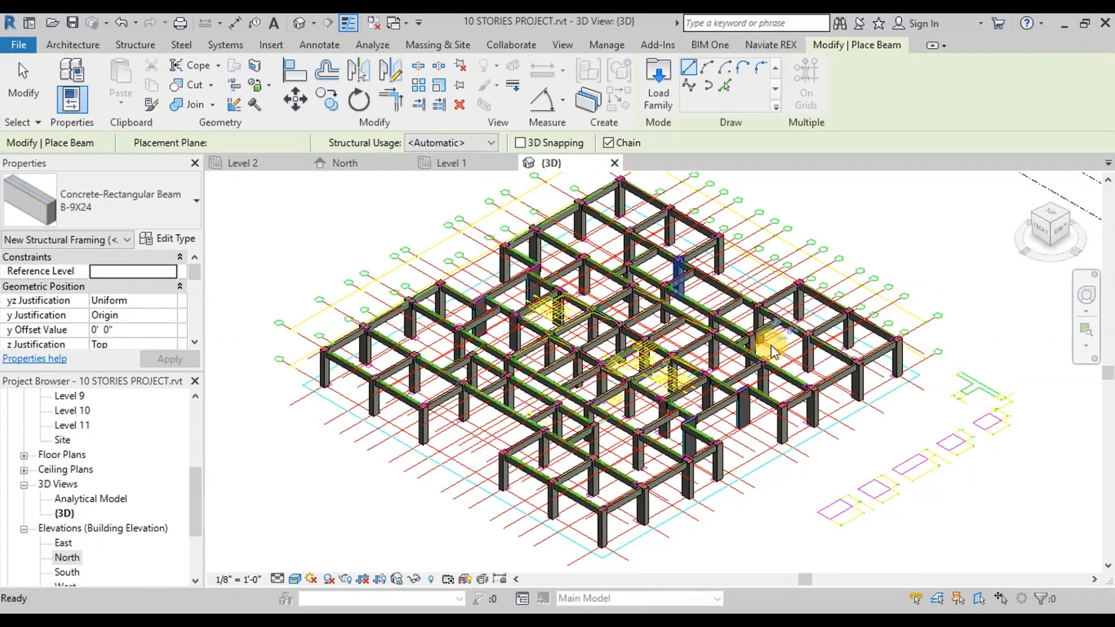
Step: Start a floor on Level 2 using the Generic - 12" type and open its type properties
left_click(243, 163)
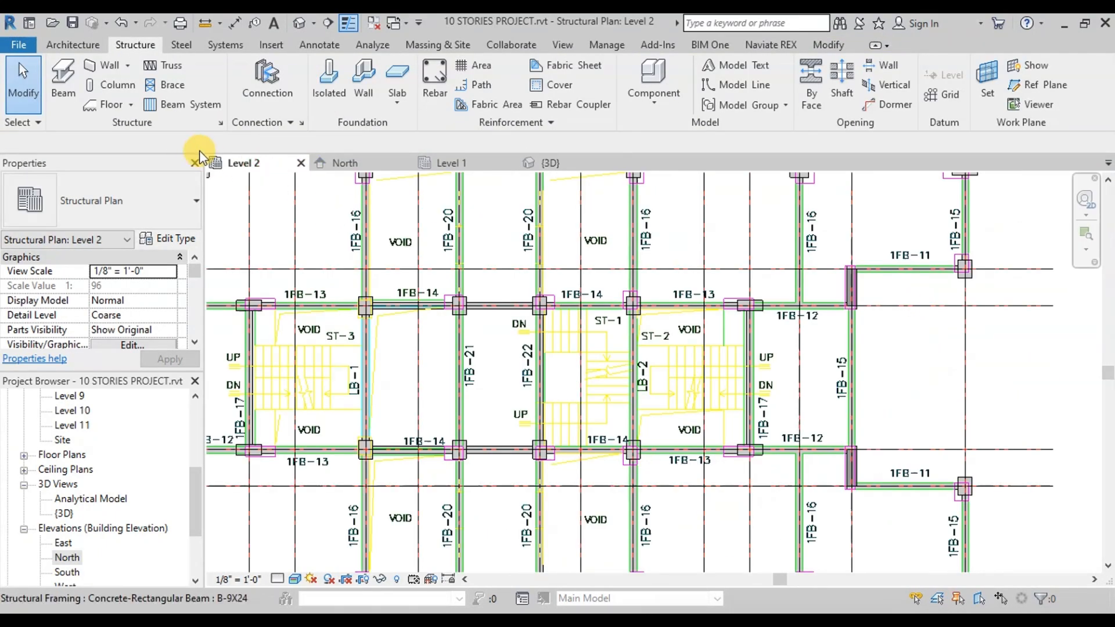
mouse_move(107, 104)
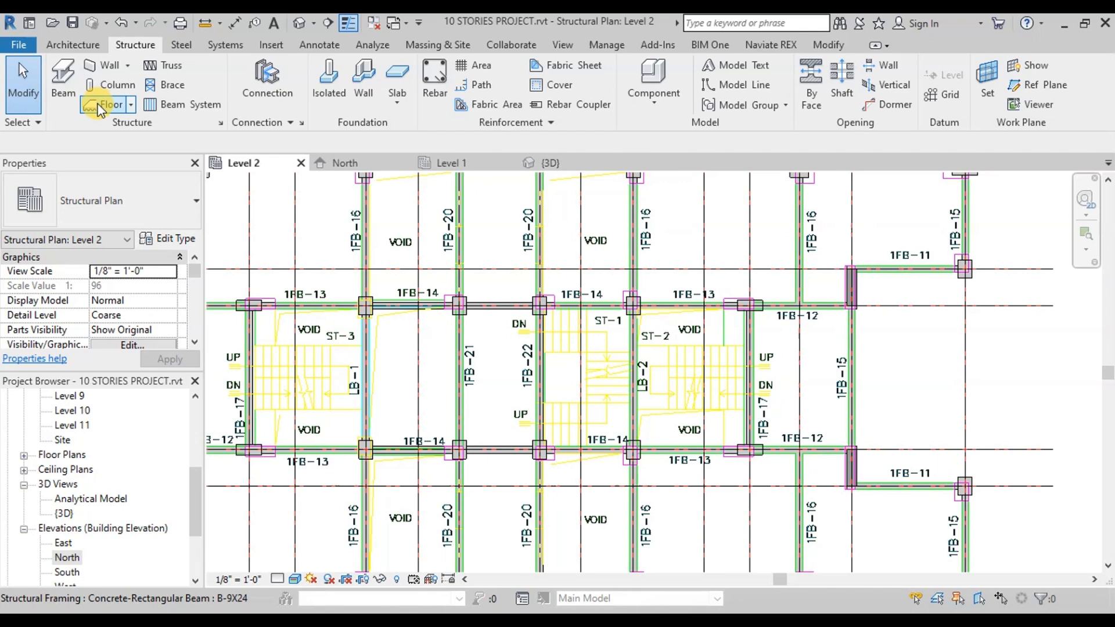
left_click(112, 105)
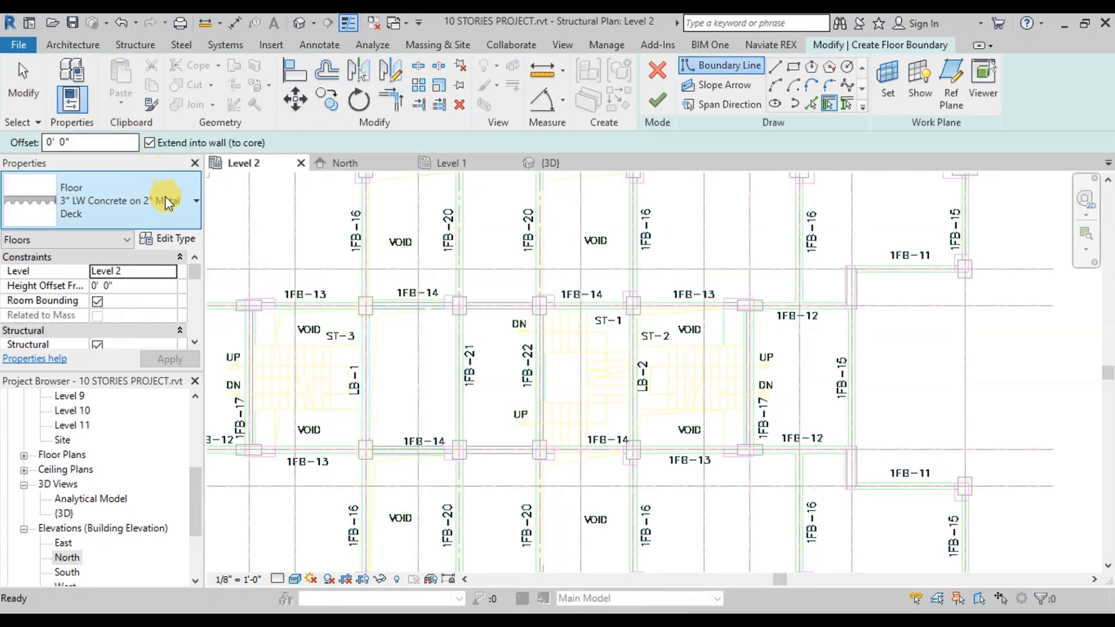
left_click(195, 200)
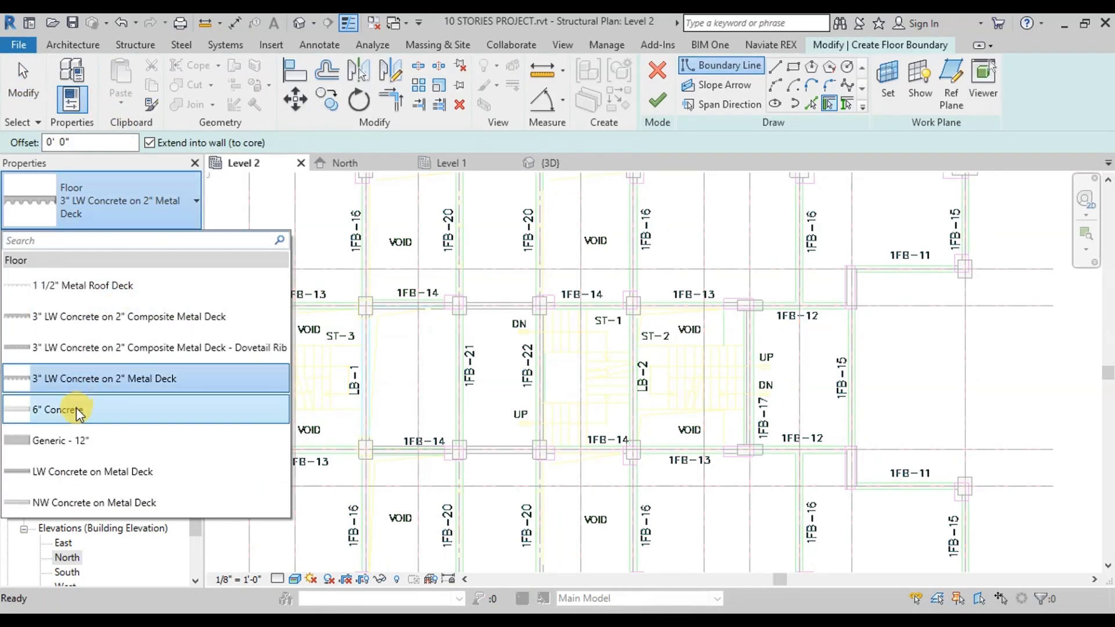
left_click(61, 440)
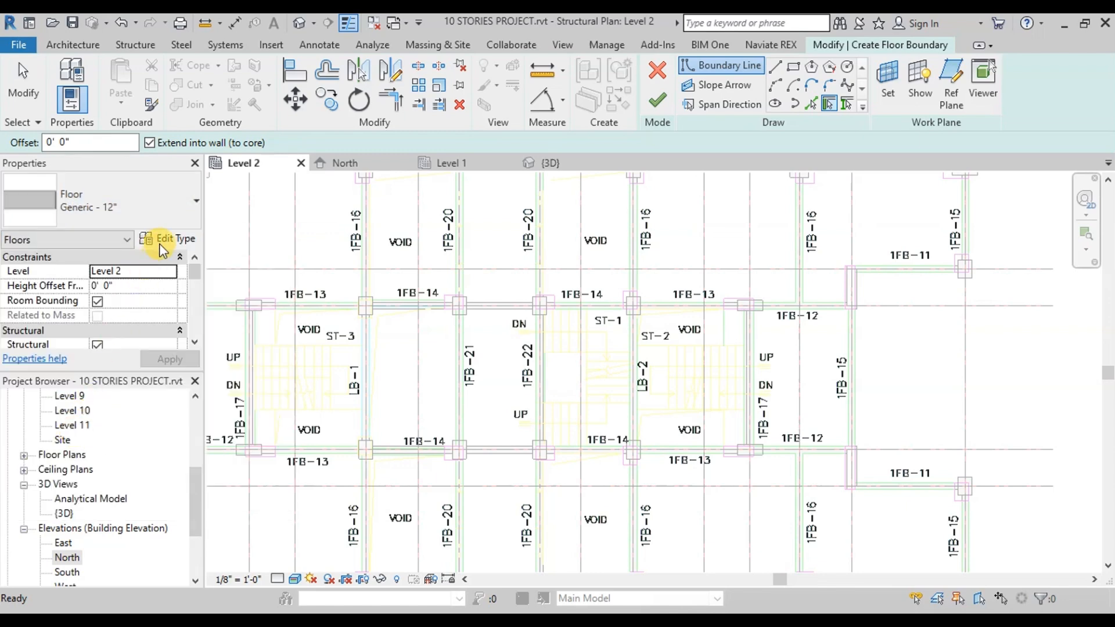
left_click(173, 238)
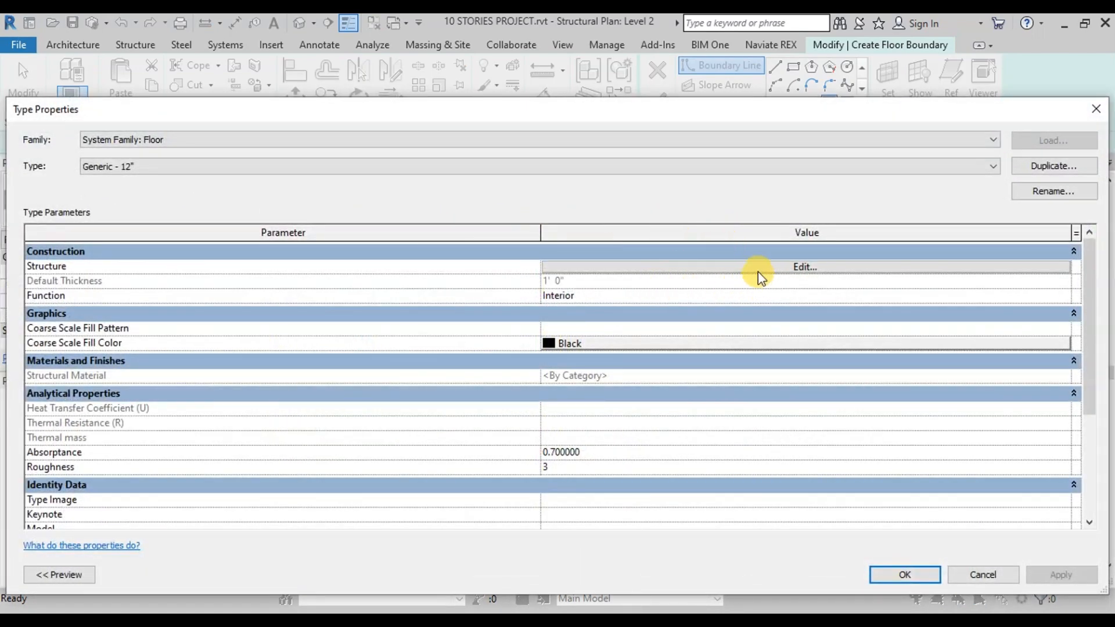
mouse_move(1054, 166)
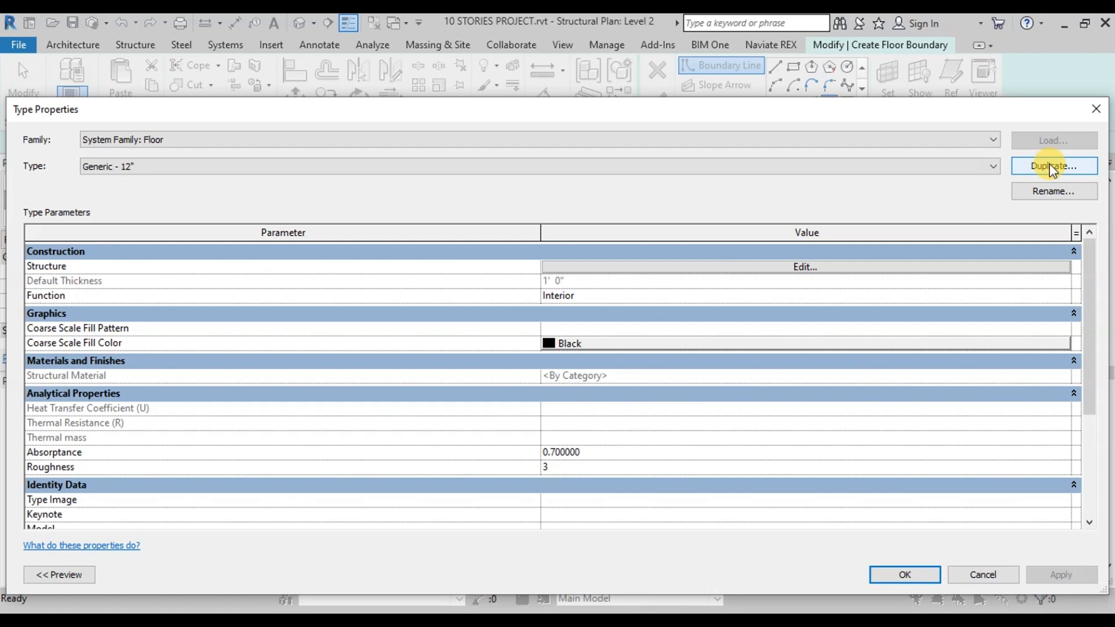
Step: Duplicate it as S-6 and set the structural layer thickness to 6"
left_click(1053, 166)
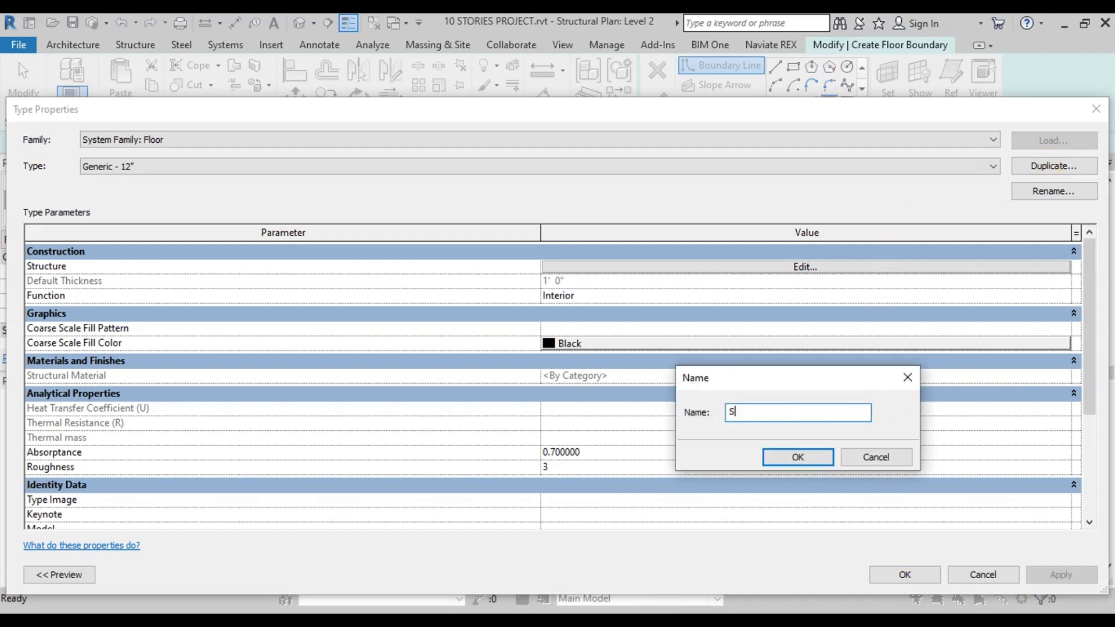
type("-6")
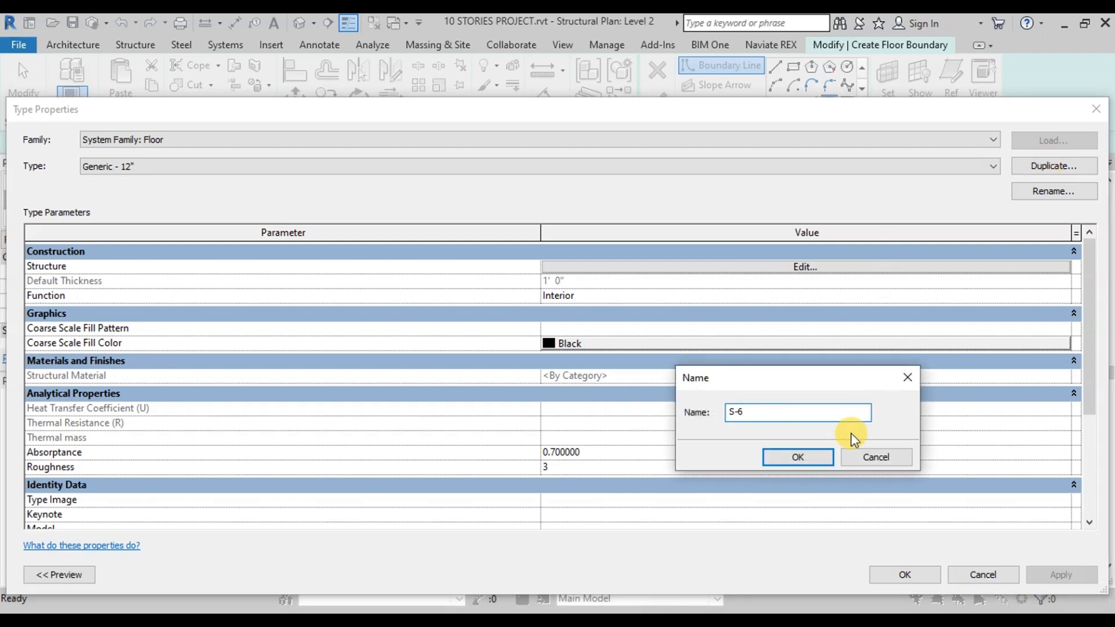
left_click(797, 456)
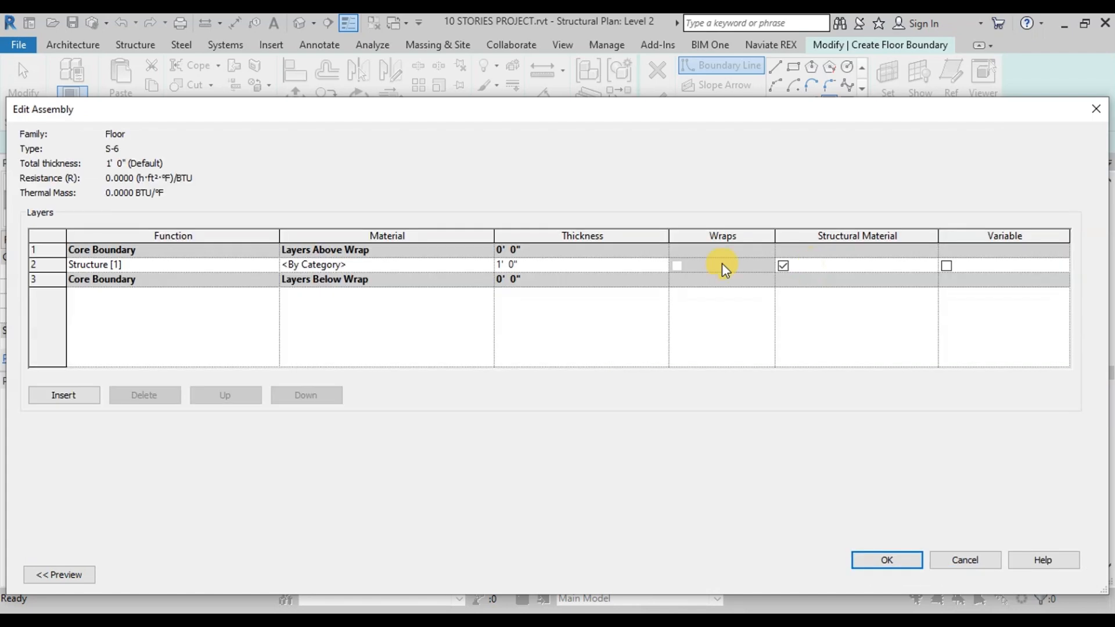
left_click(508, 264)
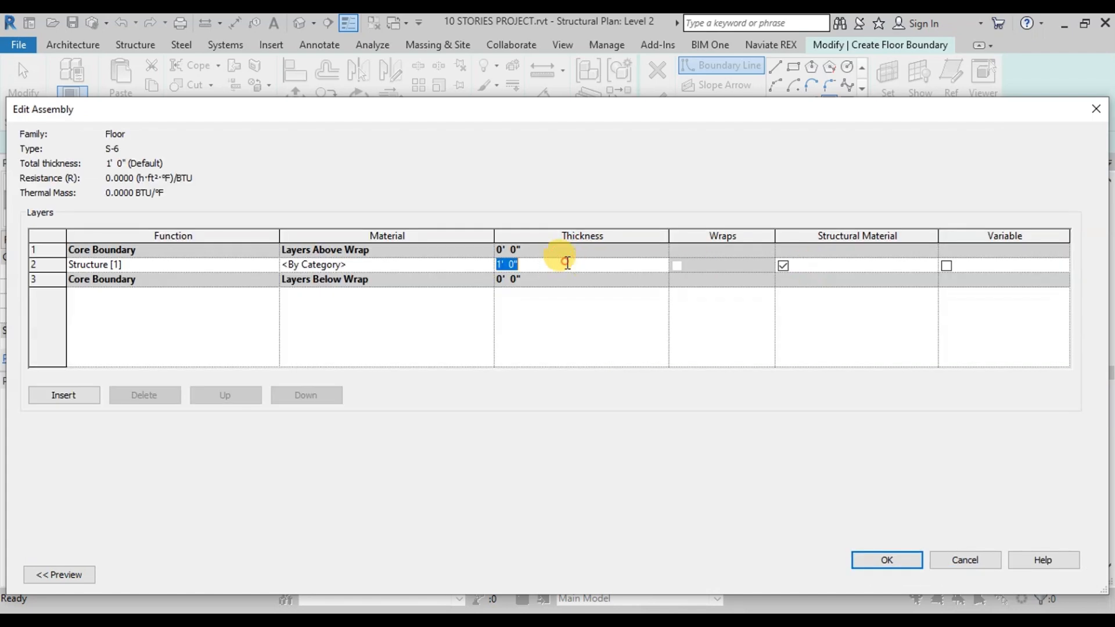
type("6\"")
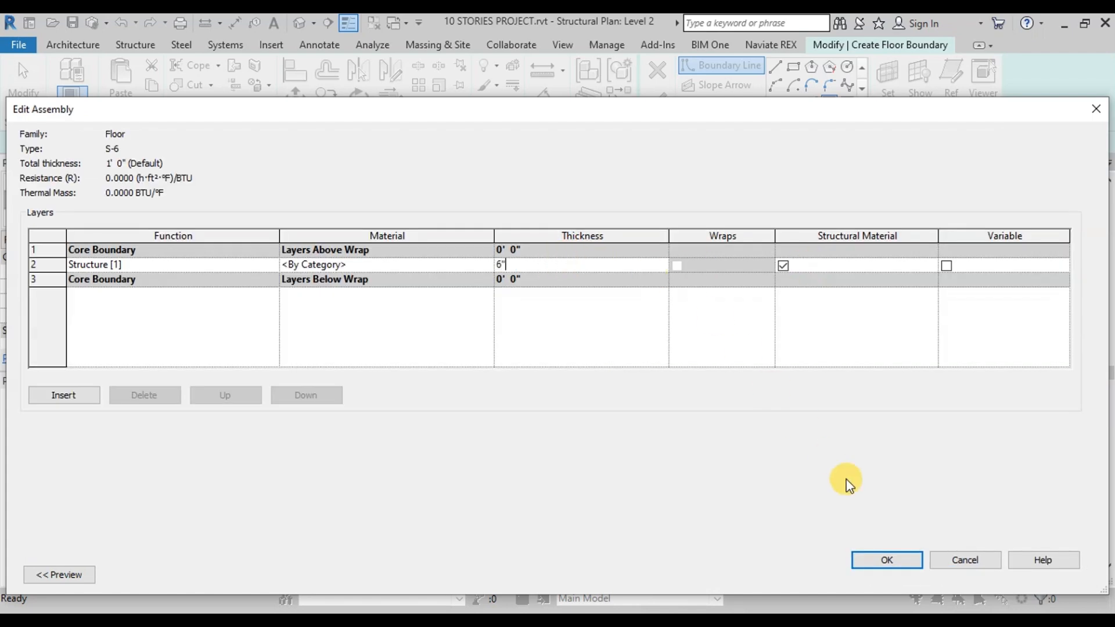
left_click(886, 560)
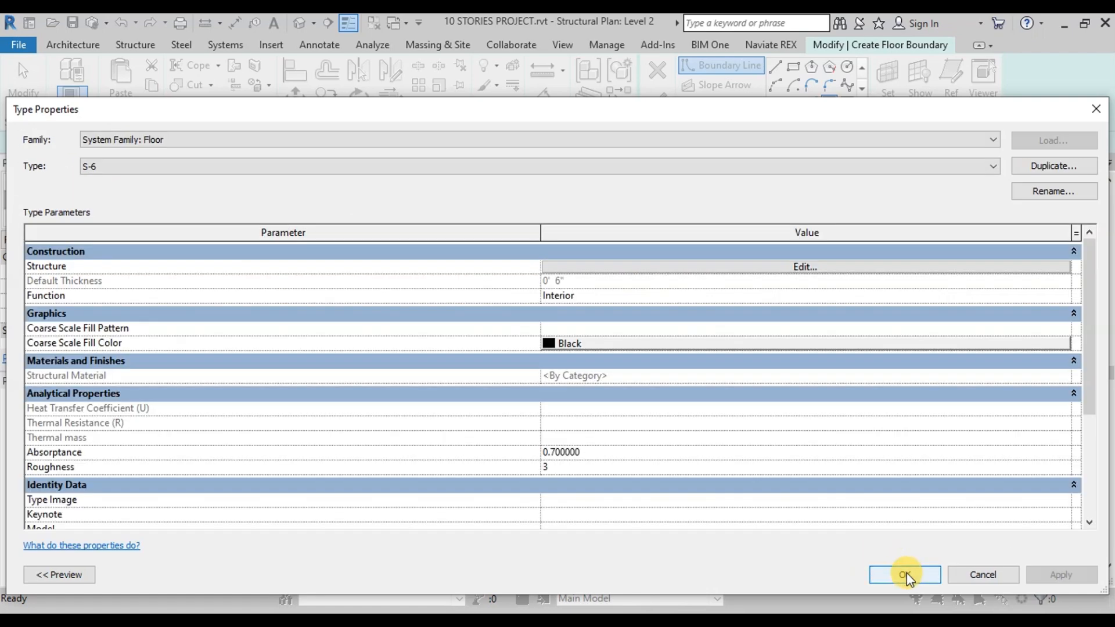
Step: Apply the S-6 type, finish the Level 2 floor boundary sketch and answer the wall-attachment prompt
left_click(903, 574)
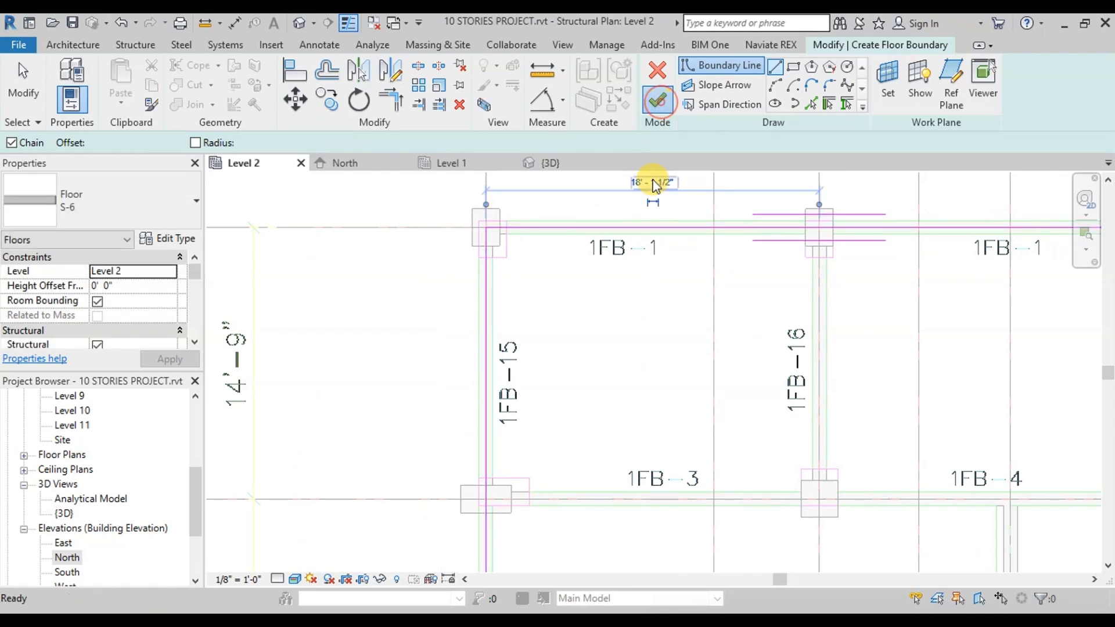
left_click(657, 100)
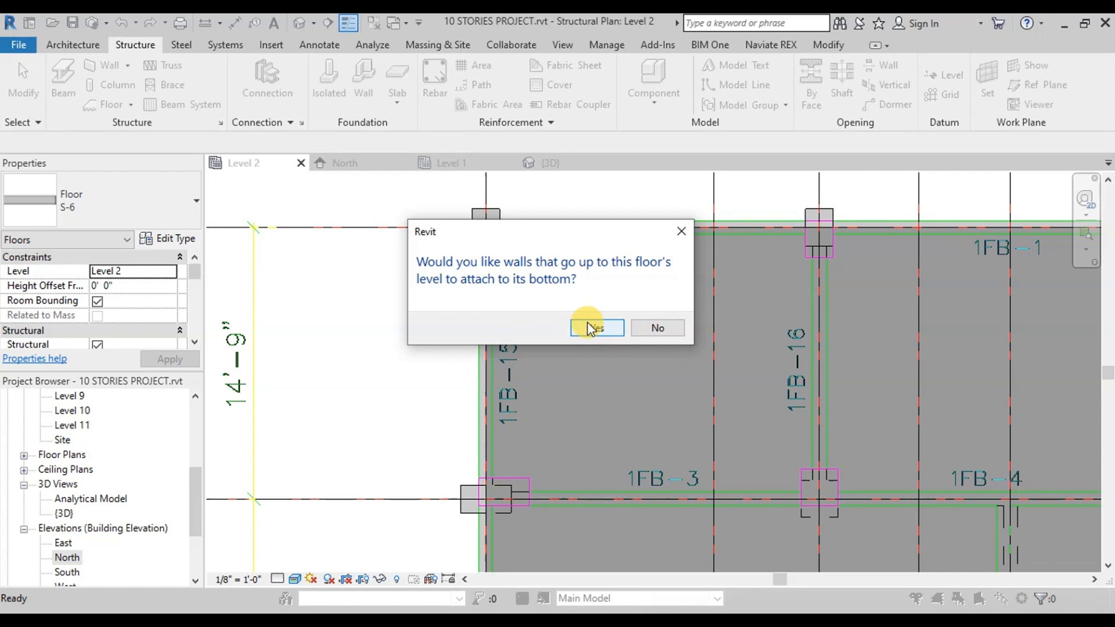
left_click(595, 328)
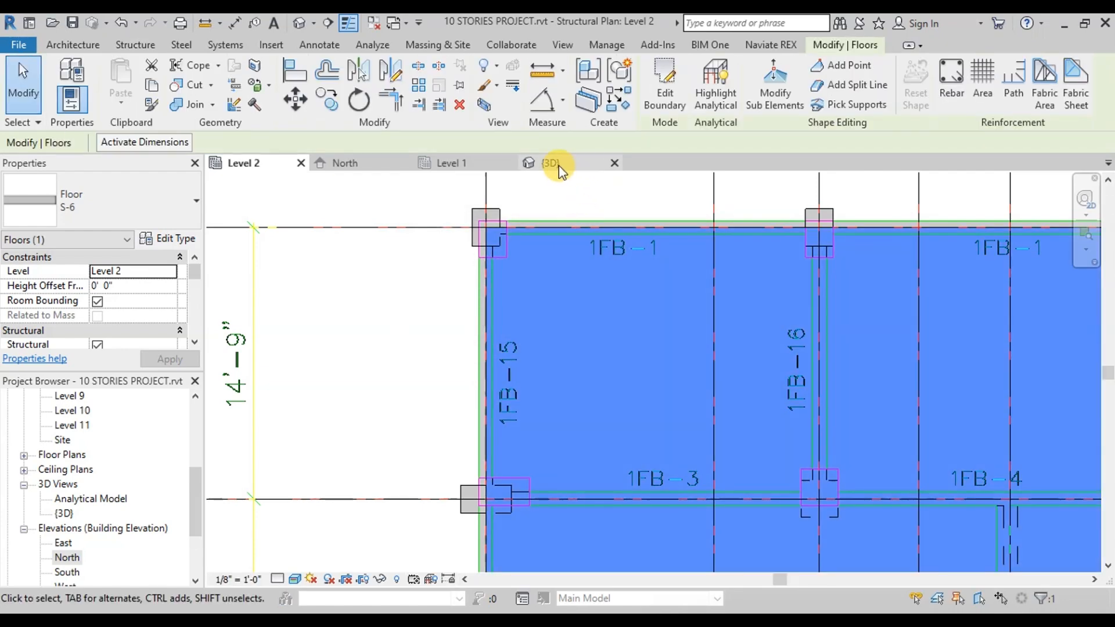
left_click(551, 163)
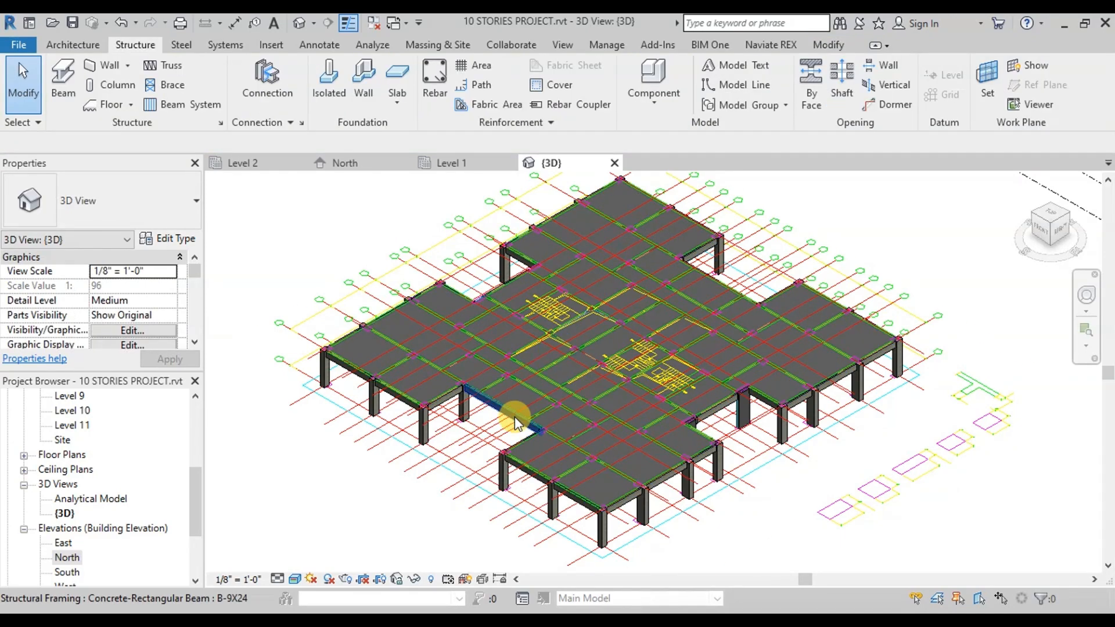
mouse_move(562, 405)
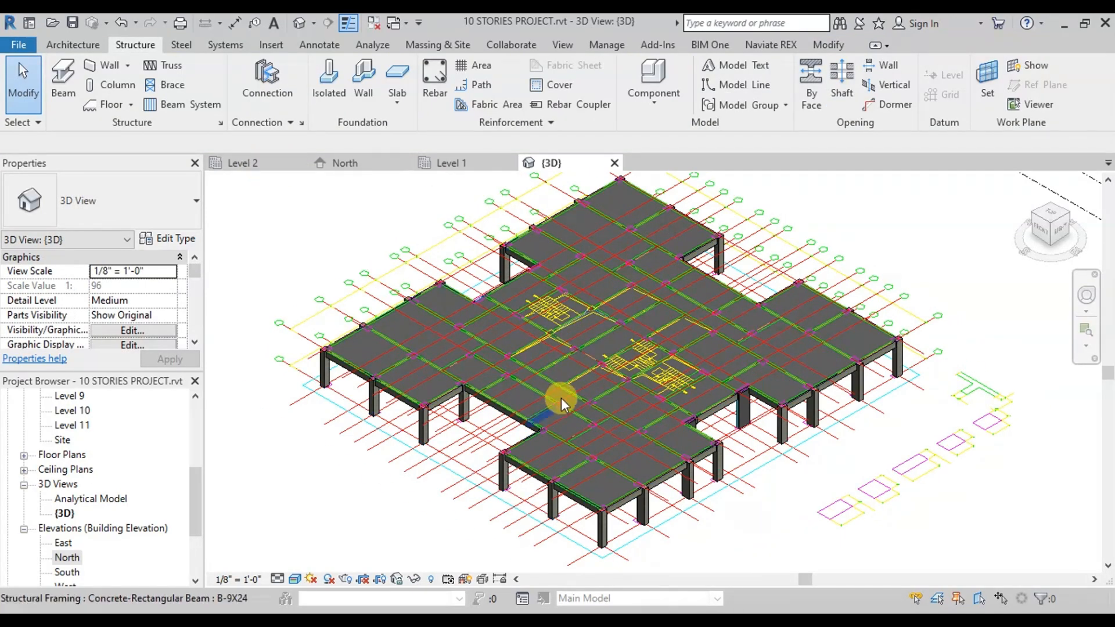
left_click(243, 162)
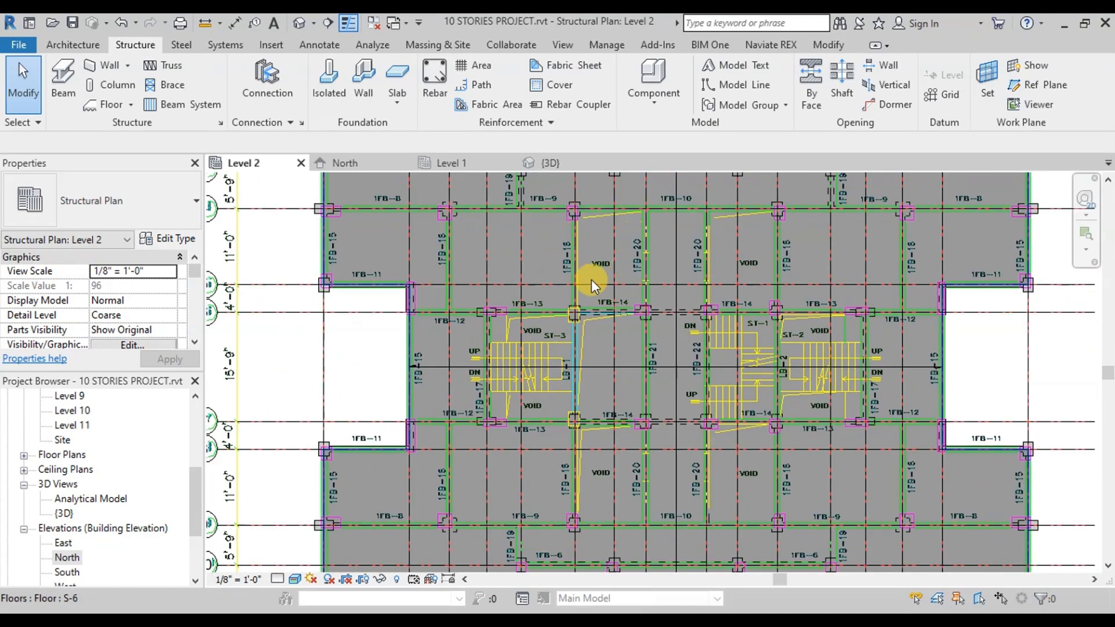
mouse_move(402, 271)
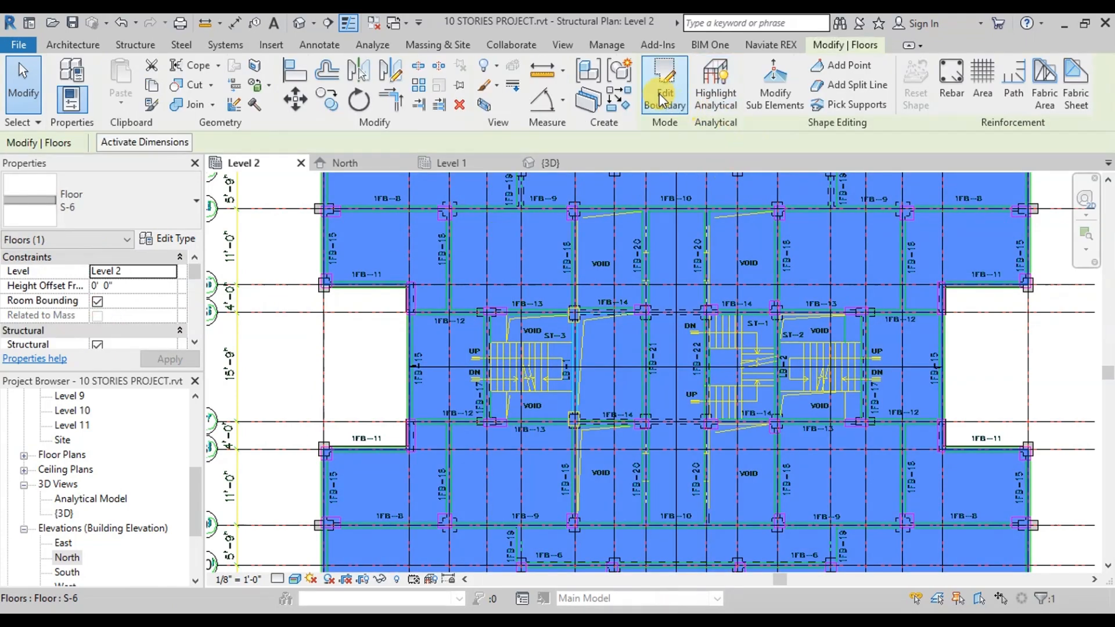
Step: Edit the S-6 slab boundary to trace openings at the VOID areas and finish, answering the prompt
left_click(664, 84)
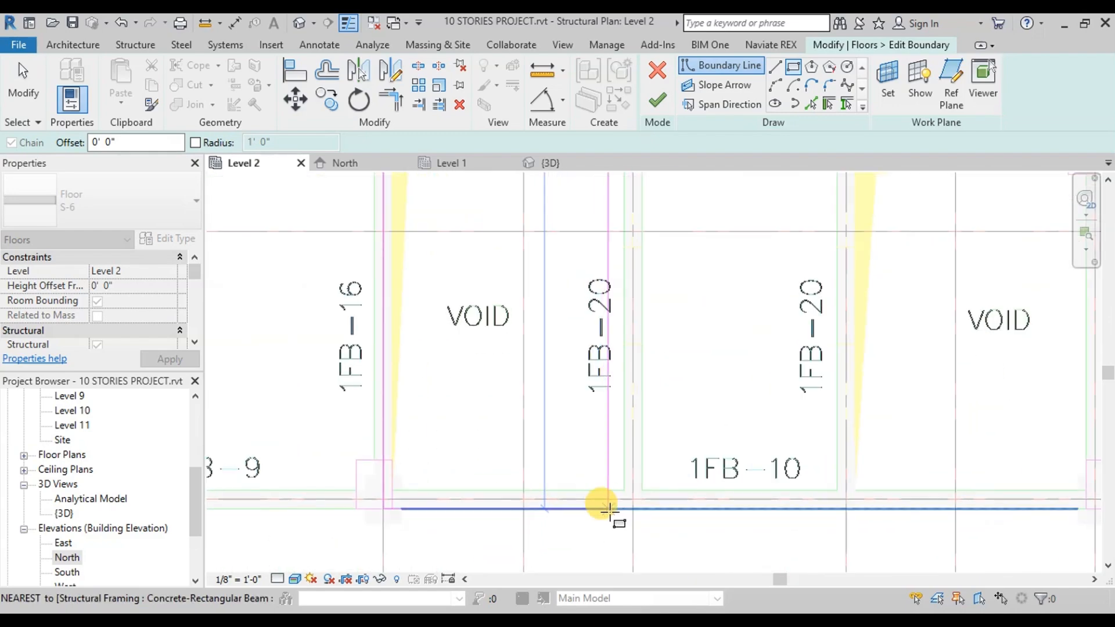
left_click(656, 100)
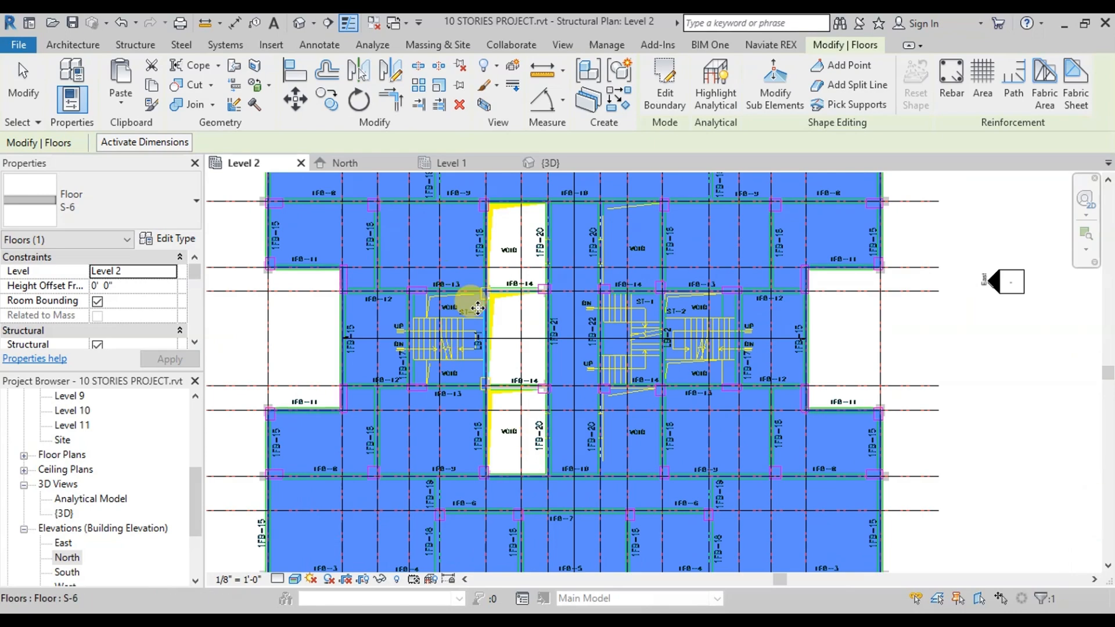
left_click(664, 84)
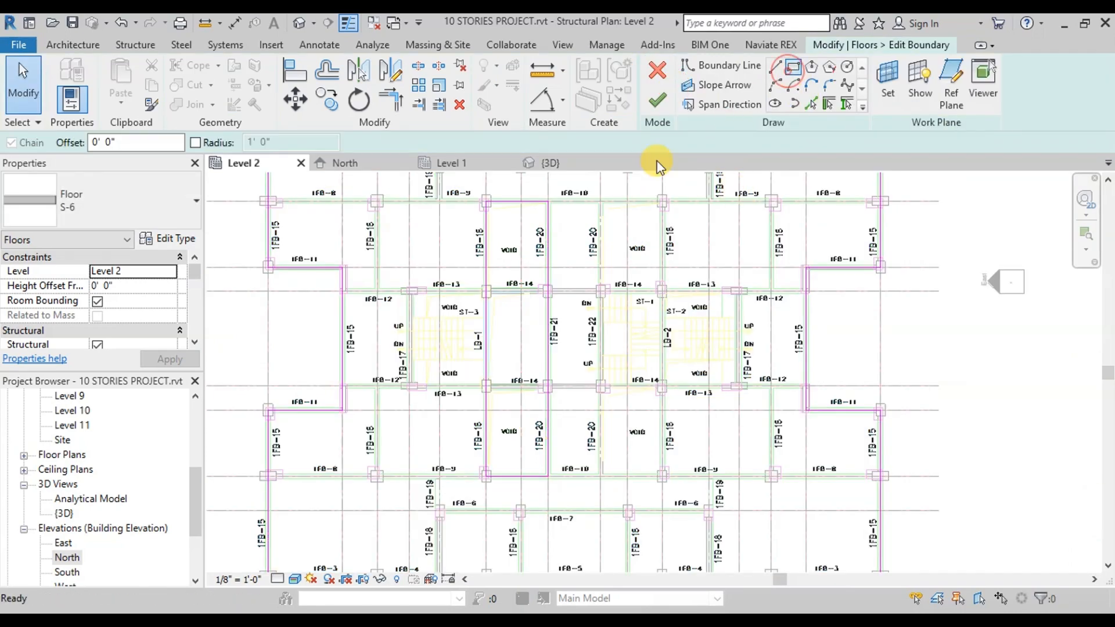
left_click(656, 100)
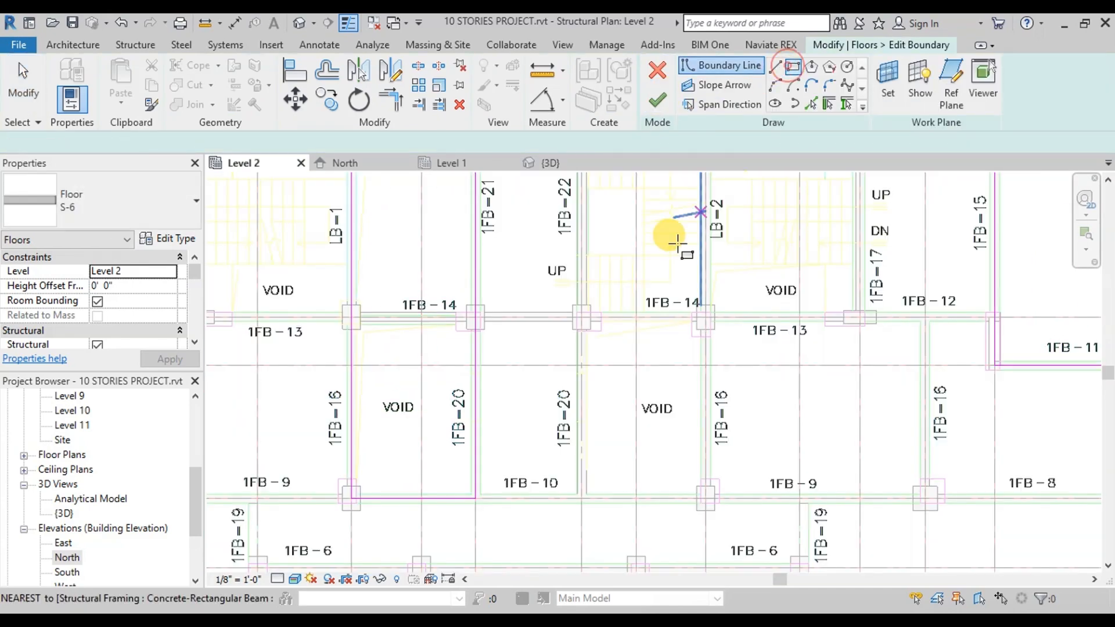
left_click(655, 99)
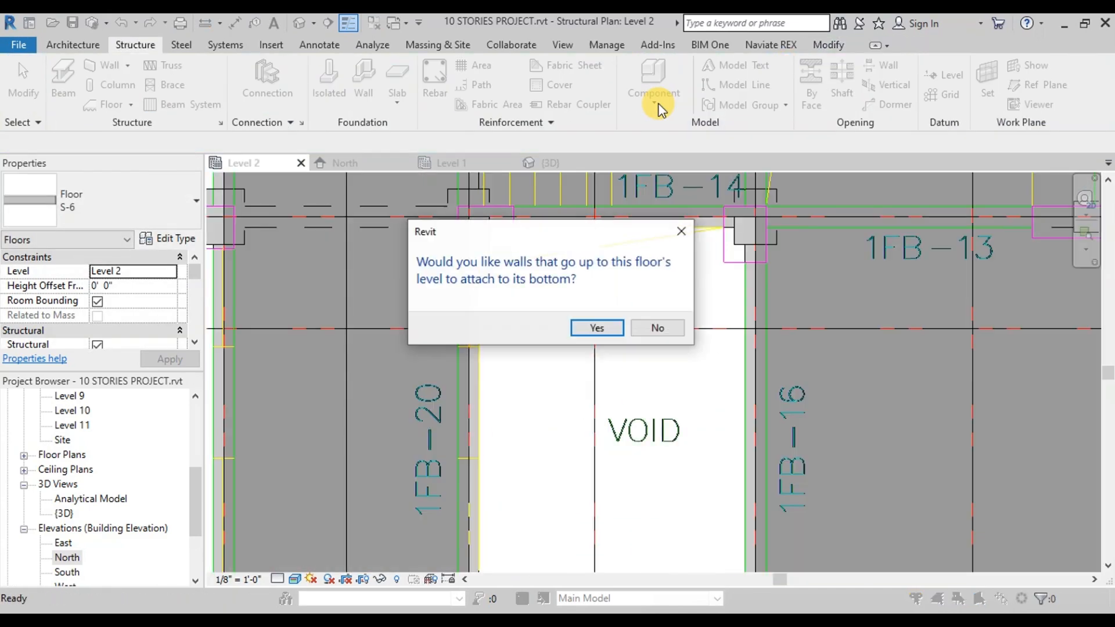
left_click(596, 327)
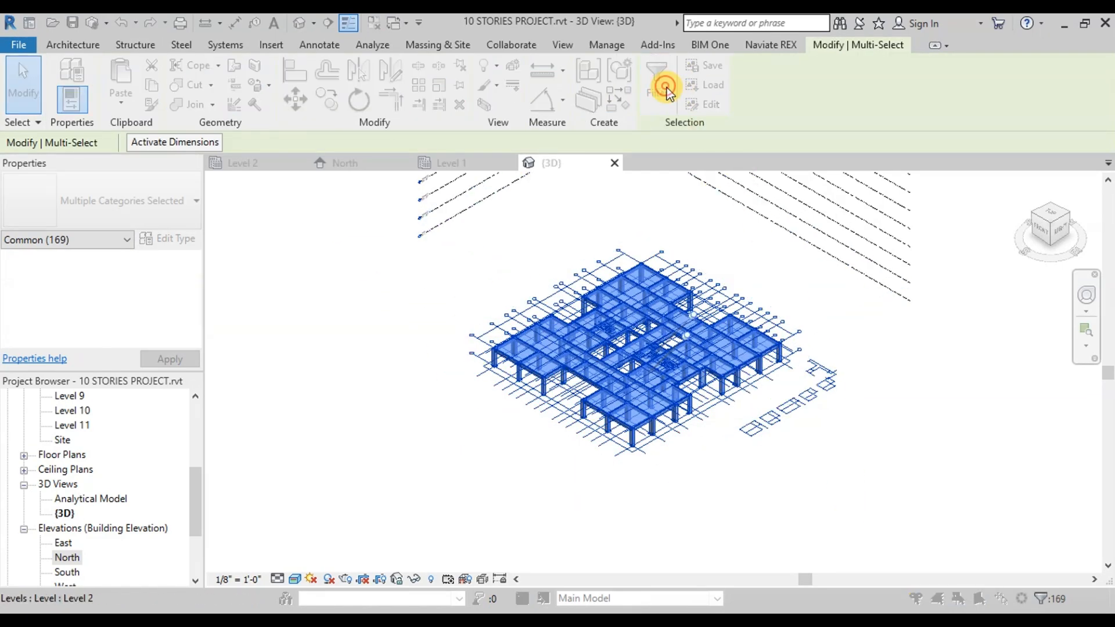
Step: Filter the selection to Floors, Structural Columns, Structural Framing and Walls, leaving 167 items
left_click(655, 83)
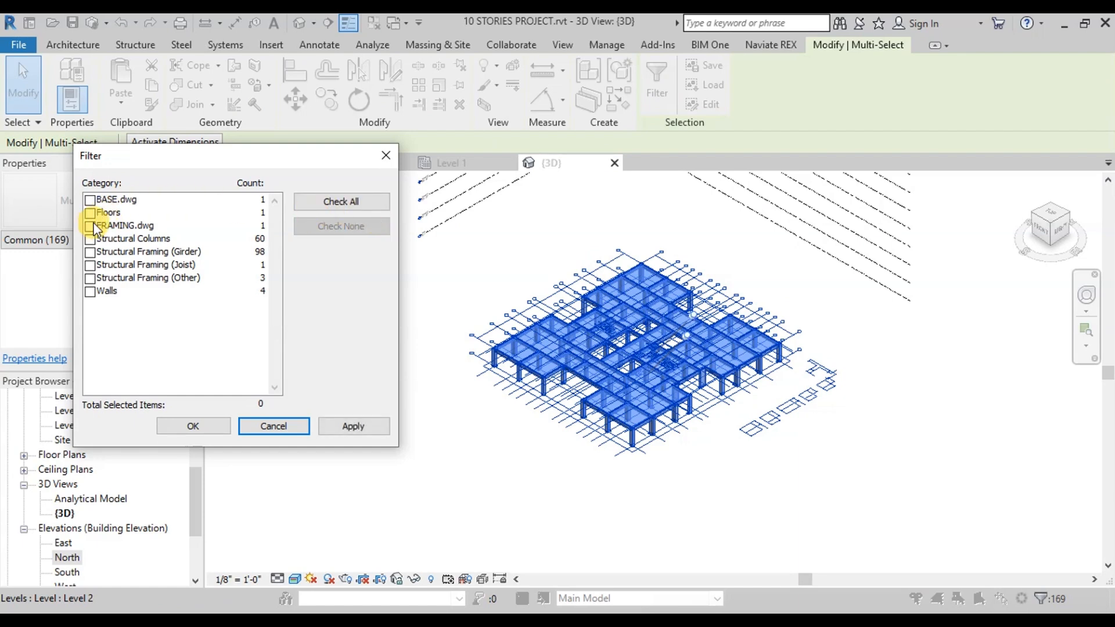
left_click(91, 211)
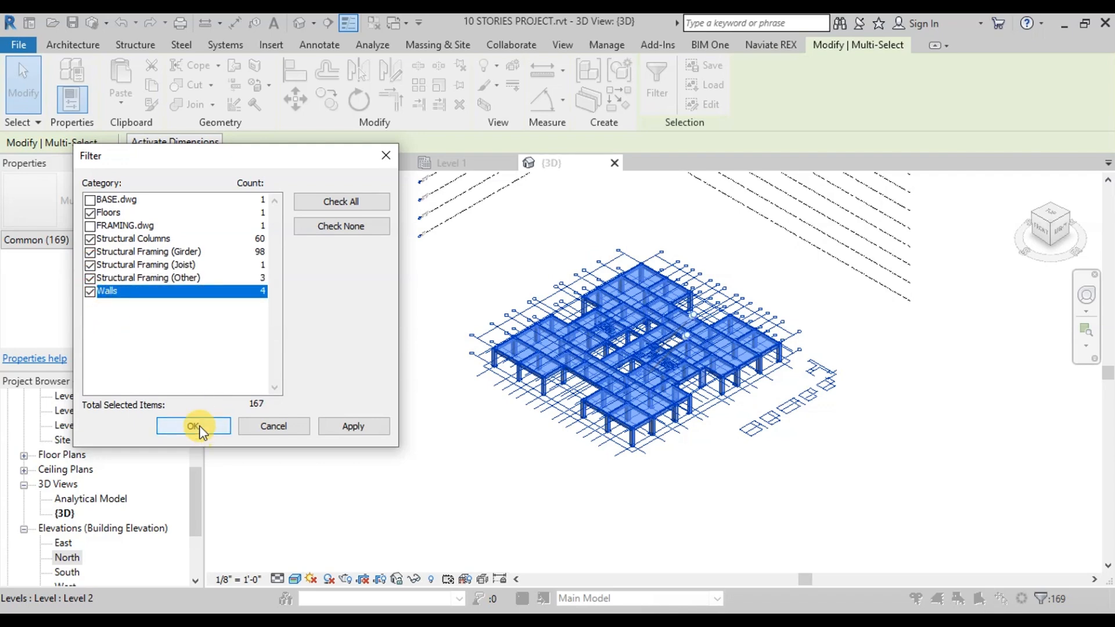
left_click(194, 427)
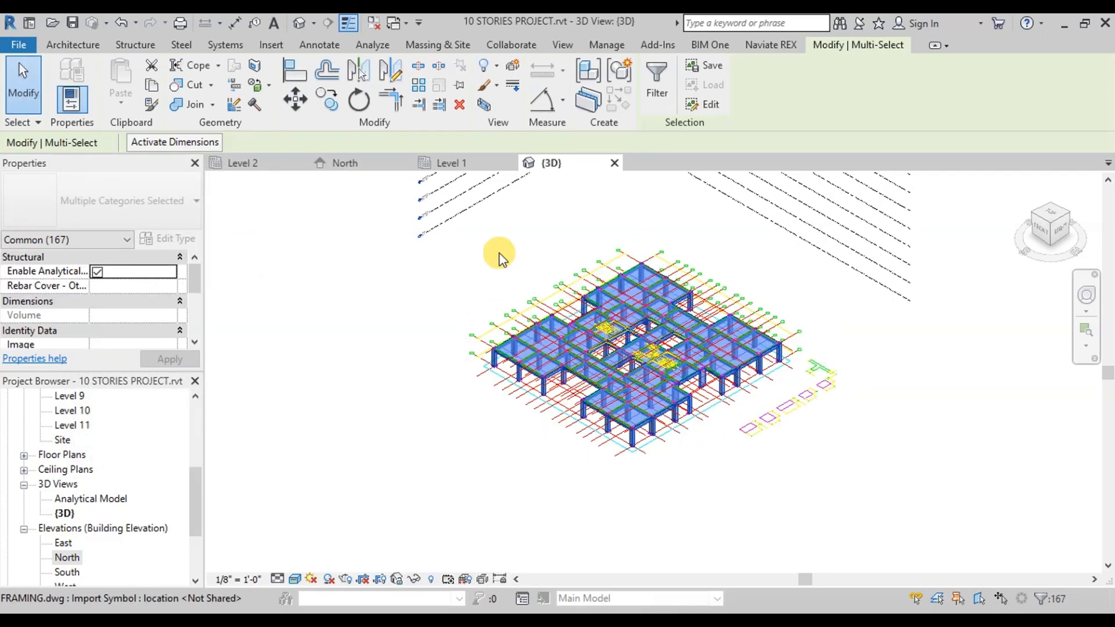
mouse_move(151, 83)
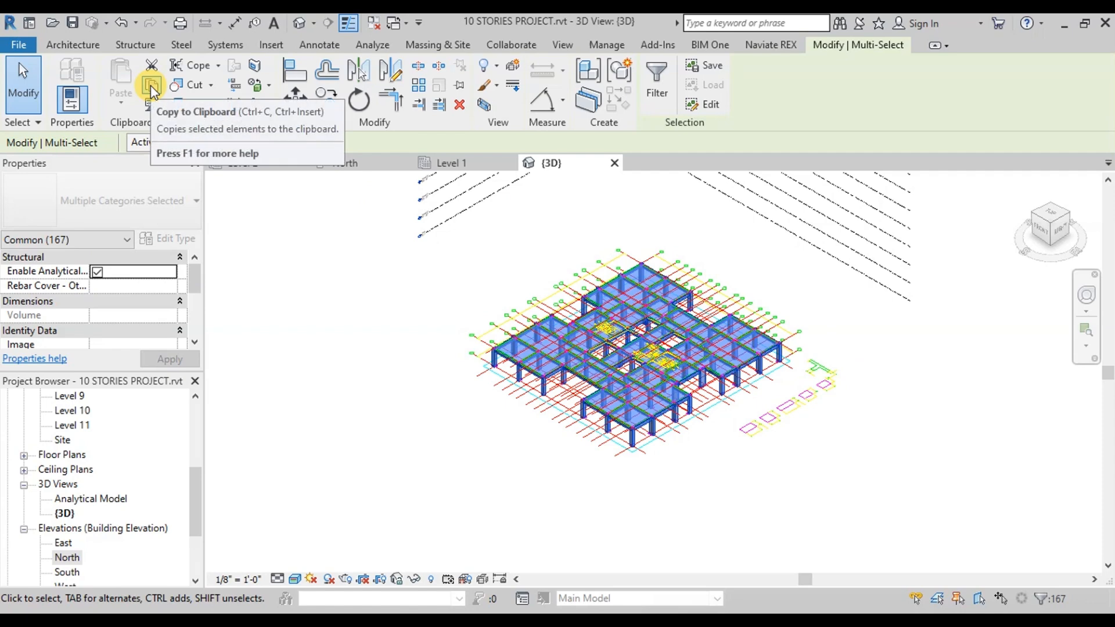
Step: Copy the Level 2 elements and paste them aligned to Level 3 through Level 11
left_click(120, 93)
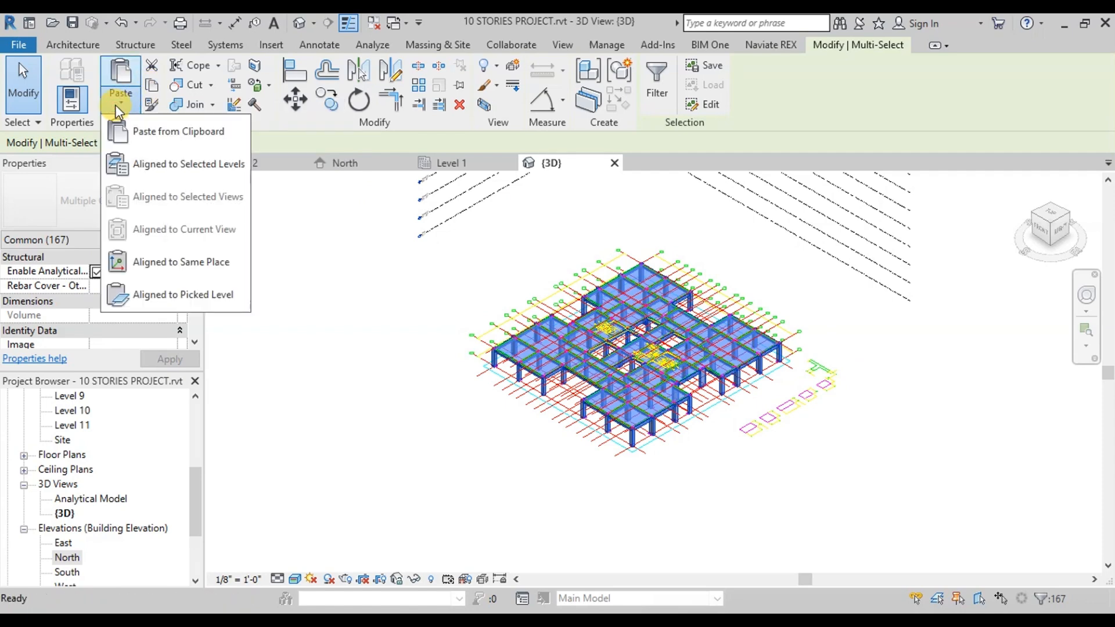
mouse_move(179, 163)
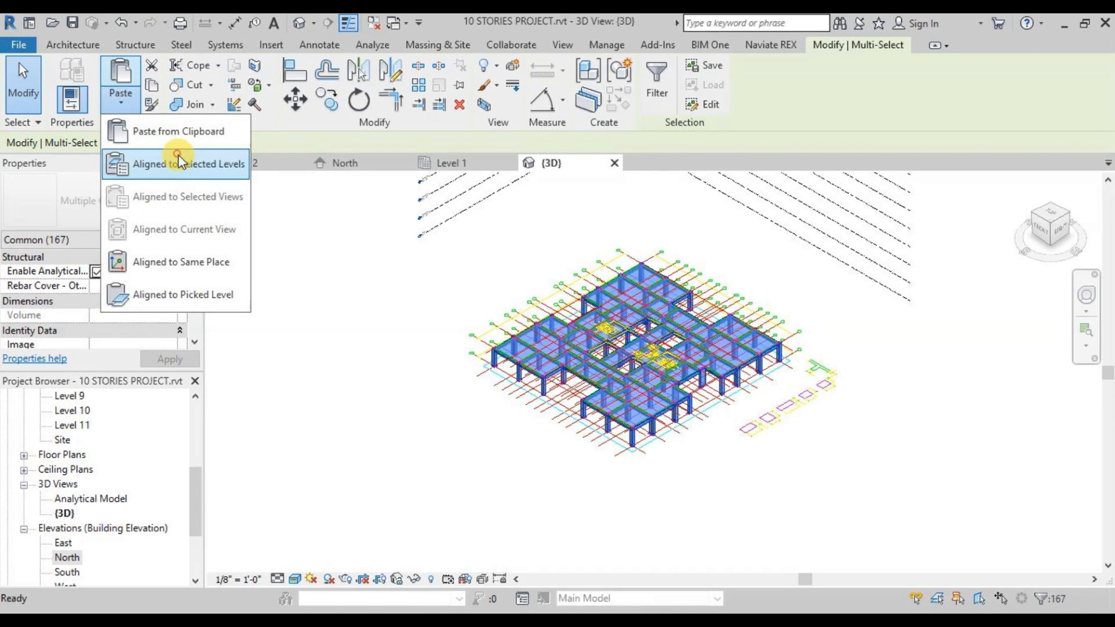
left_click(187, 164)
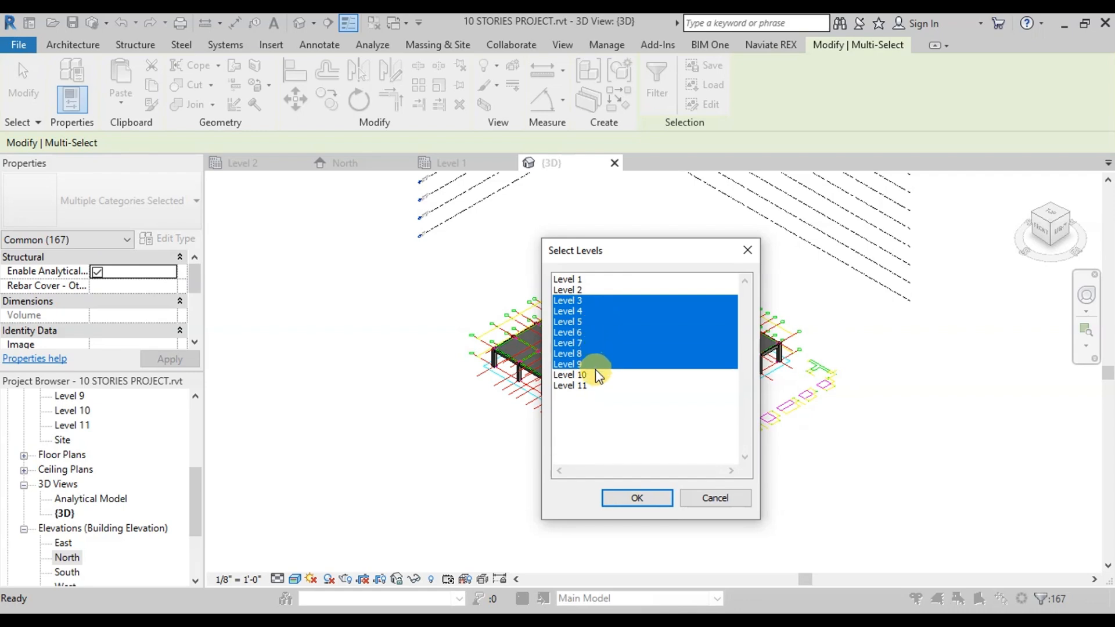
left_click(635, 497)
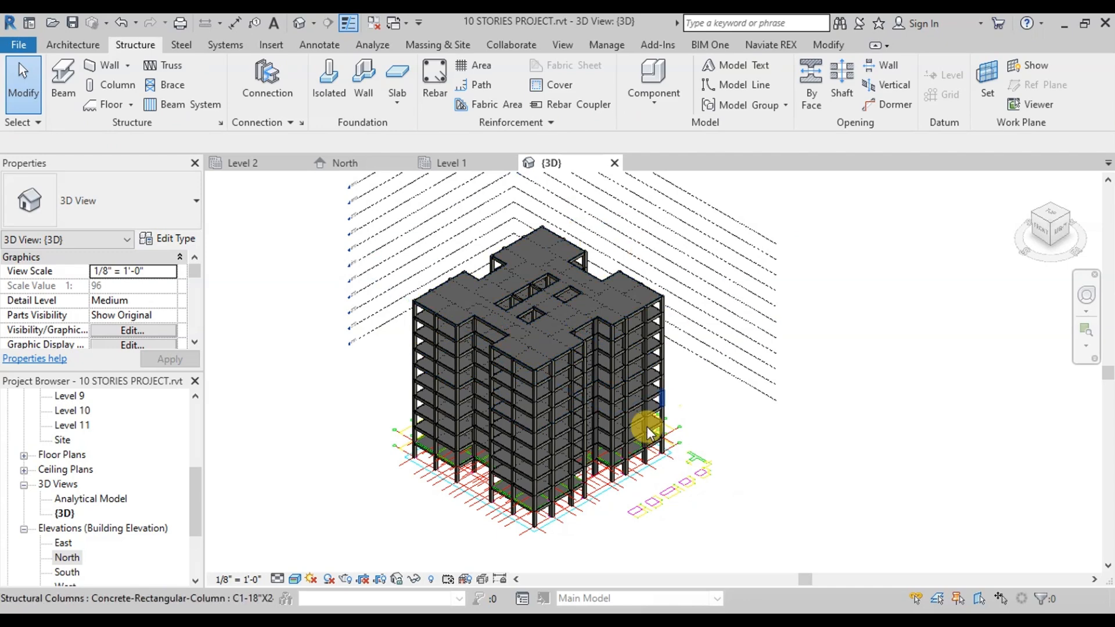
mouse_move(1048, 224)
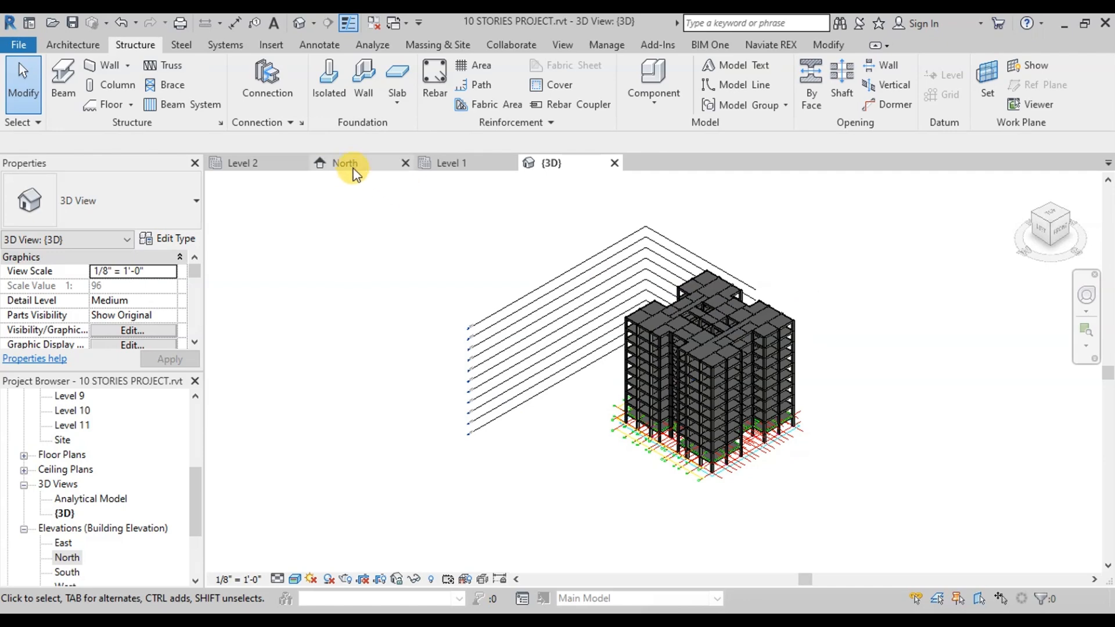
Step: Show the North elevation with the stacked storeys of the tower
left_click(346, 162)
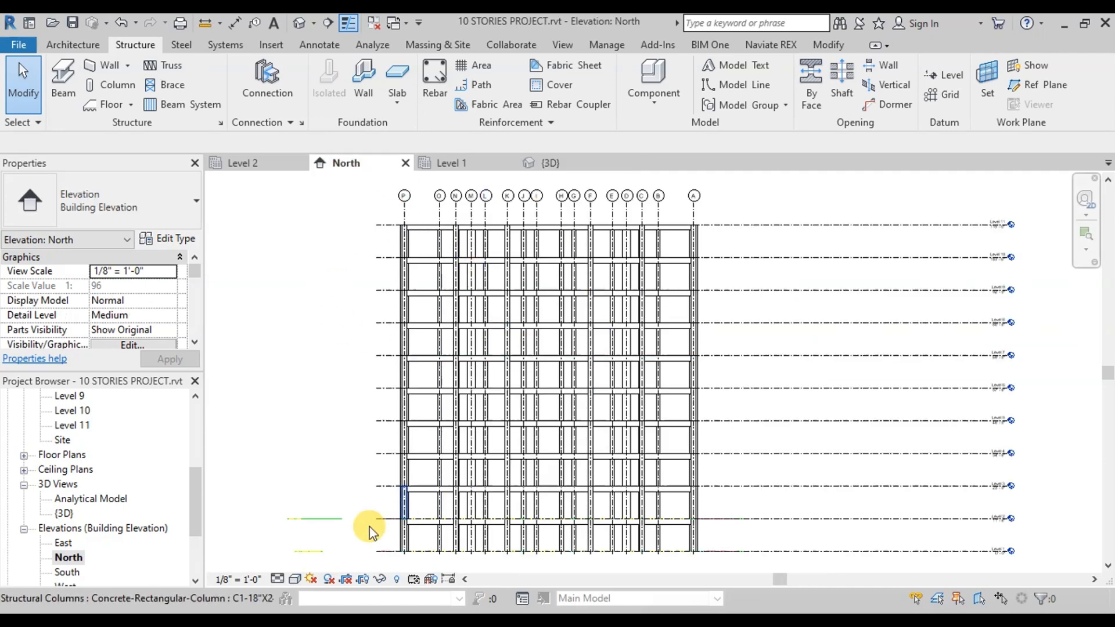